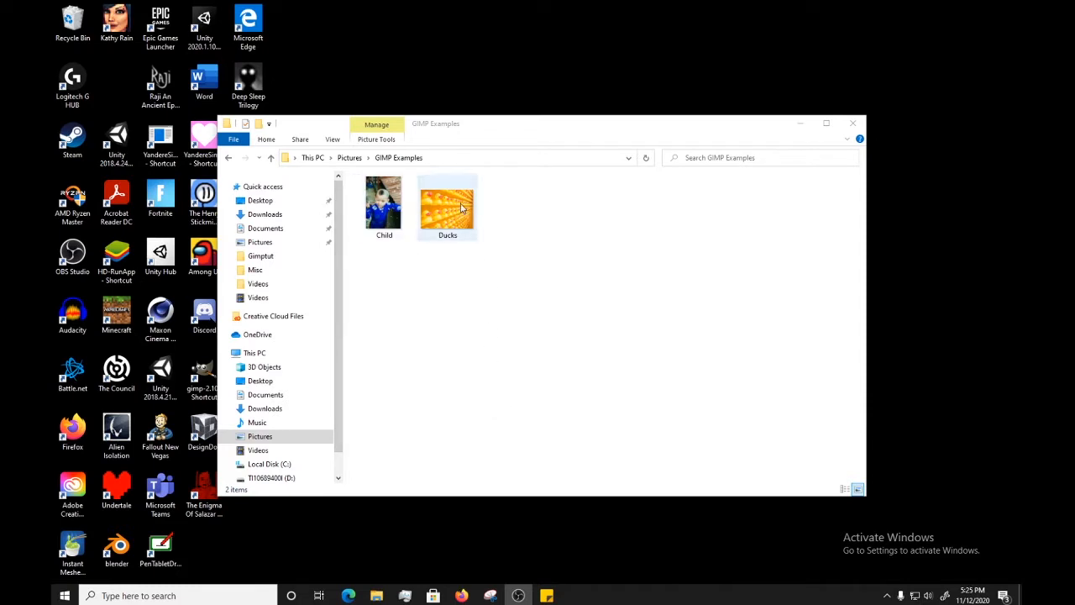
- Select the Ducks thumbnail in File Explorer and open it in Windows Photos
click(447, 200)
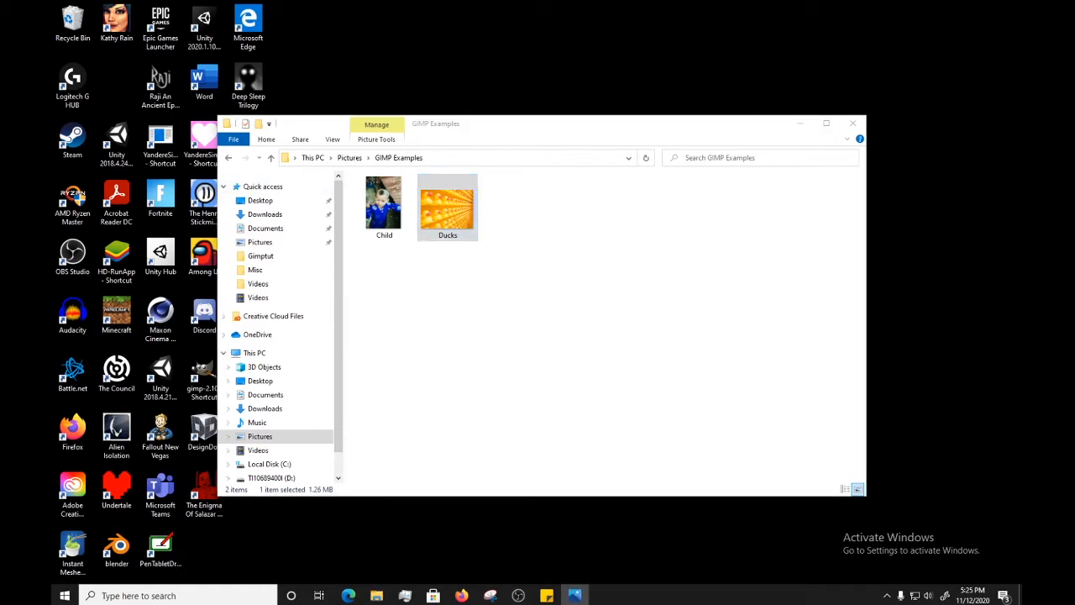
double_click(447, 202)
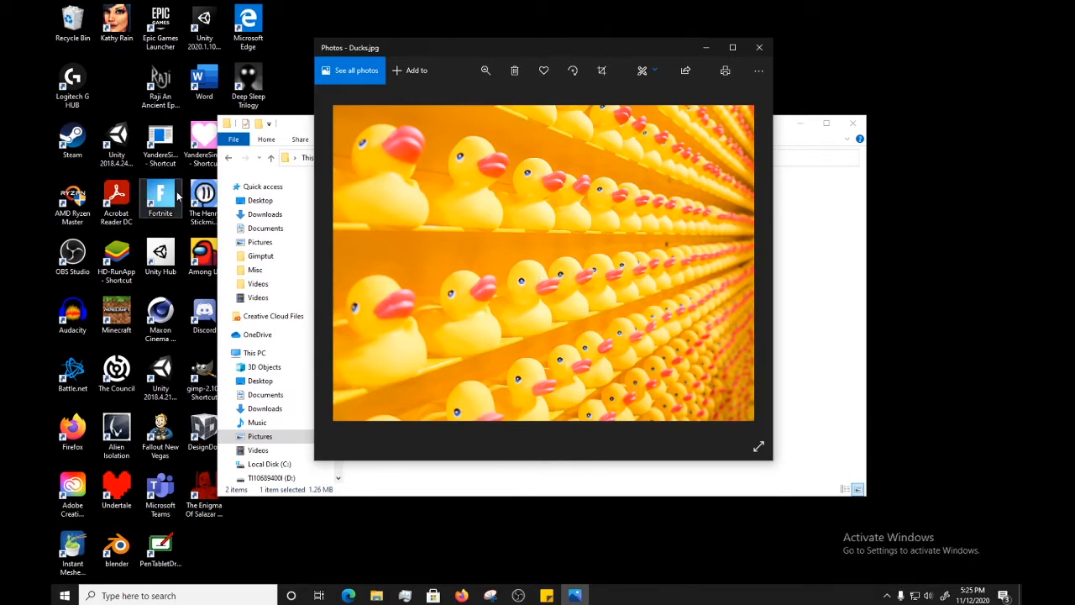
mouse_move(596, 256)
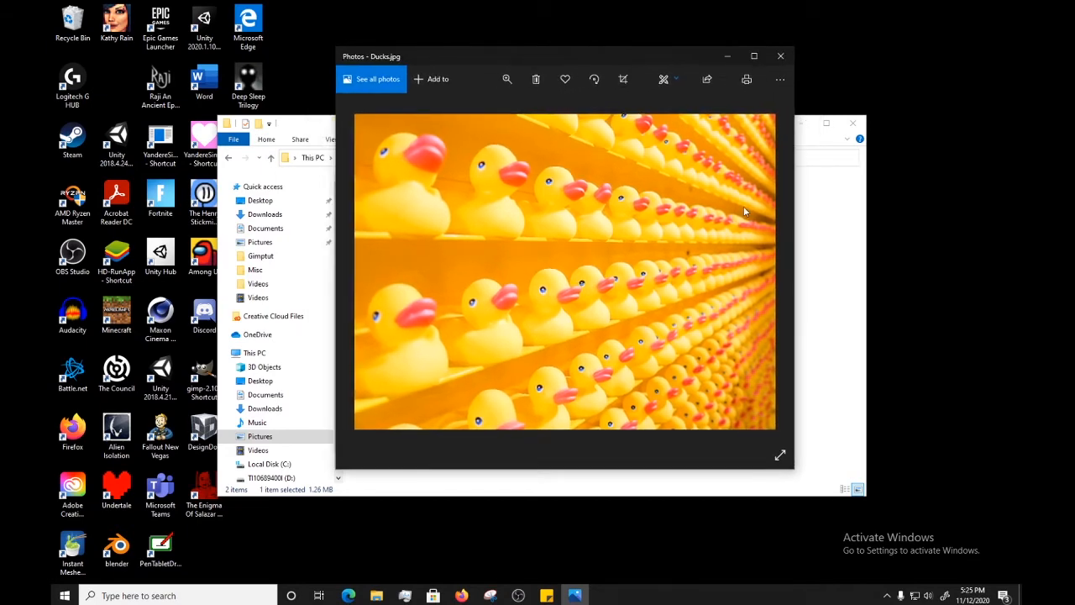
- Close Photos and bring up the Ducks file's Open with options in Explorer
click(780, 56)
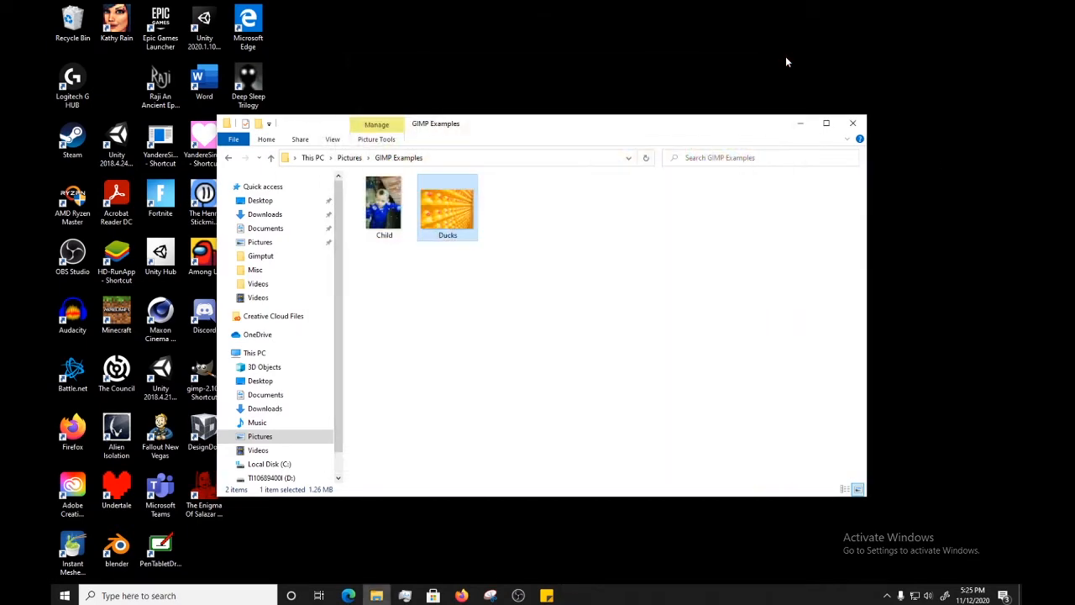
mouse_move(582, 243)
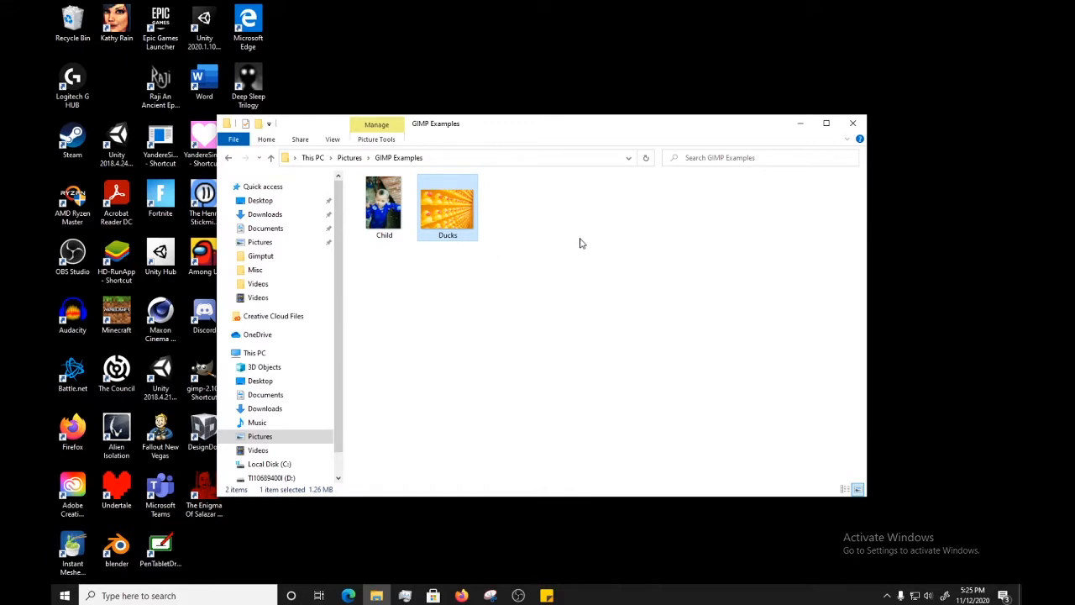
right_click(447, 206)
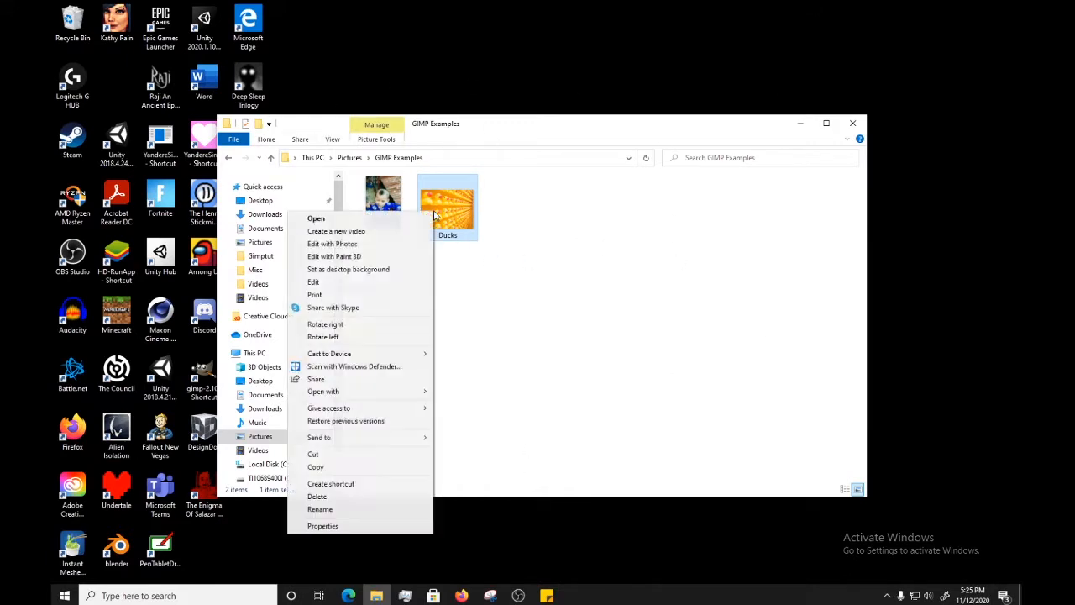
mouse_move(391, 210)
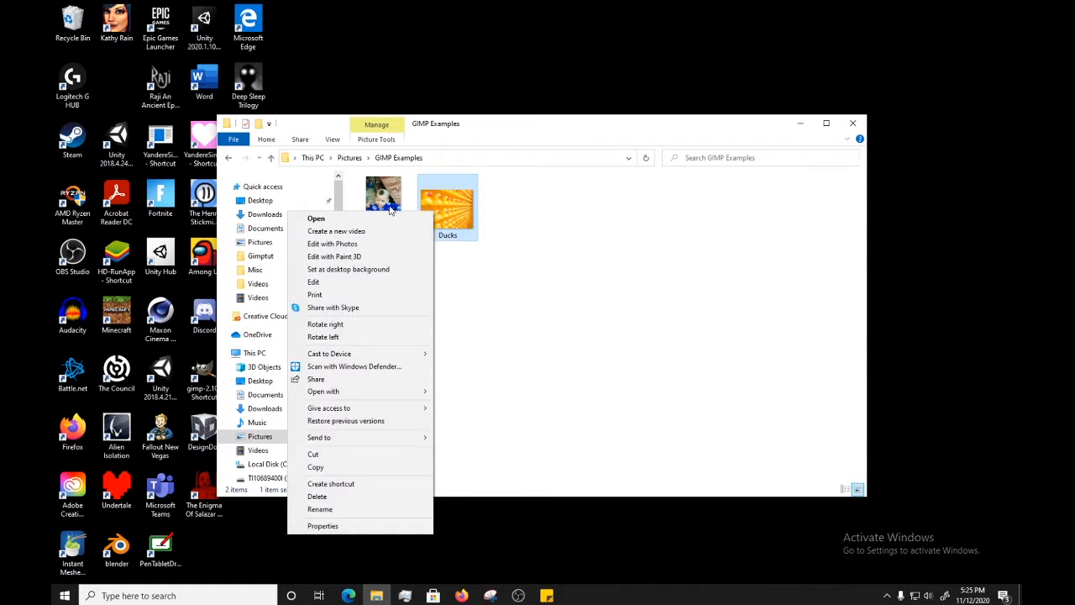
mouse_move(391, 256)
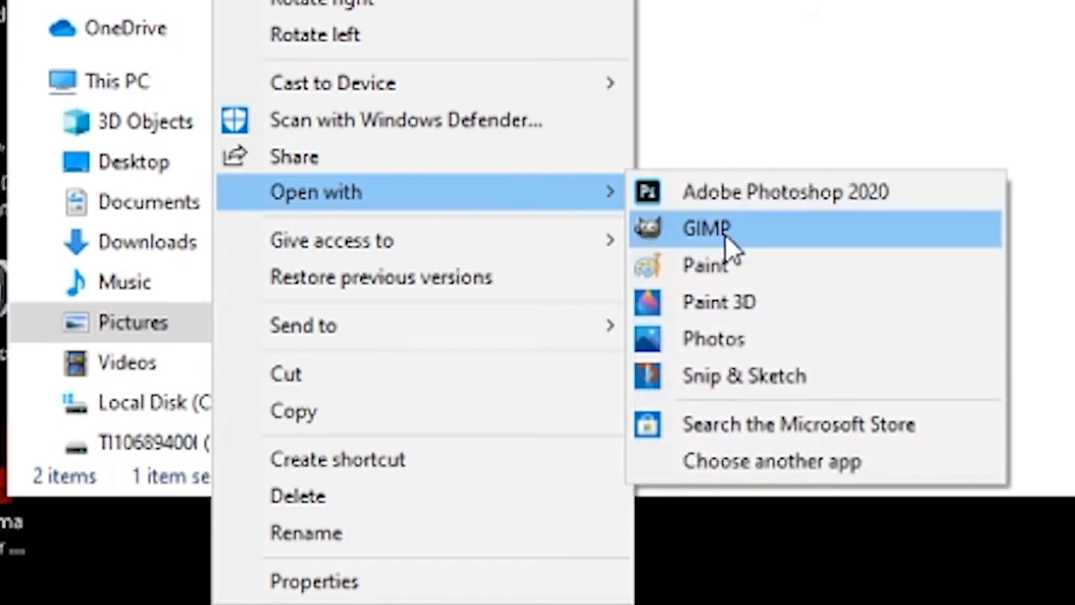
mouse_move(831, 239)
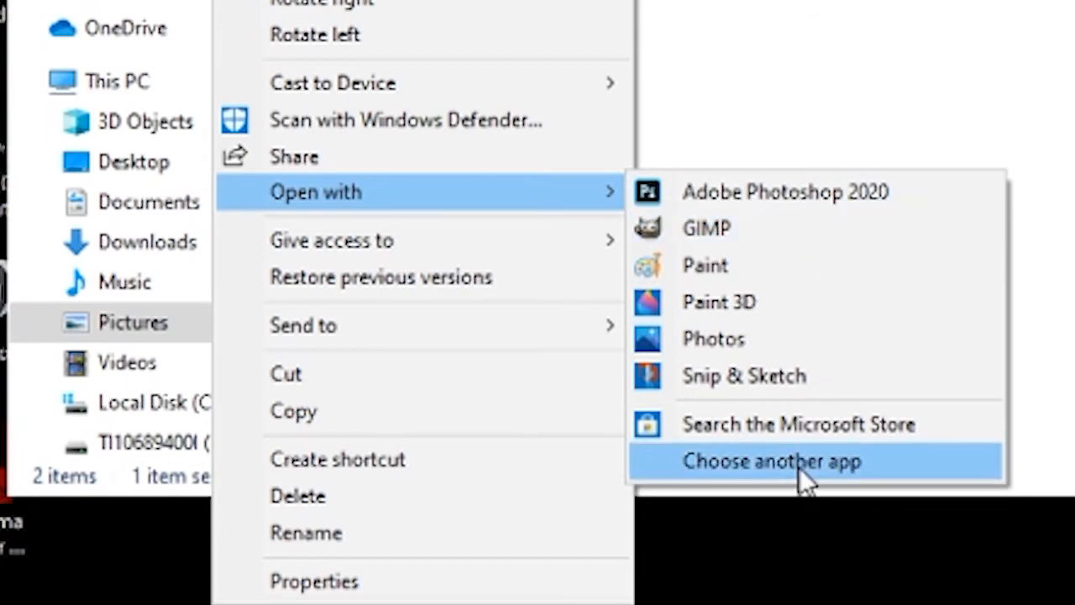
click(773, 462)
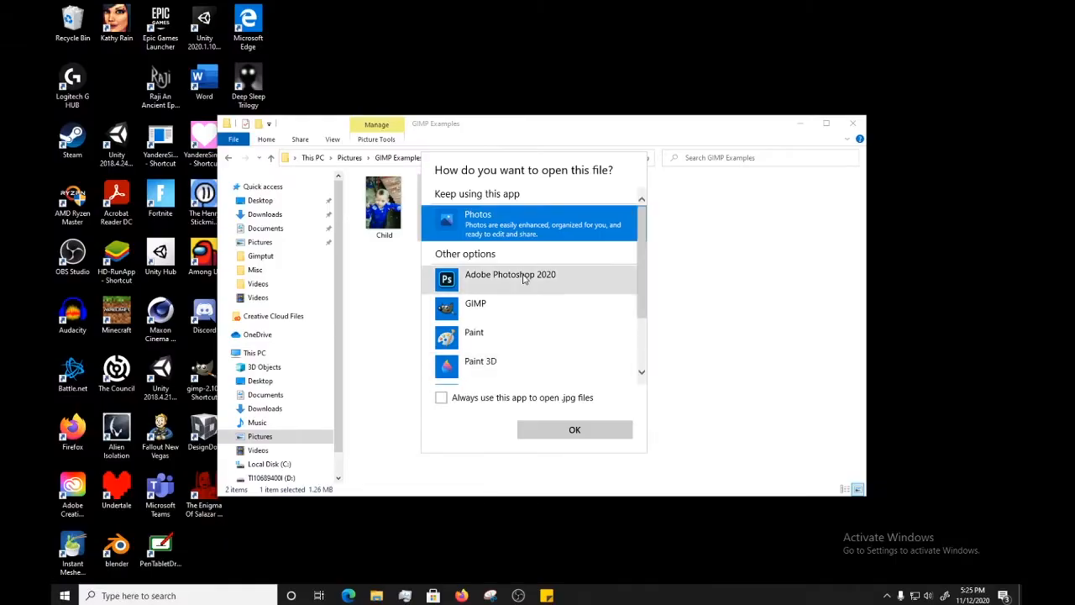
scroll(down, 3)
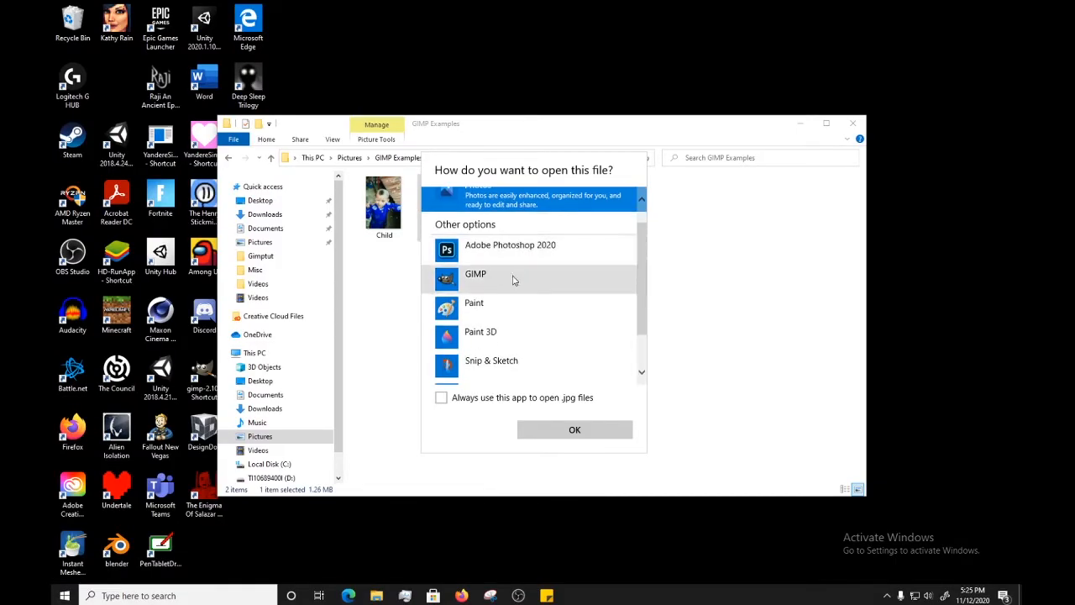
mouse_move(526, 290)
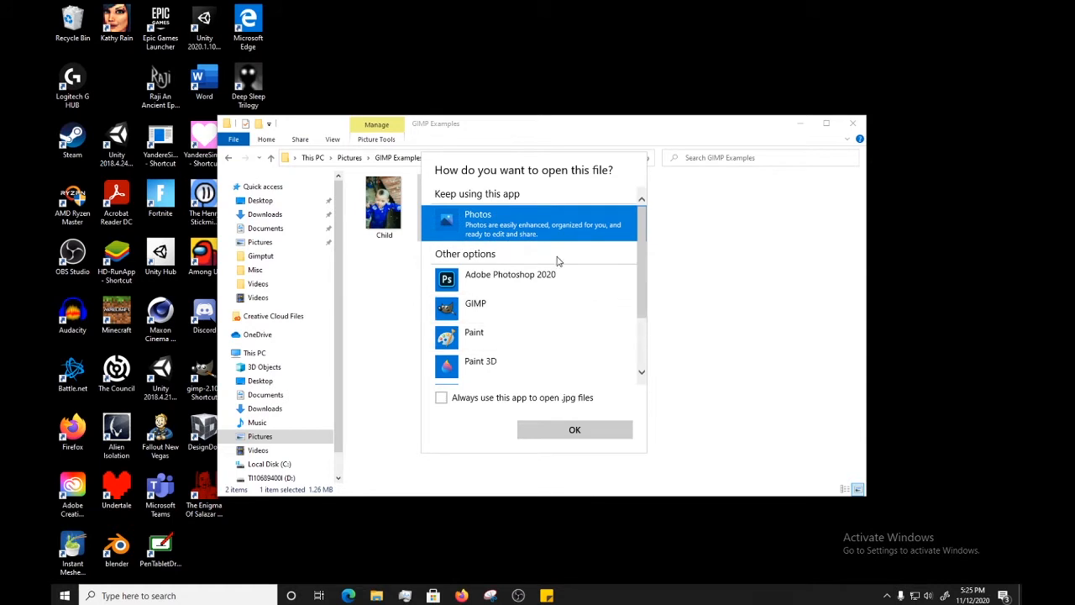
mouse_move(524, 307)
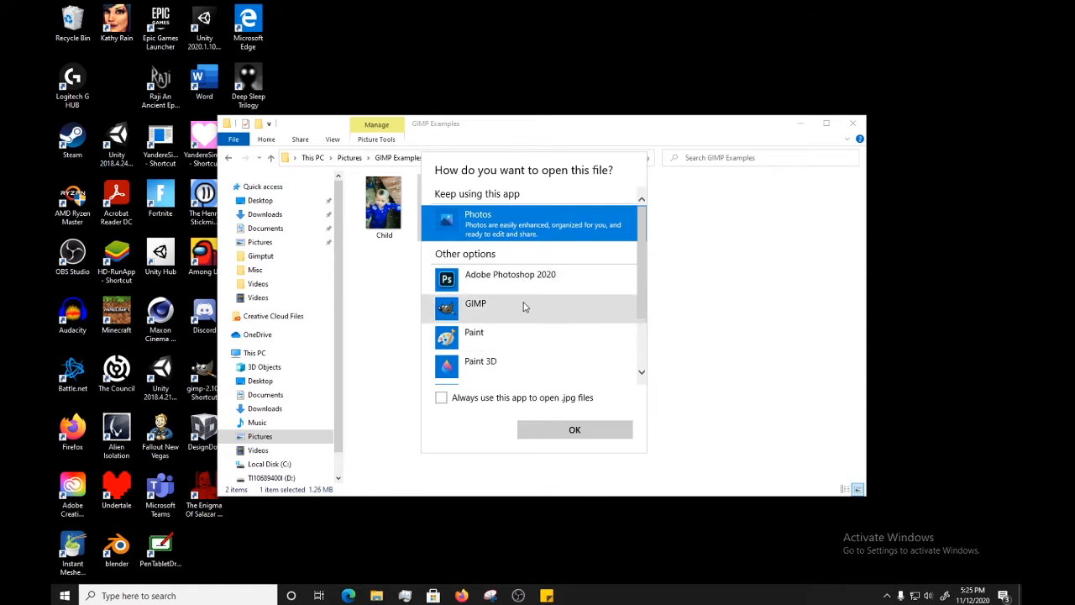
scroll(down, 3)
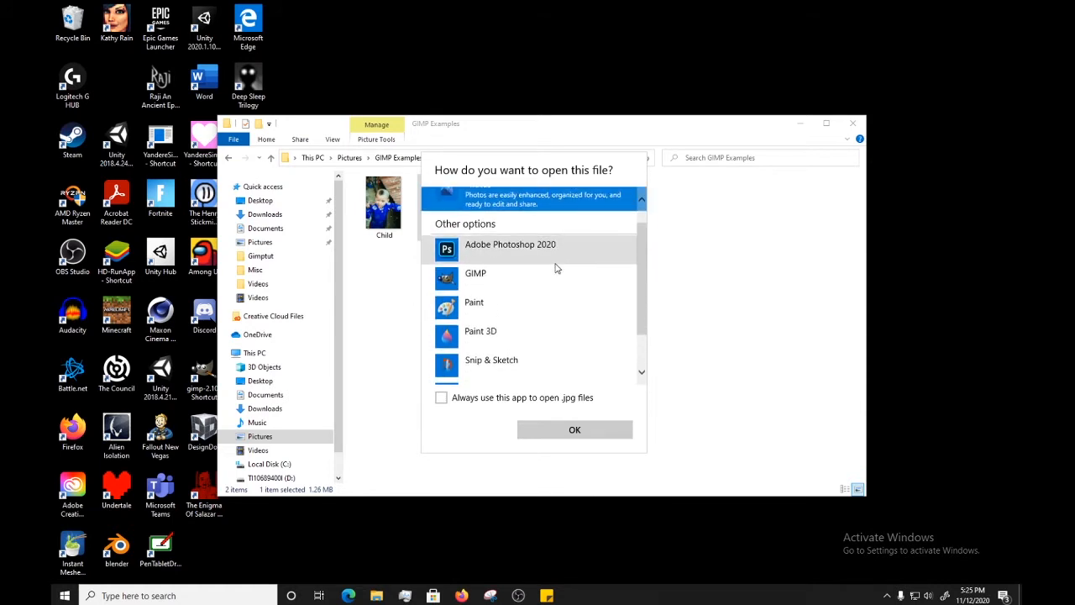
scroll(down, 3)
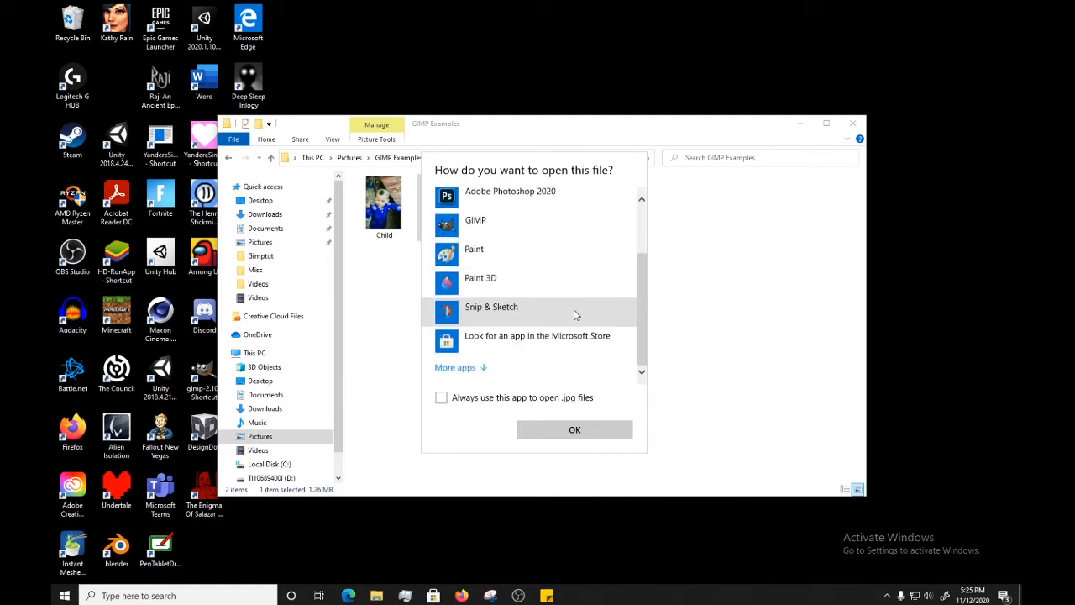
scroll(down, 3)
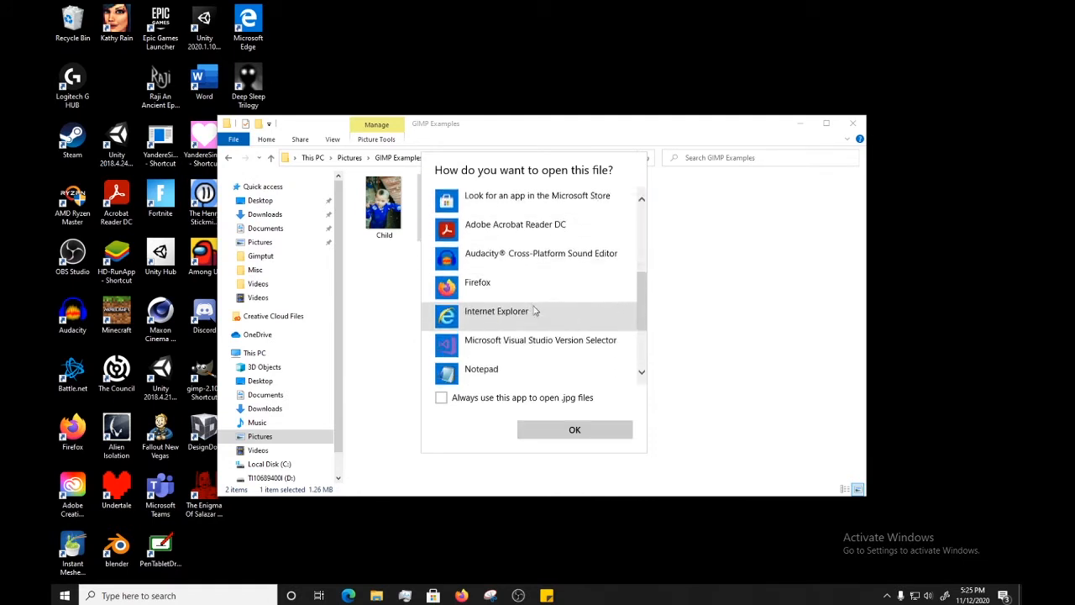
click(537, 195)
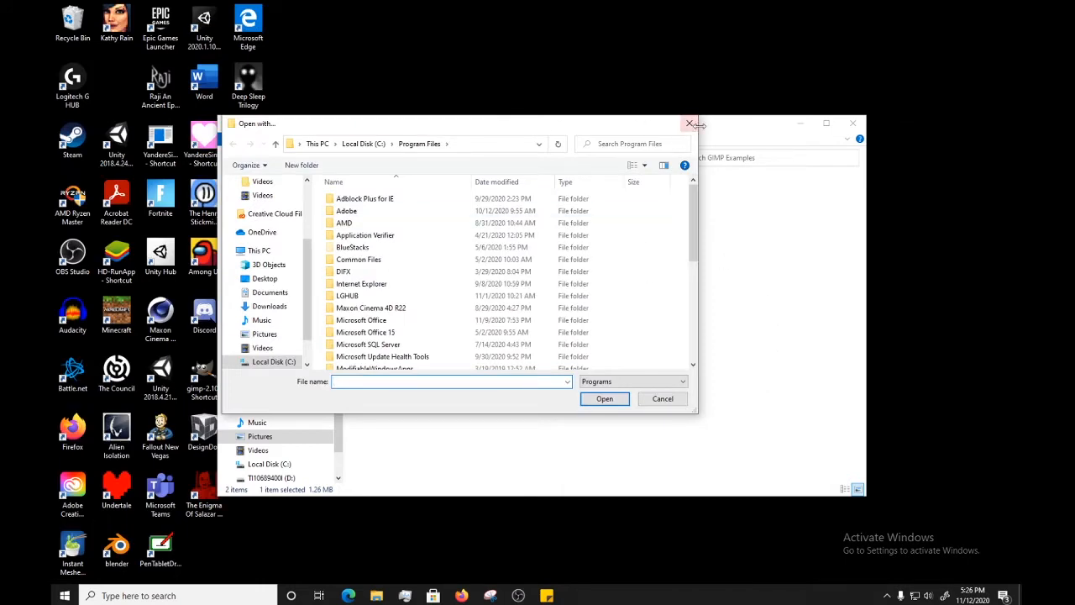
mouse_move(647, 159)
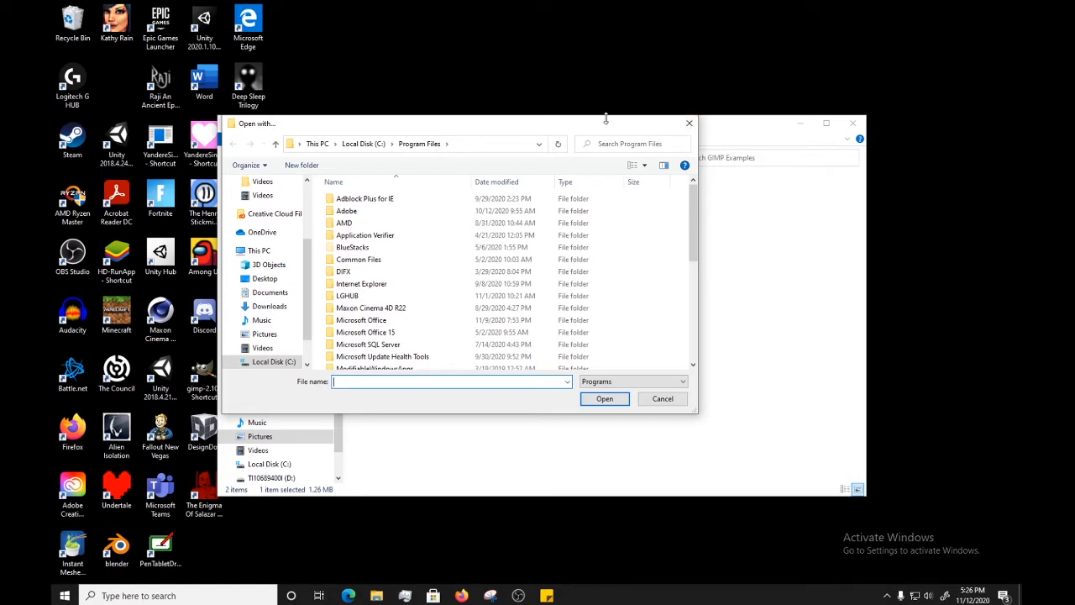
click(661, 398)
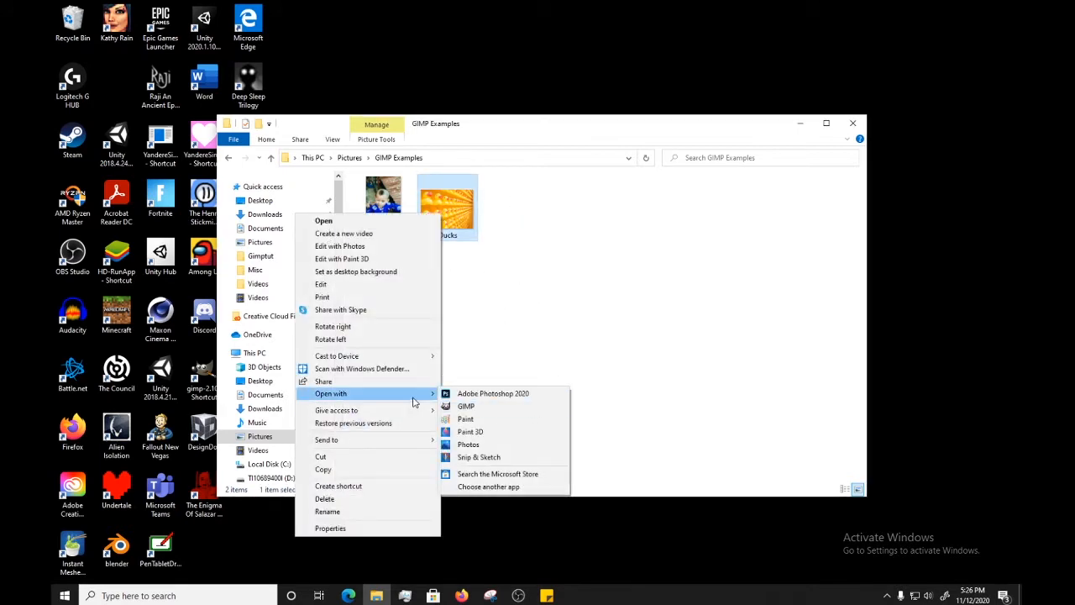
- Open Ducks with GIMP and convert it to the built-in sRGB profile
click(465, 406)
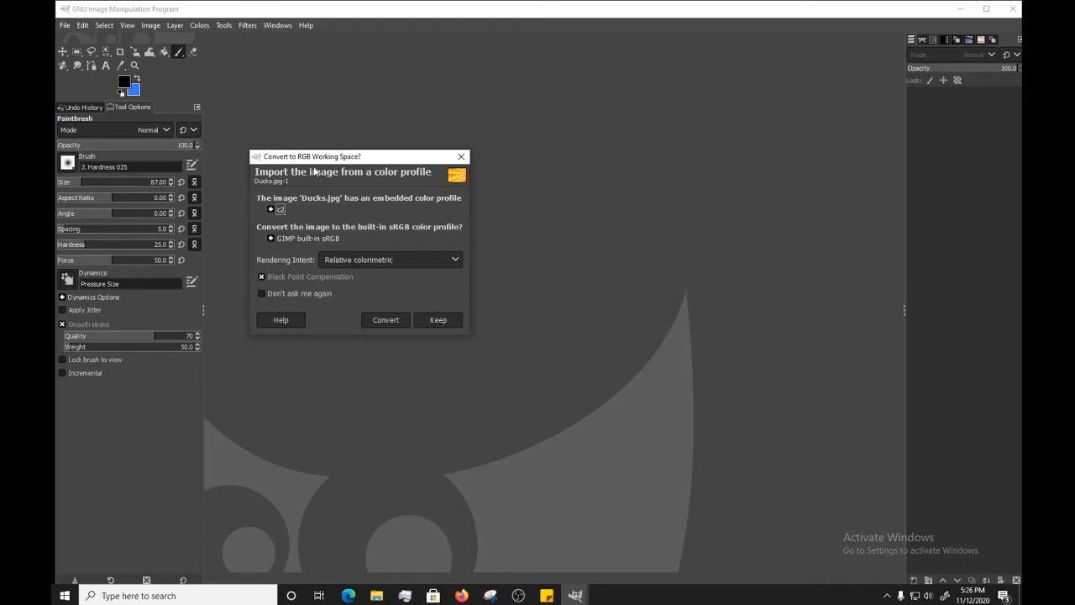
mouse_move(317, 177)
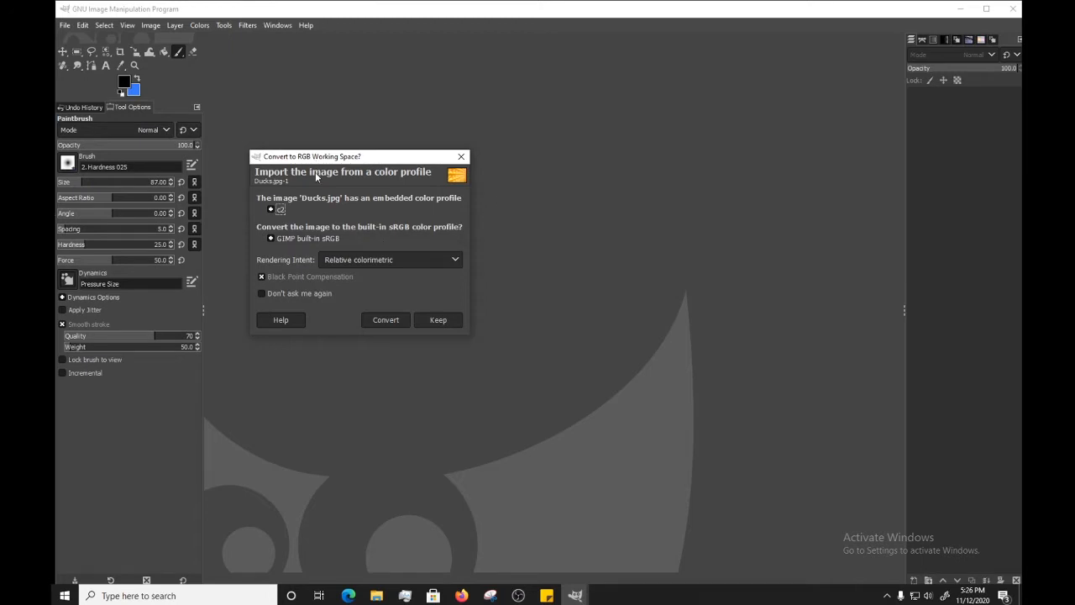
mouse_move(391, 330)
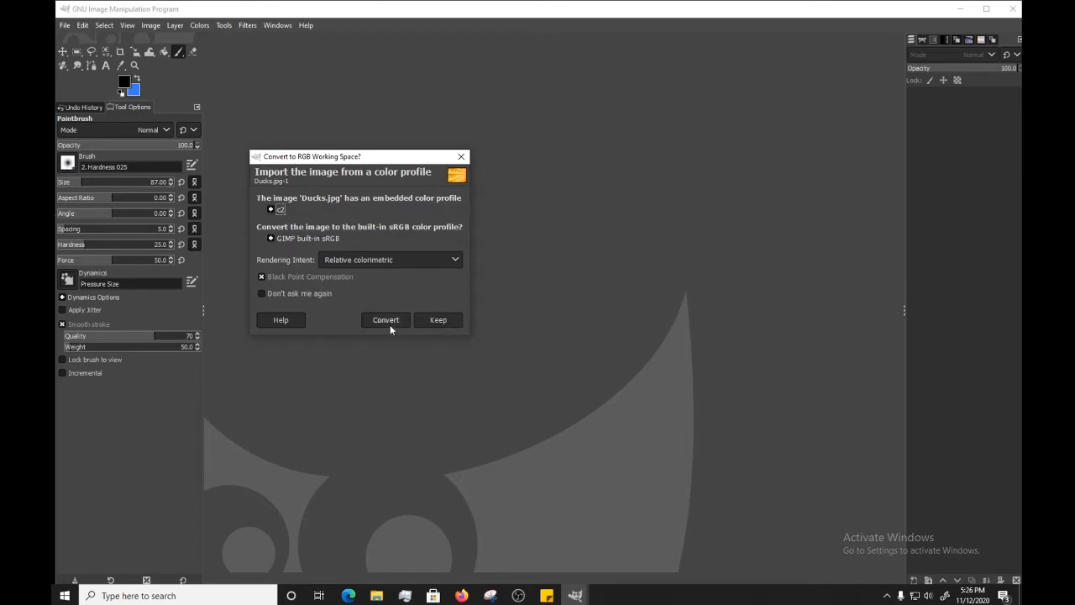
click(385, 319)
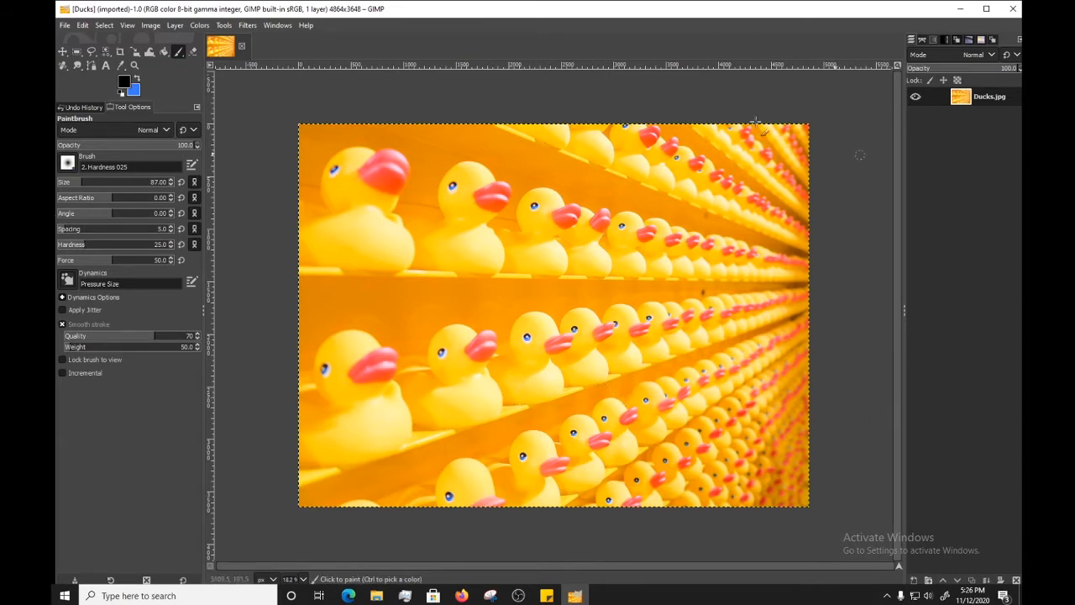
mouse_move(338, 134)
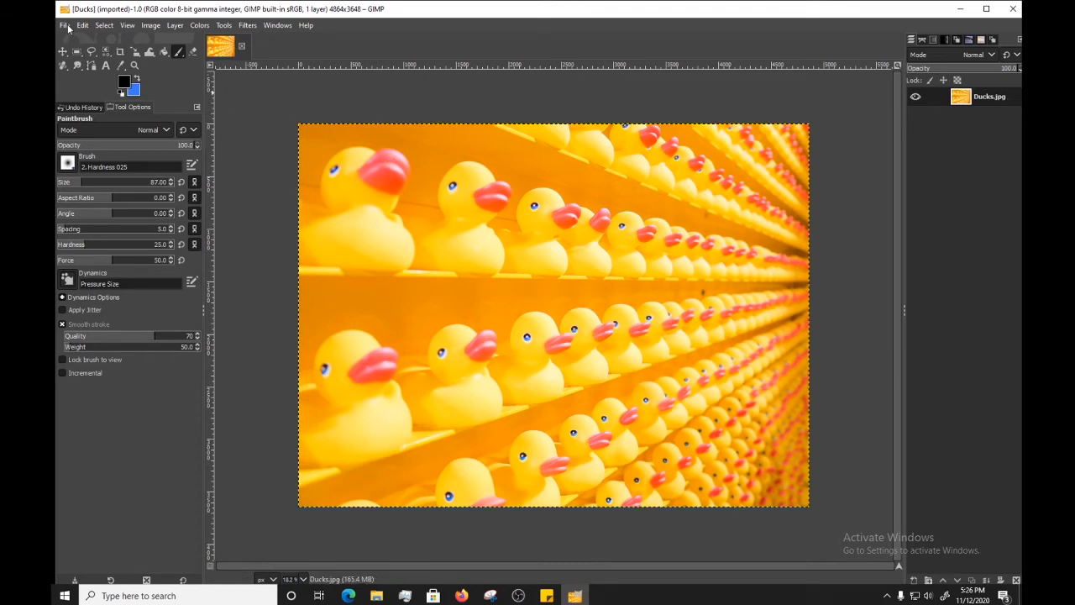
- Open Child.jpg from the GIMP Examples folder through File > Open
click(60, 25)
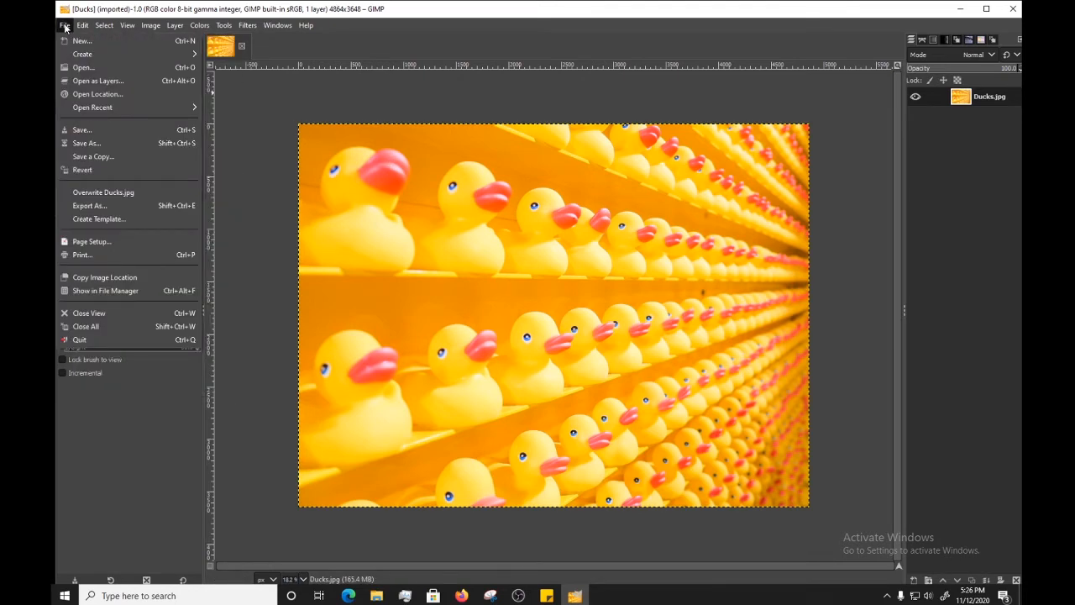
click(82, 54)
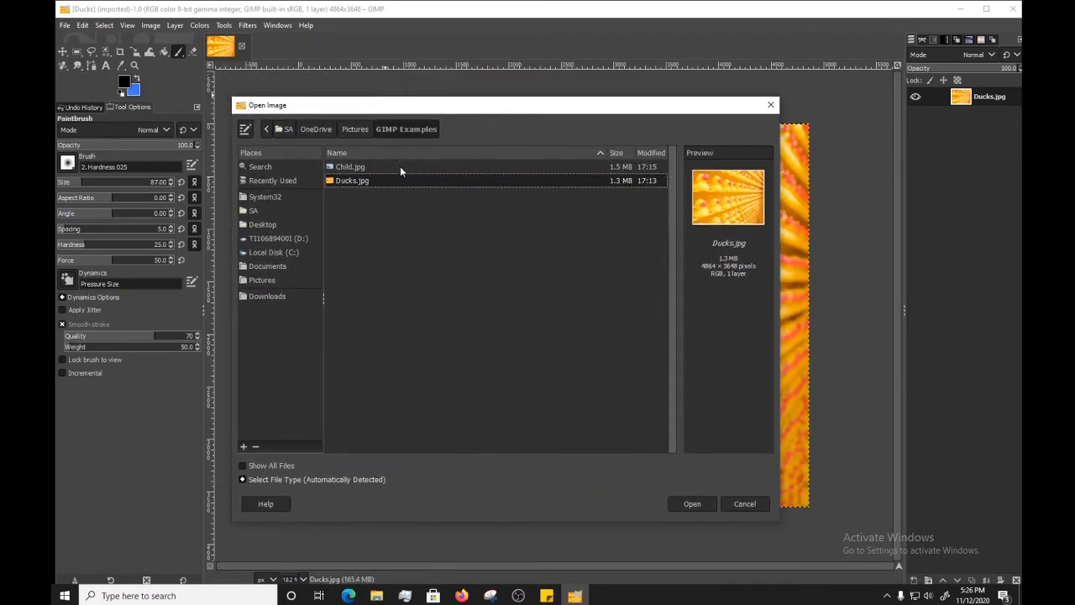
mouse_move(407, 222)
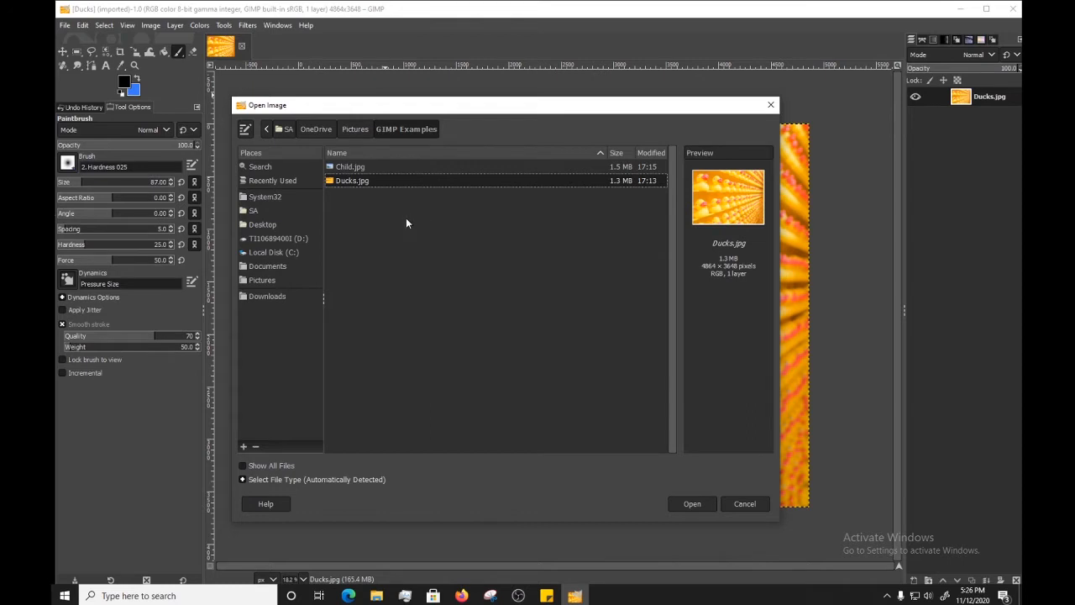
mouse_move(372, 194)
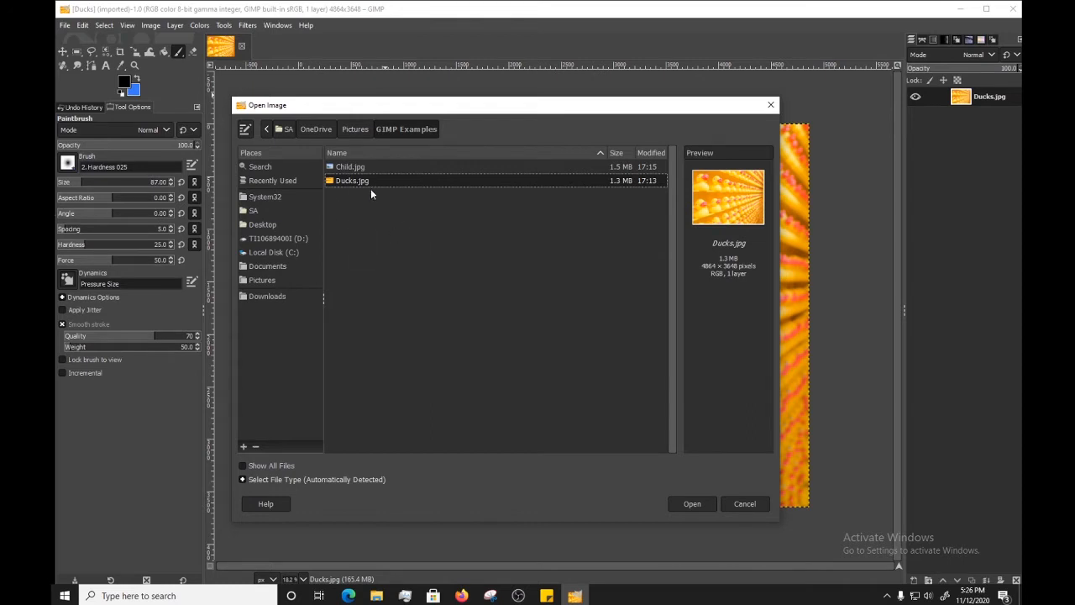
mouse_move(394, 172)
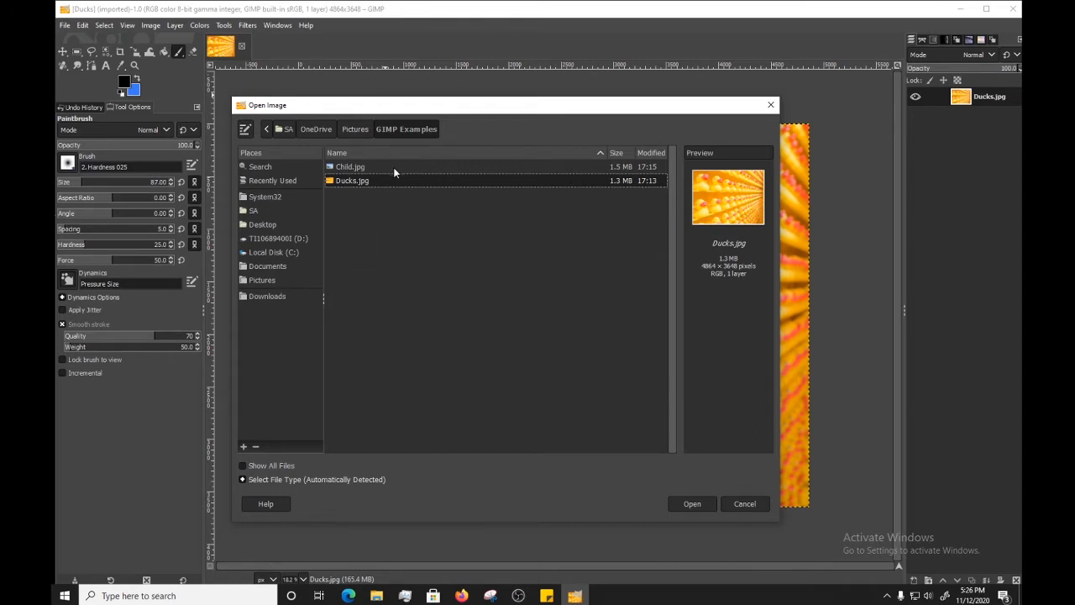
click(349, 166)
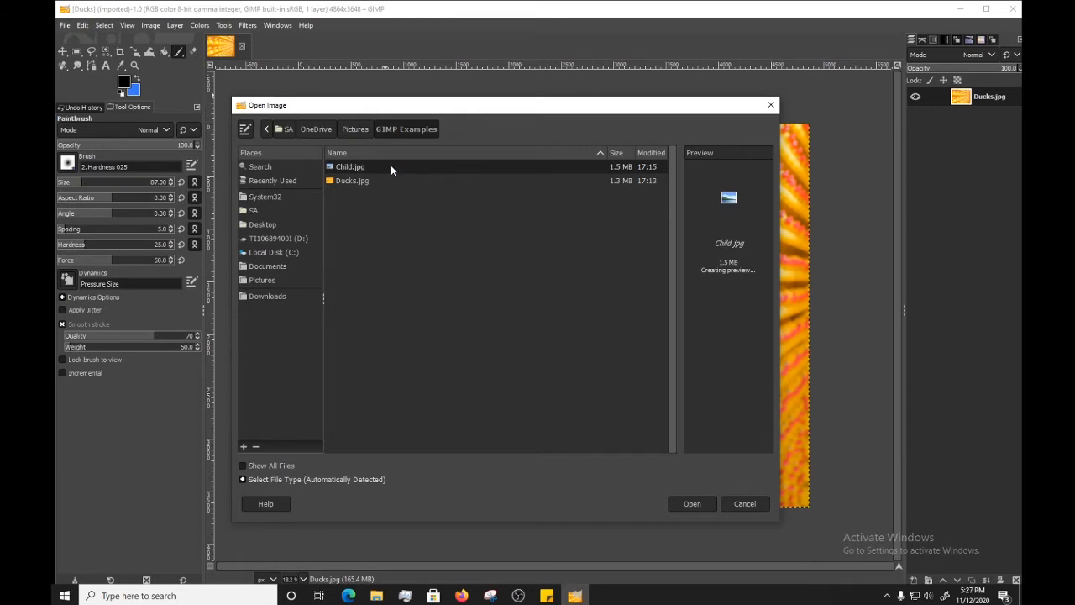
click(692, 503)
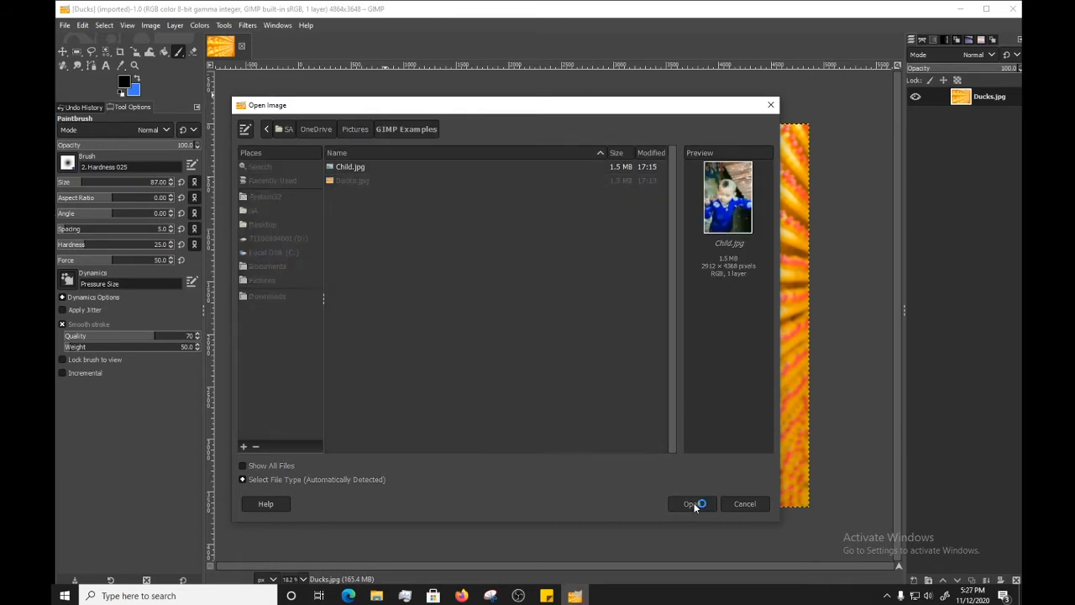
click(692, 503)
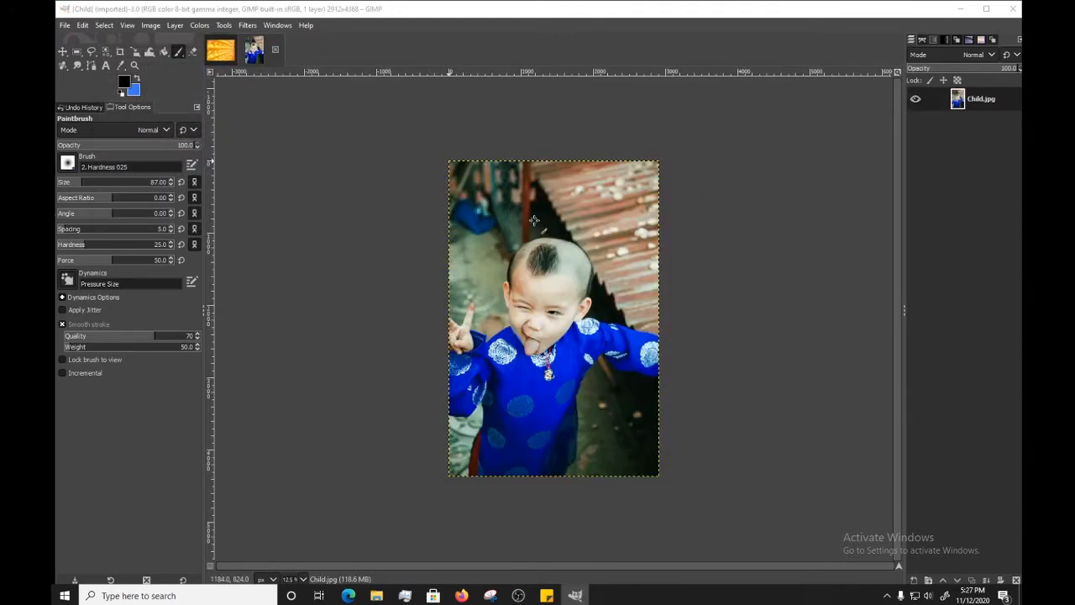
mouse_move(529, 370)
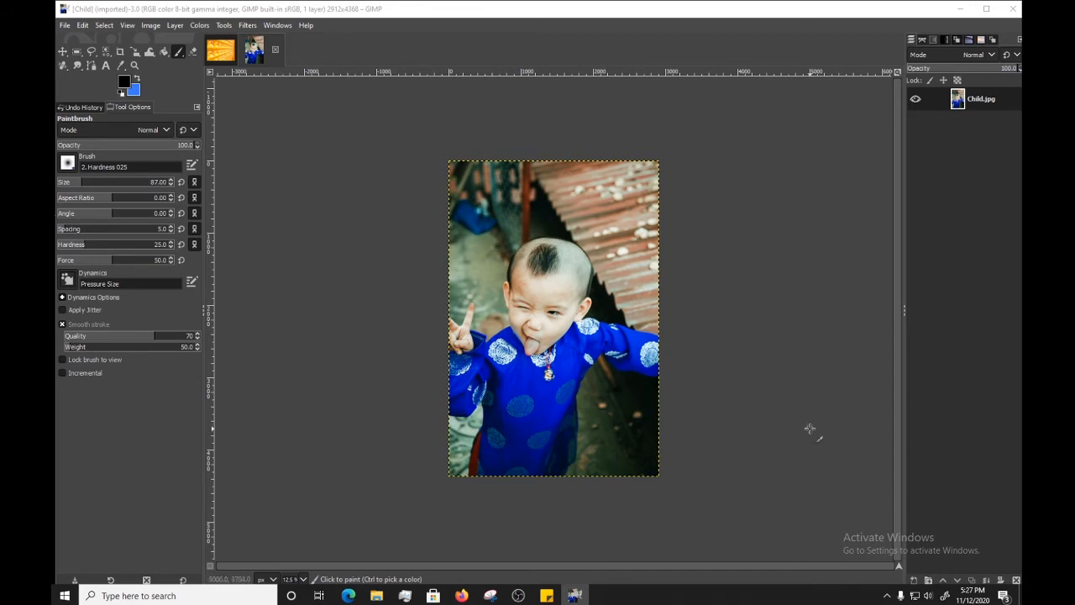
mouse_move(346, 390)
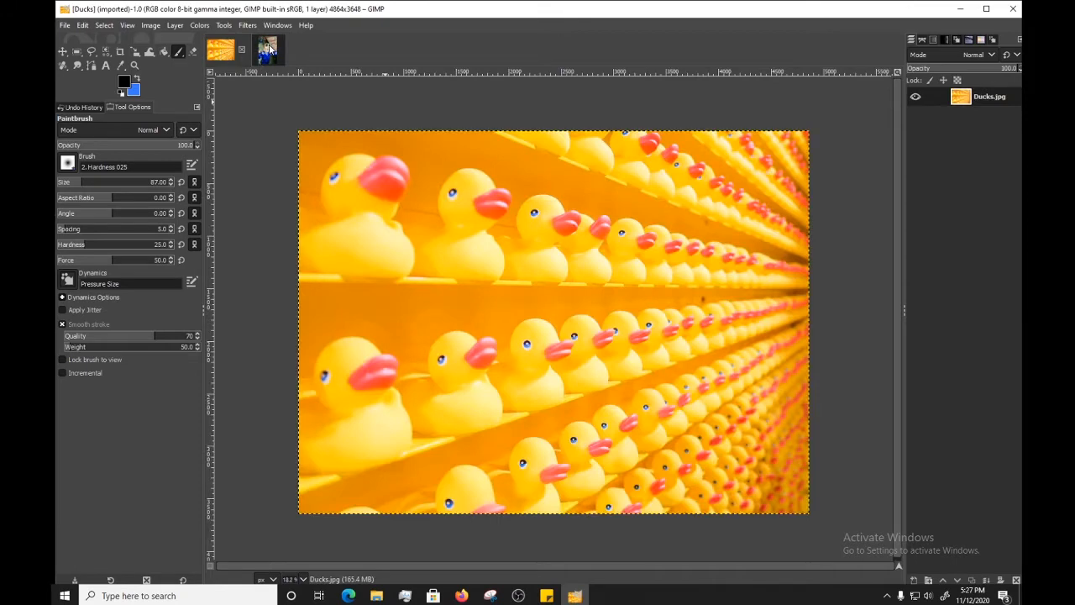
- Switch to the Child image tab, then back to the Ducks image
click(255, 51)
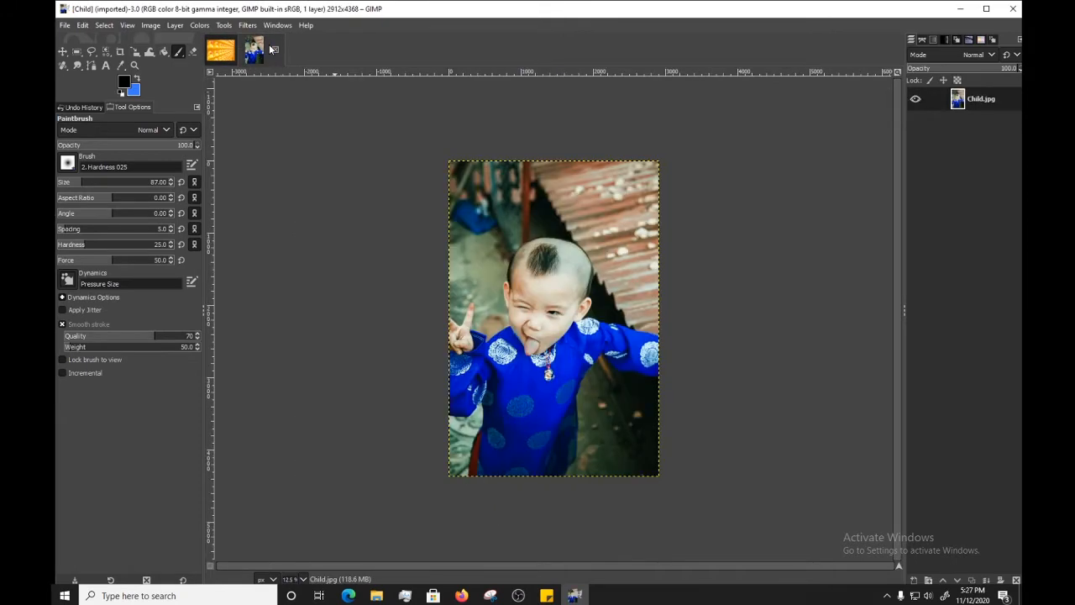
click(254, 64)
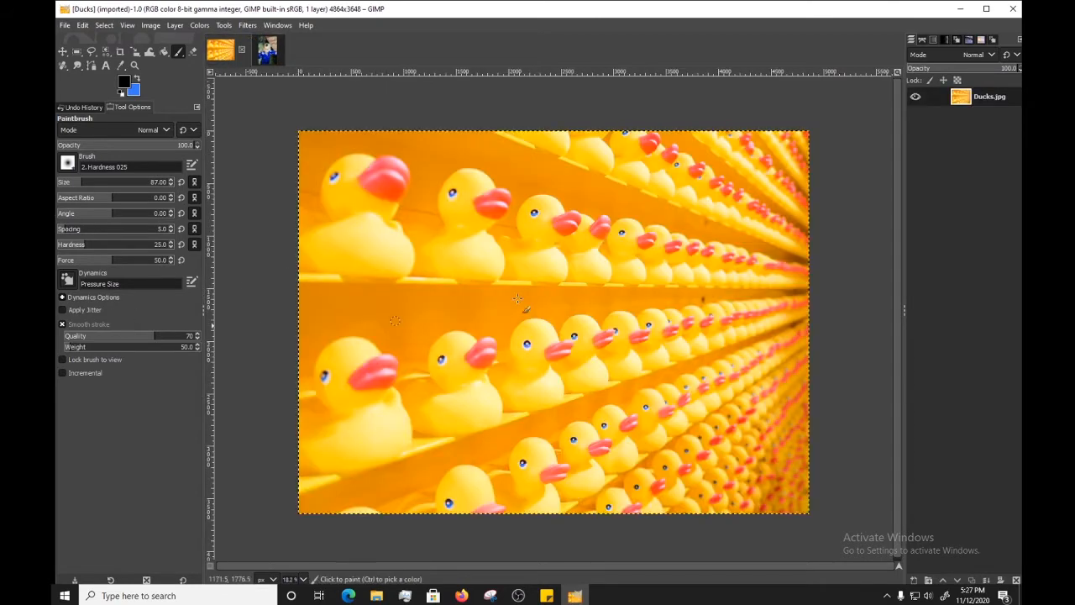
mouse_move(449, 236)
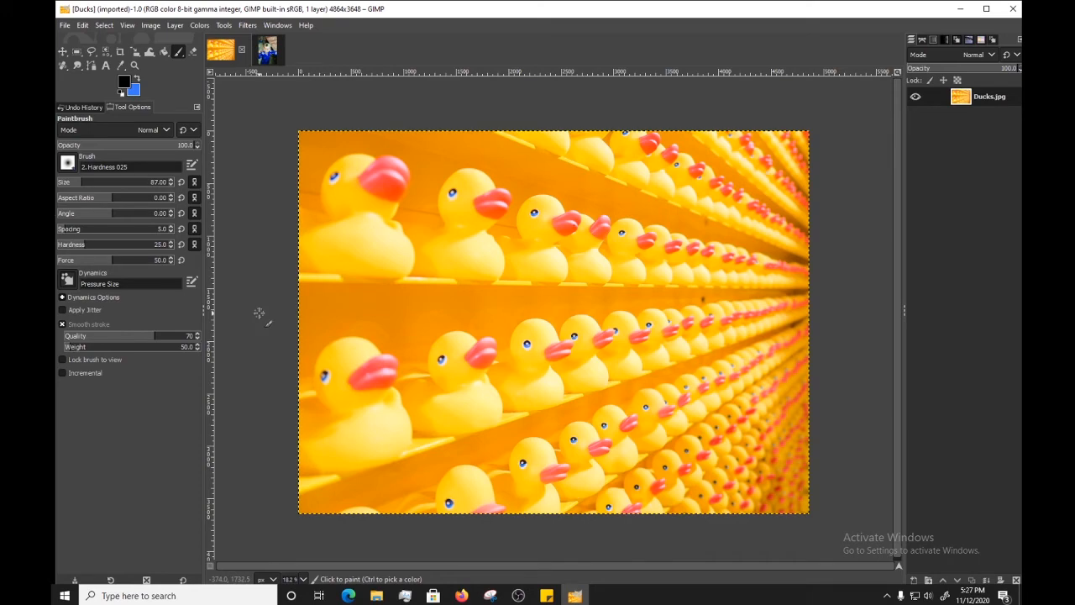
mouse_move(250, 321)
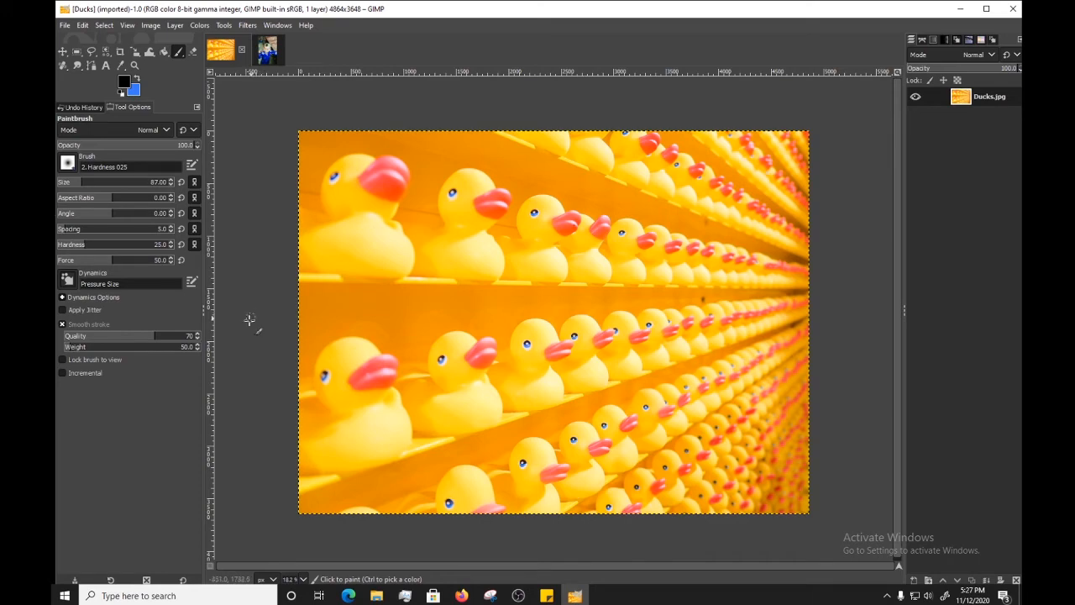
mouse_move(282, 101)
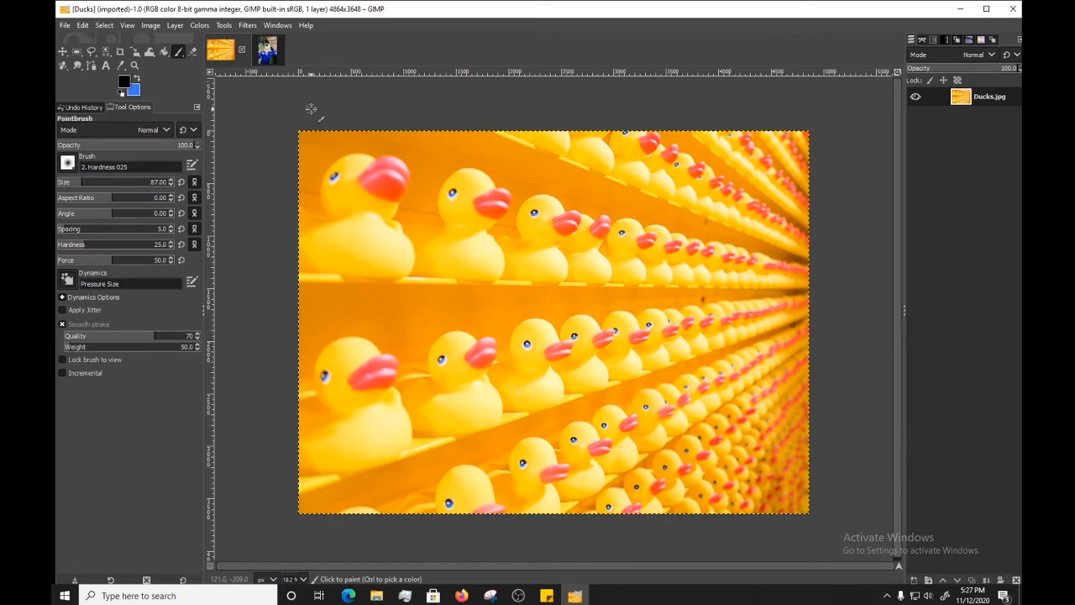
mouse_move(306, 118)
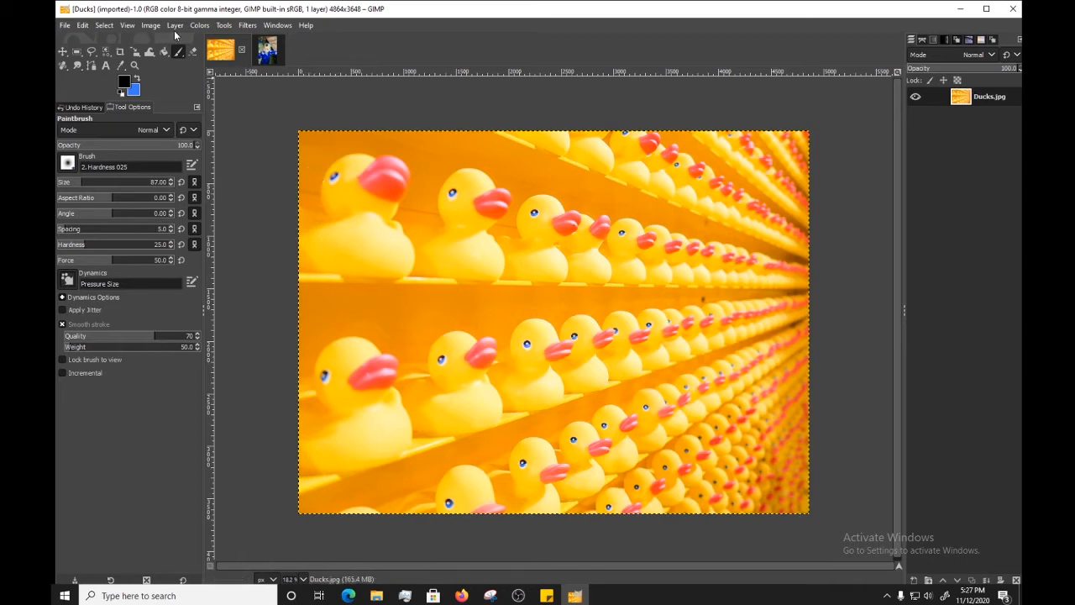
- Apply Colors > Brightness-Contrast to the Ducks photo for deeper colours
click(197, 25)
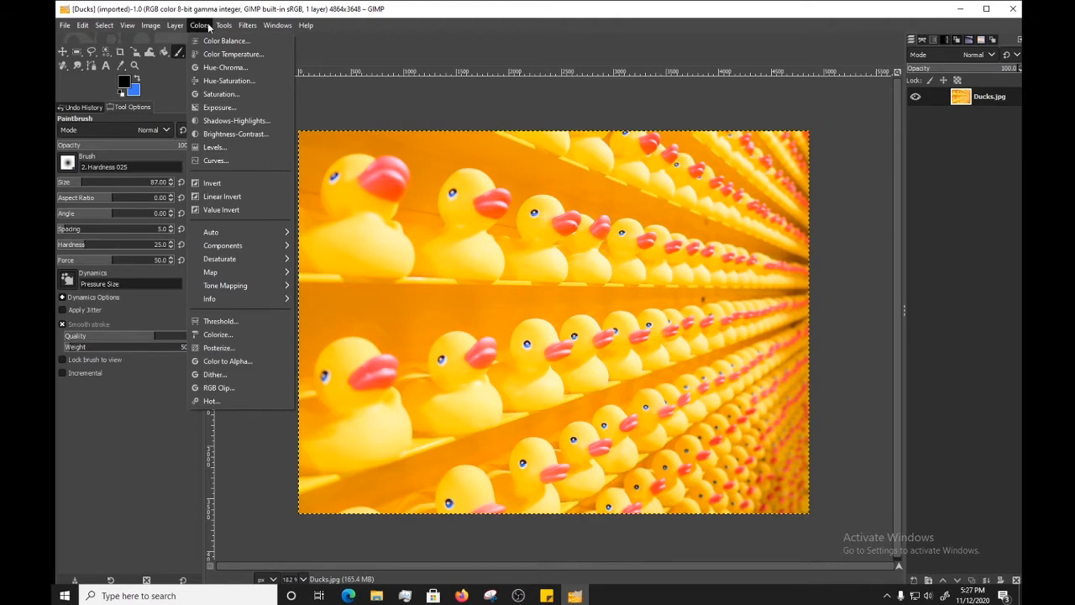
mouse_move(237, 53)
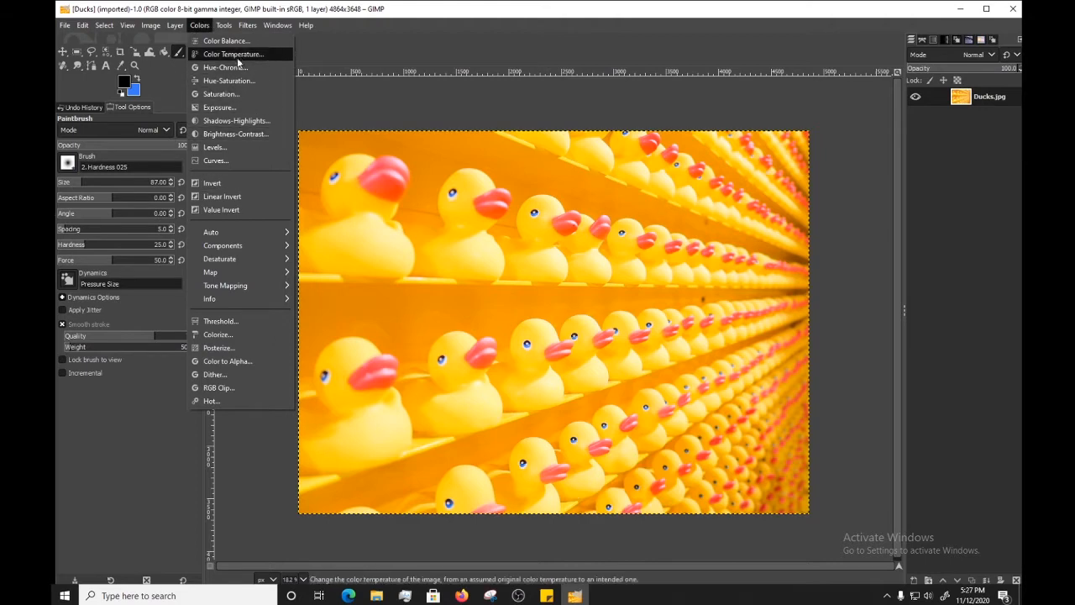
click(235, 134)
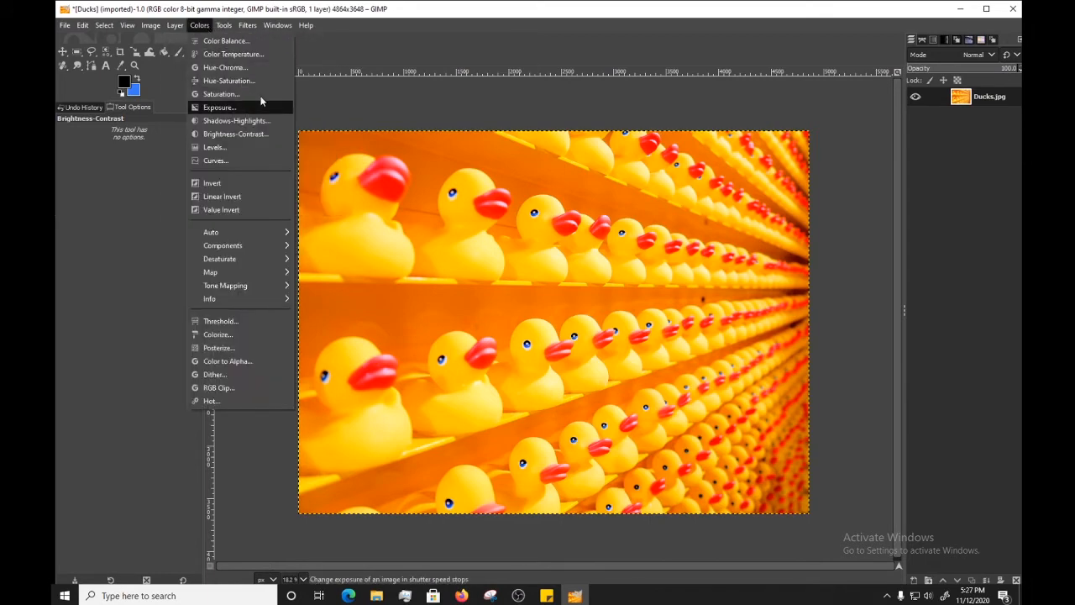
- Preview Shadows-Highlights with Shadows -26.83 and Highlights -62.80
click(236, 120)
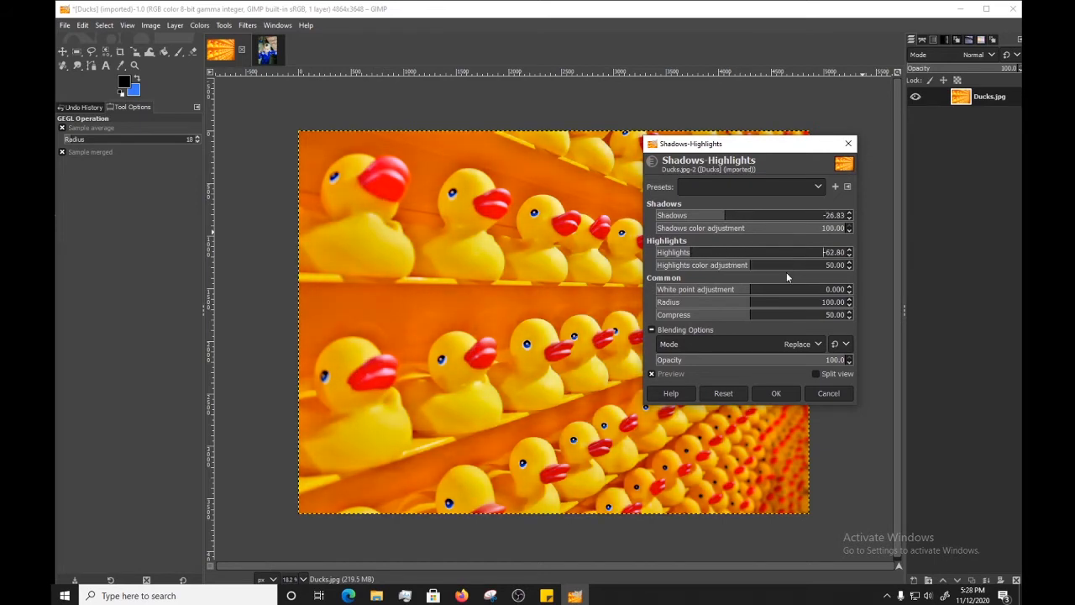
- Confirm the Shadows-Highlights adjustment and bring up the File menu's save options
click(776, 393)
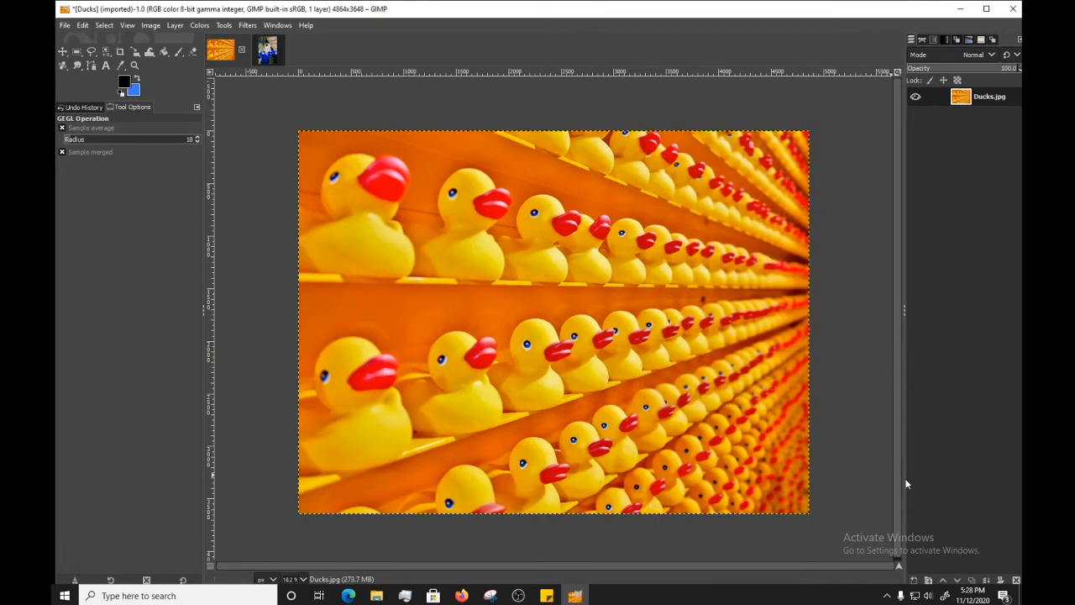
mouse_move(530, 411)
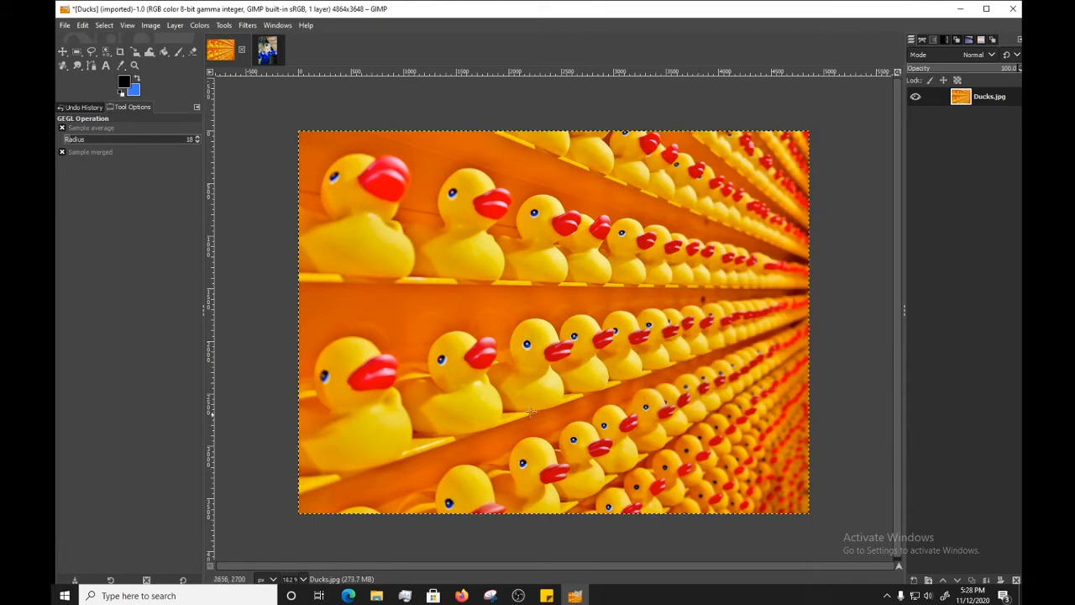
mouse_move(604, 392)
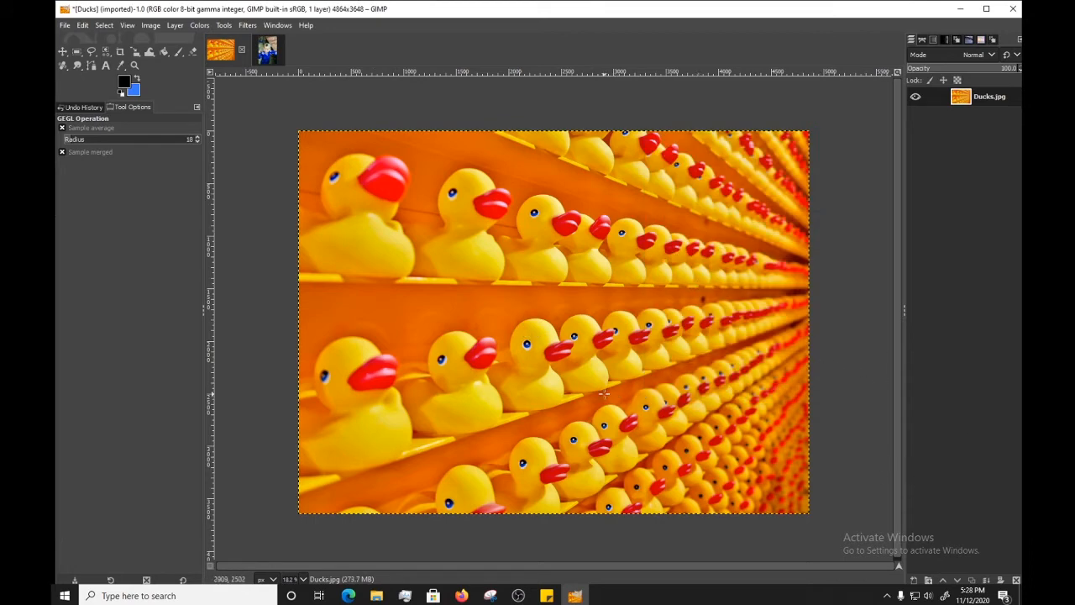
mouse_move(821, 337)
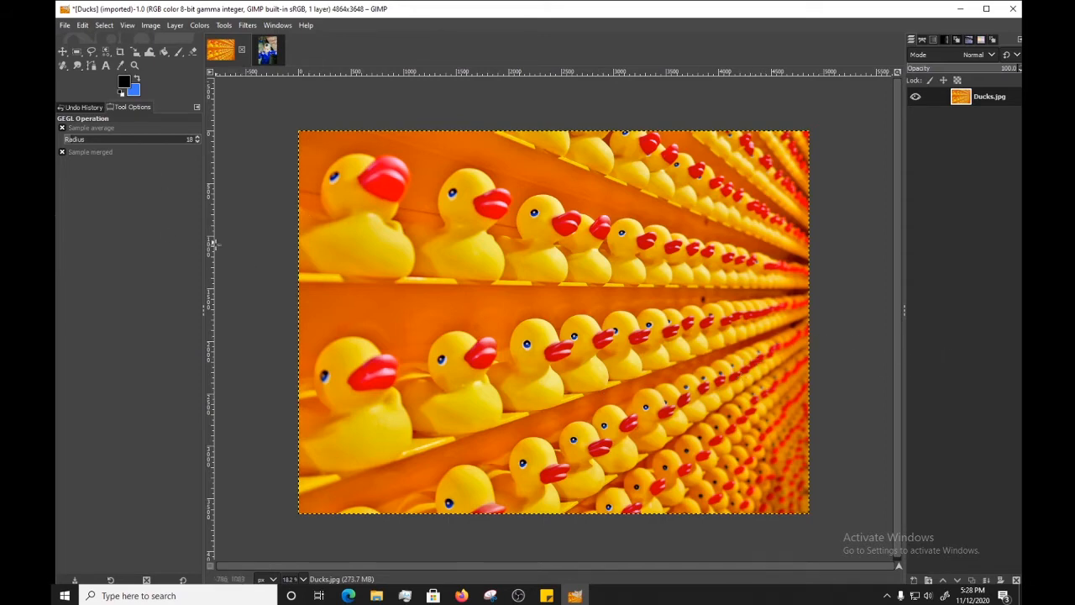
click(64, 25)
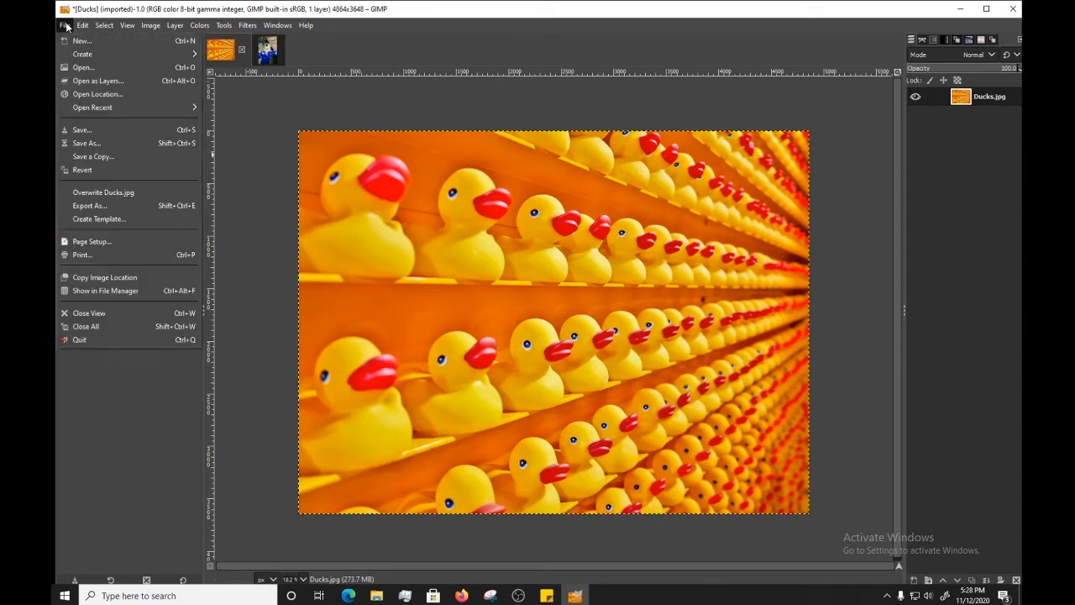
mouse_move(80, 41)
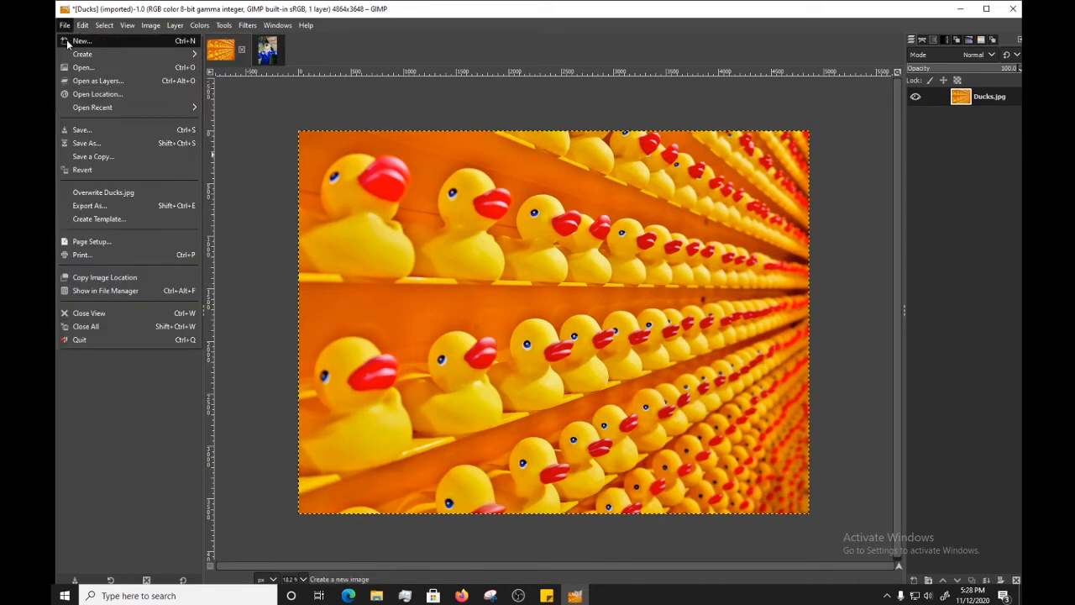
mouse_move(94, 143)
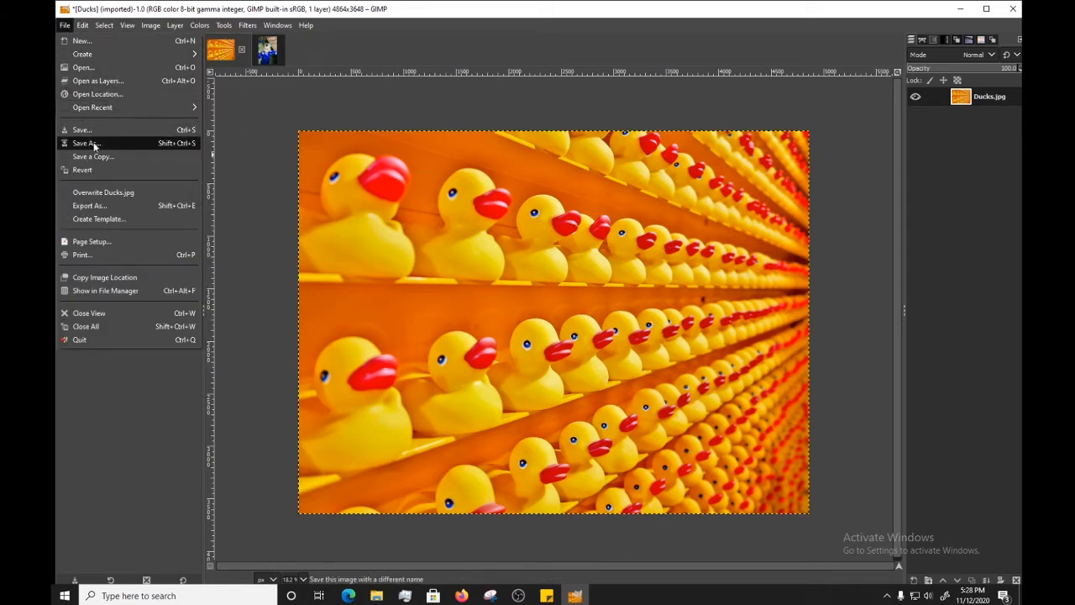
mouse_move(93, 157)
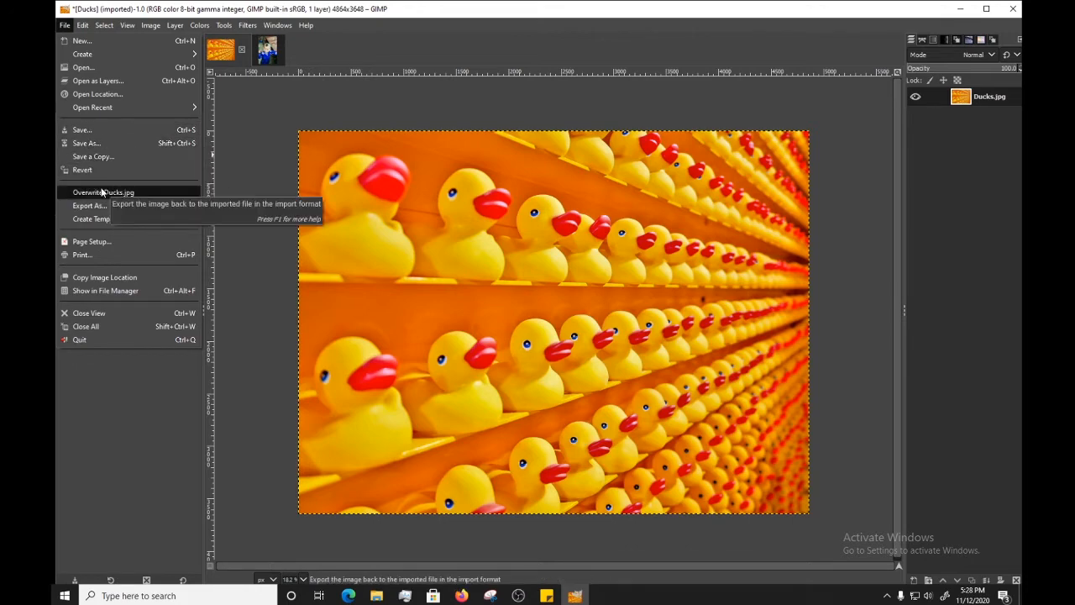
mouse_move(114, 206)
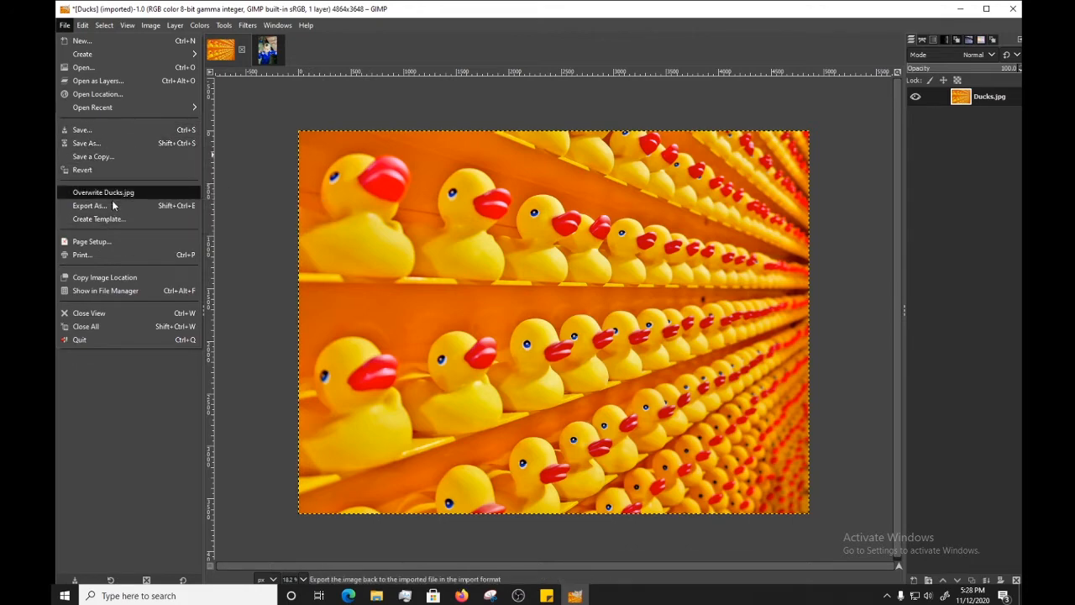
mouse_move(82, 169)
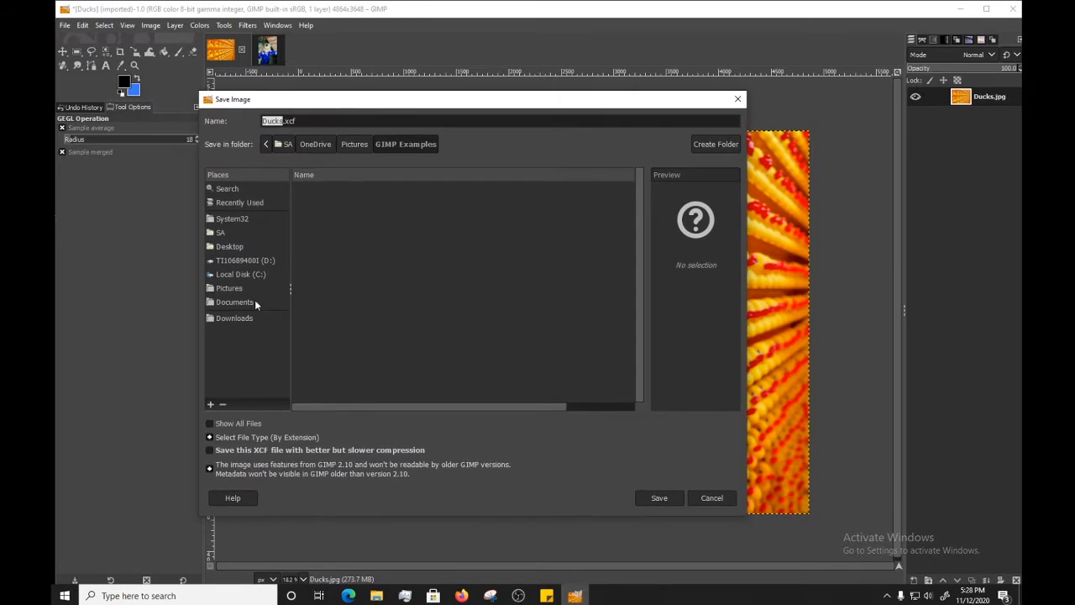
- Save the image as Ducks.xcf in the GIMP Examples folder
click(229, 287)
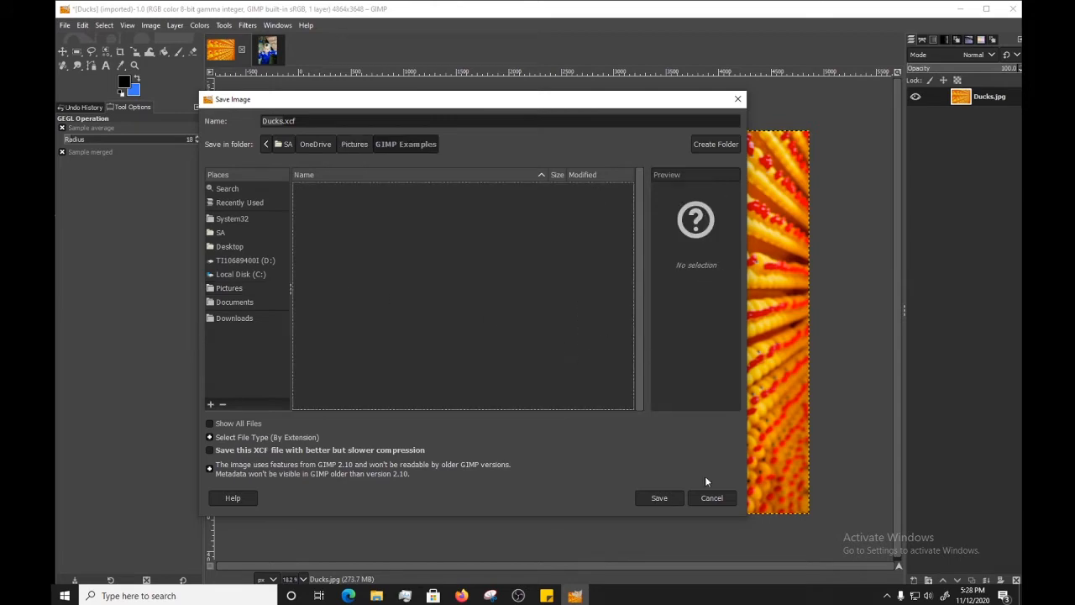
click(658, 497)
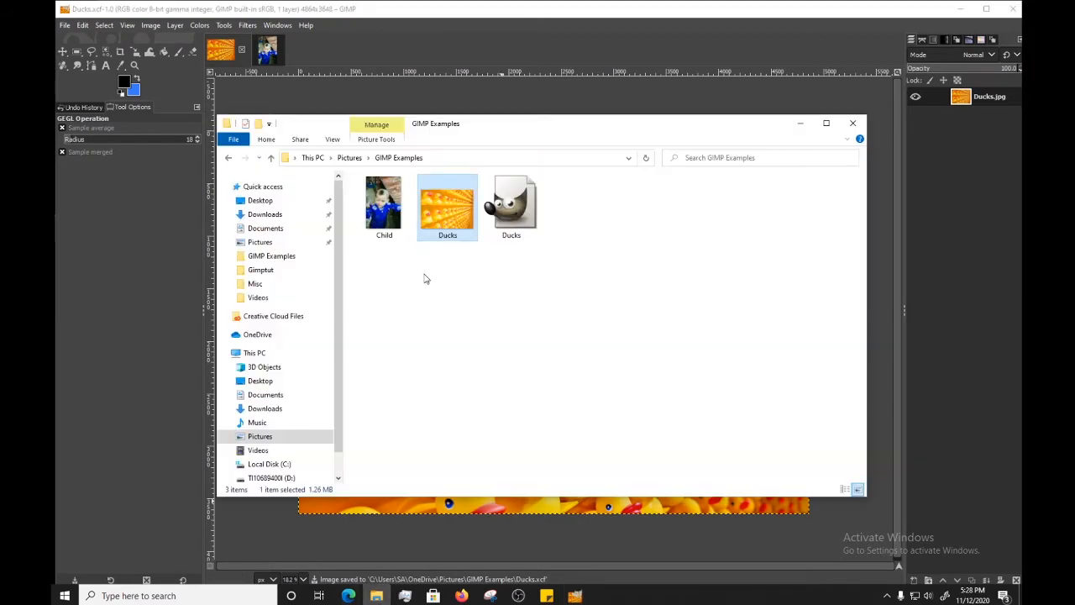
- Compare Ducks.xcf (23.8 MB) with Ducks.jpg (1.26 MB) in File Explorer
double_click(447, 203)
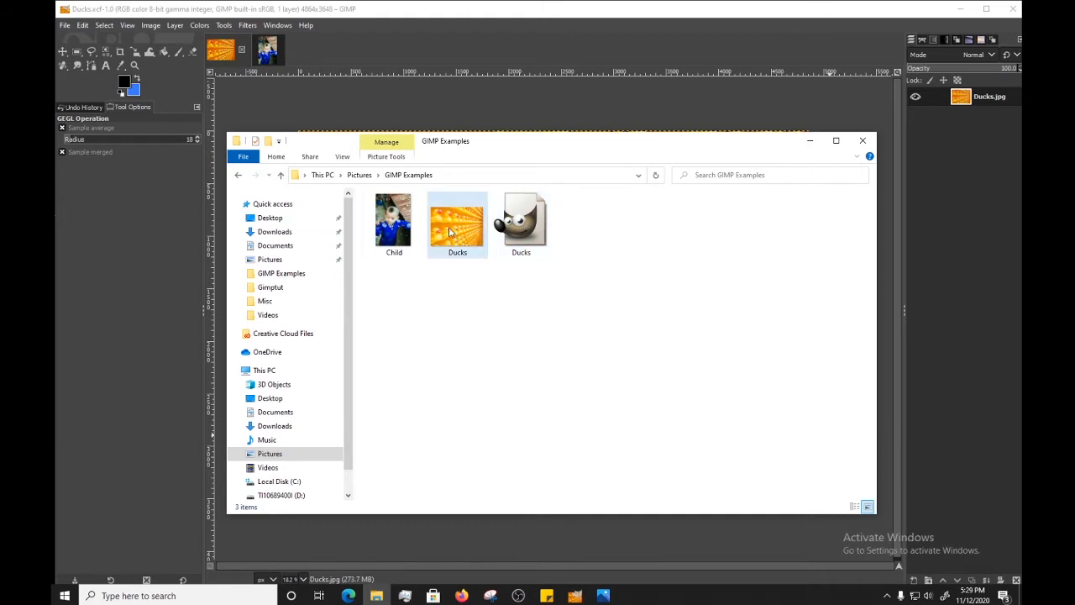
click(521, 222)
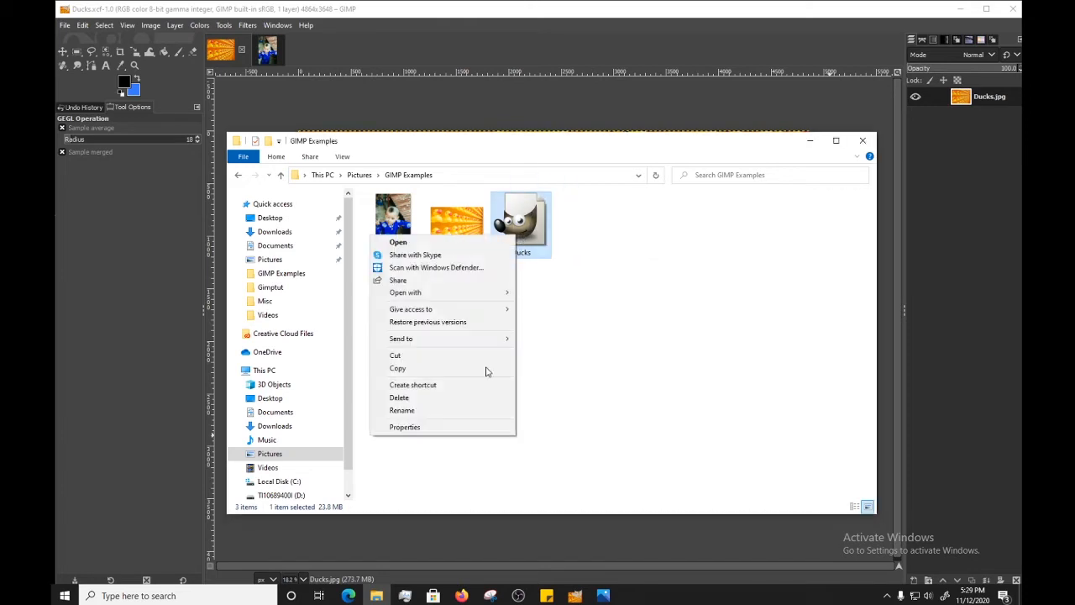
click(404, 426)
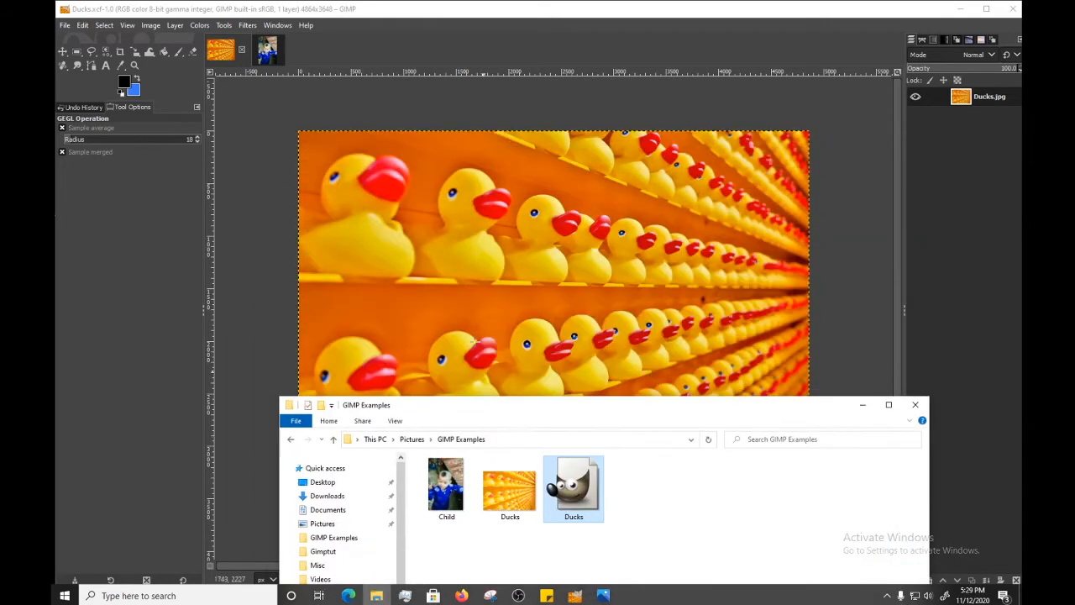
mouse_move(606, 416)
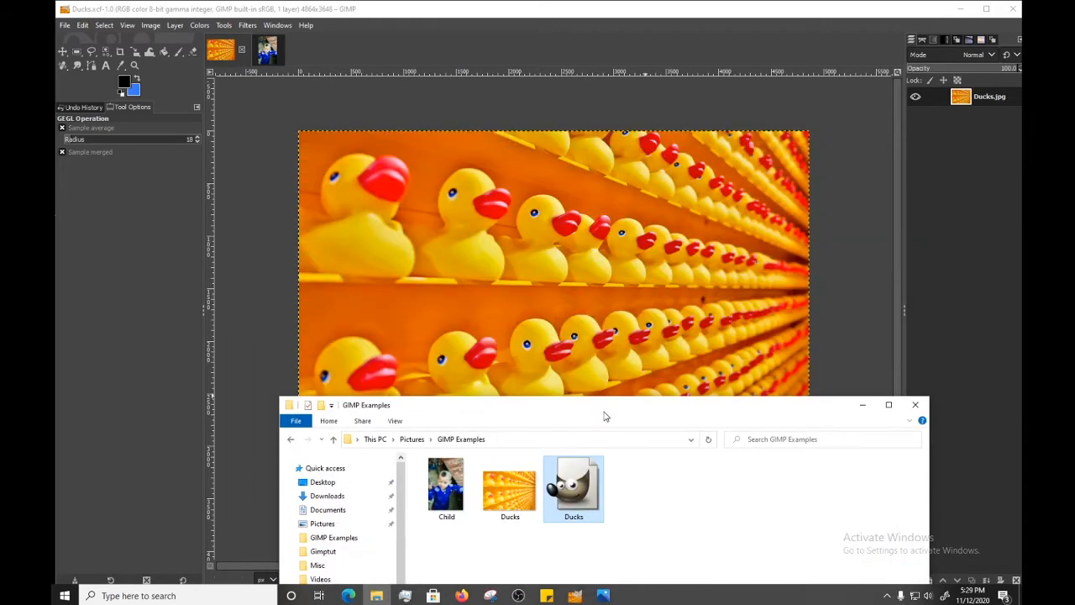
drag(605, 405, 535, 336)
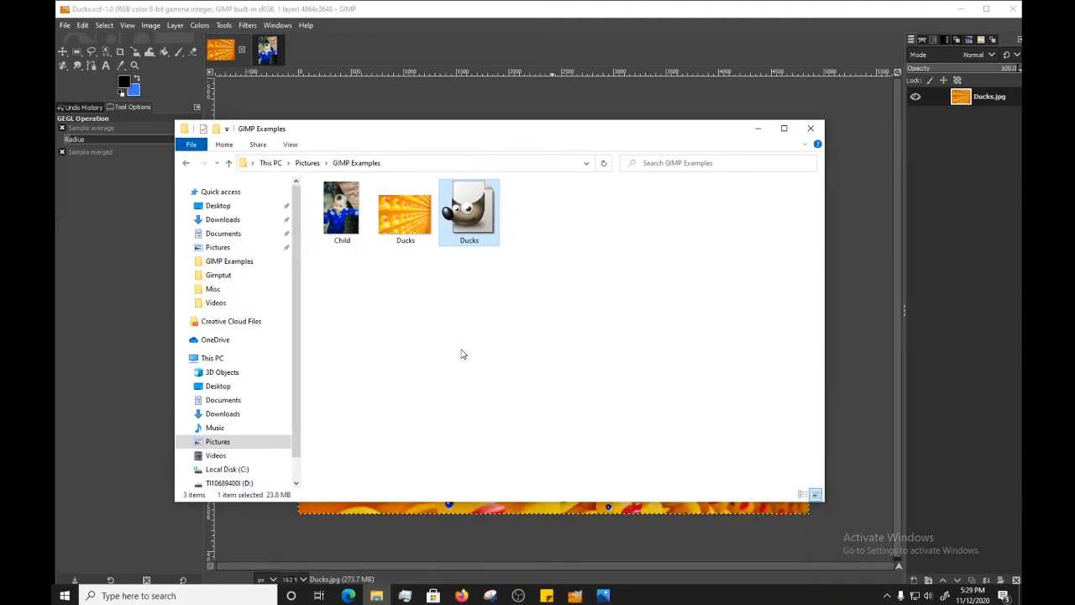
mouse_move(783, 146)
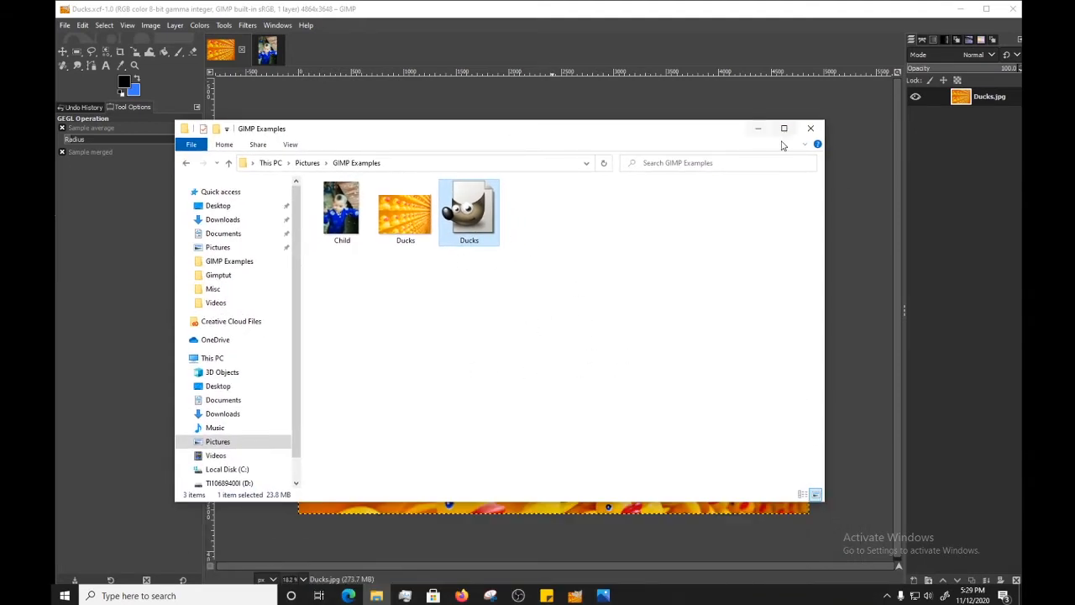
mouse_move(531, 306)
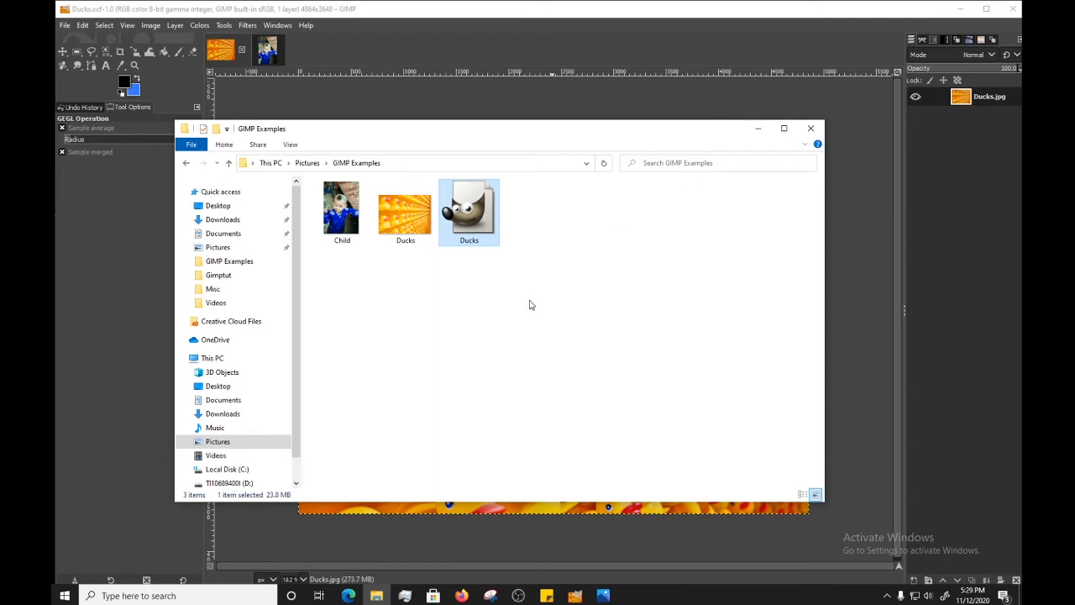
- Open Ducks.xcf in GIMP through Explorer's Open with app list
right_click(469, 206)
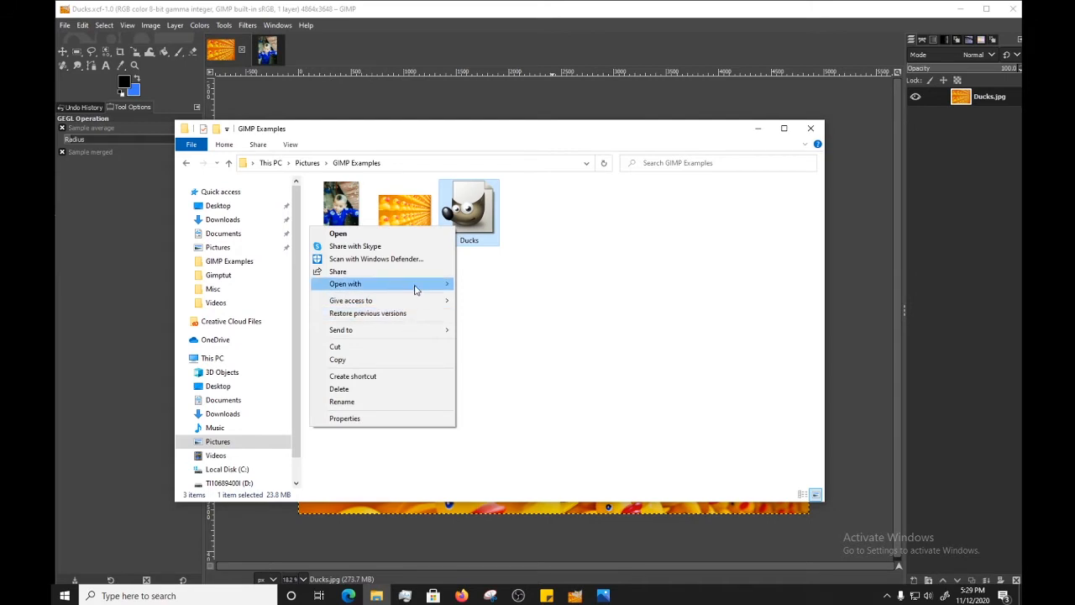
click(344, 283)
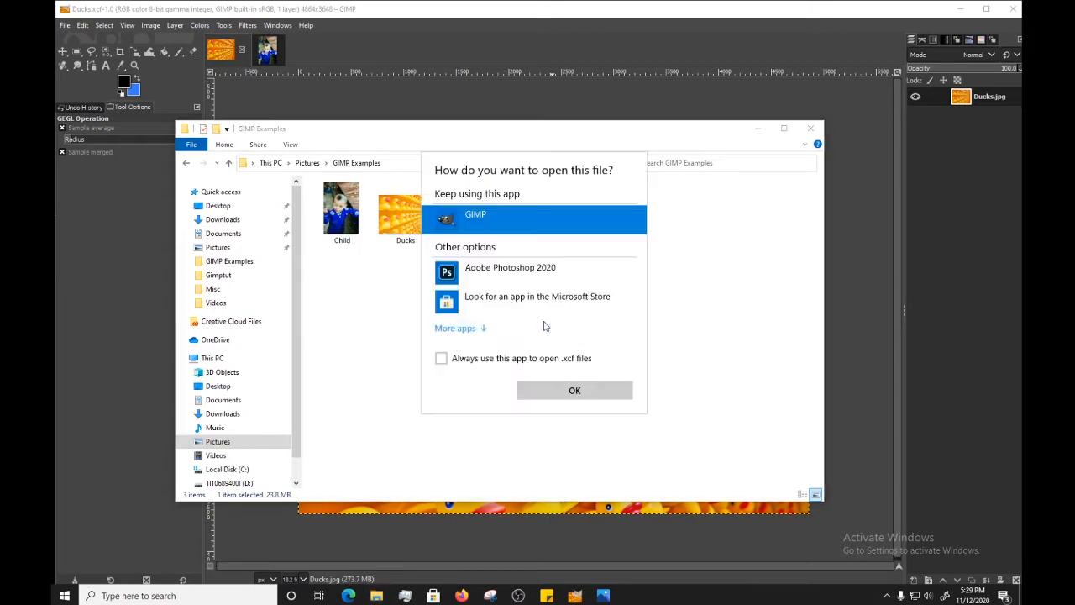
click(454, 327)
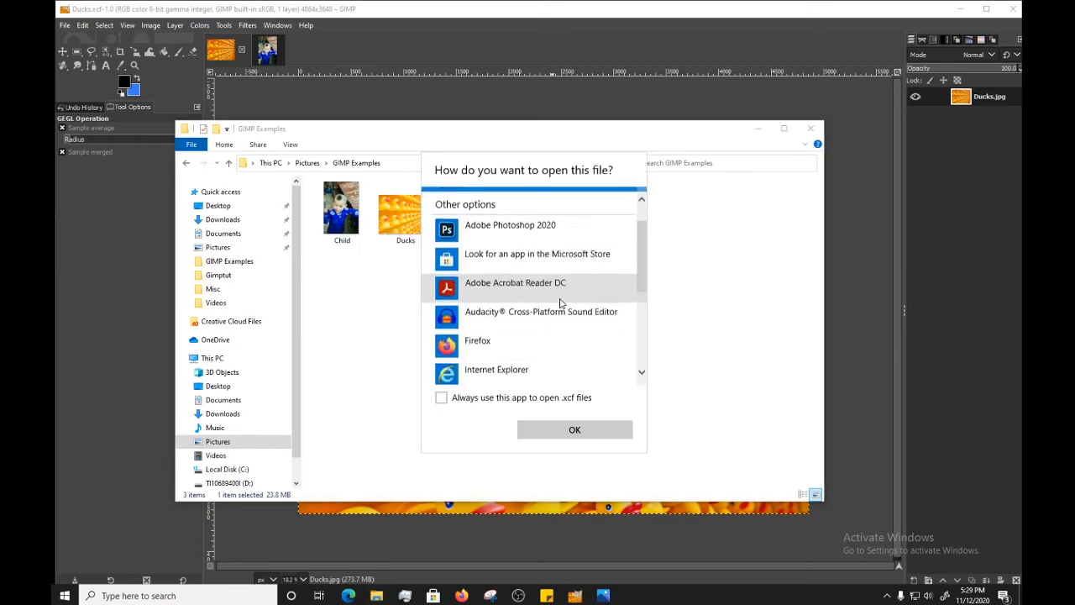
scroll(down, 3)
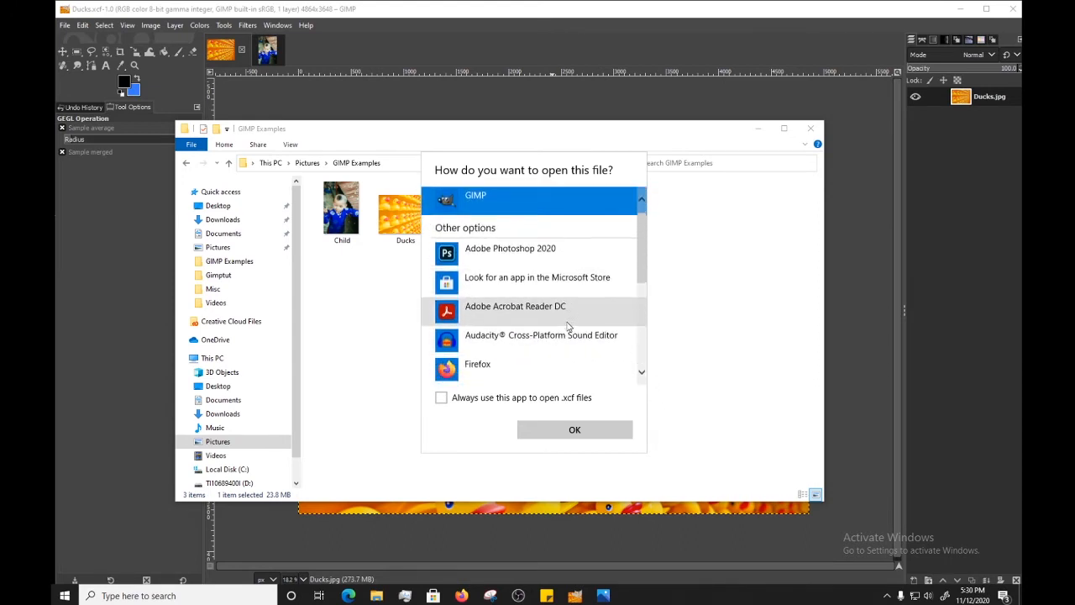
scroll(down, 3)
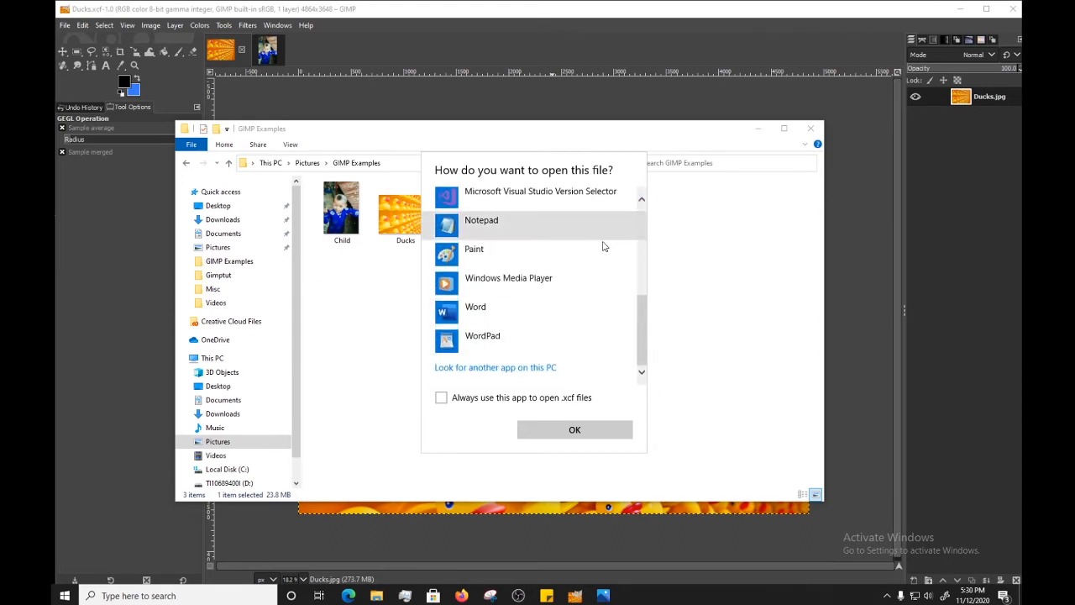
mouse_move(548, 446)
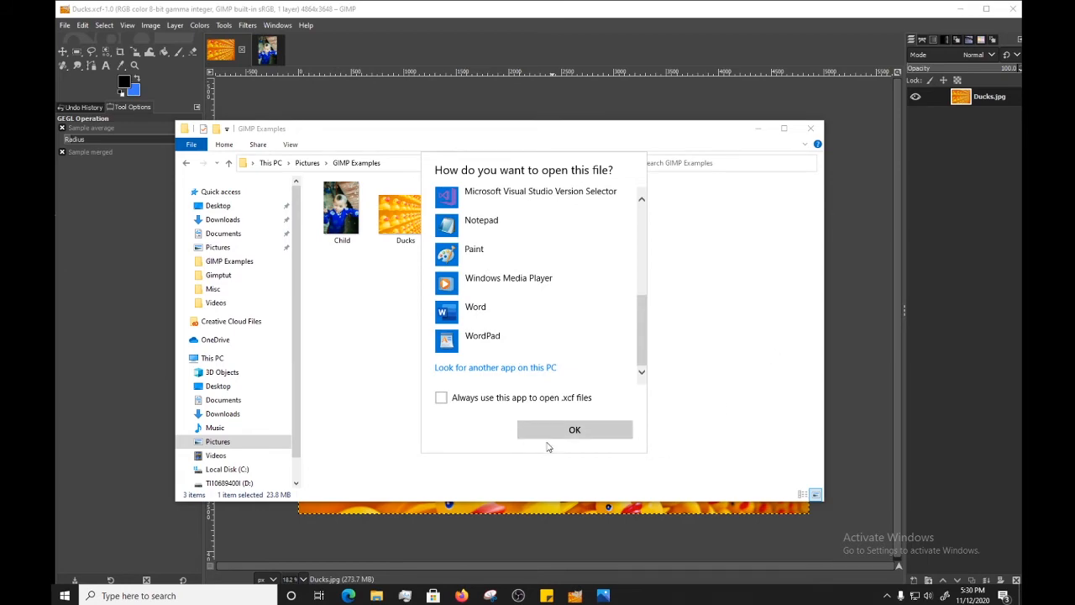
click(575, 429)
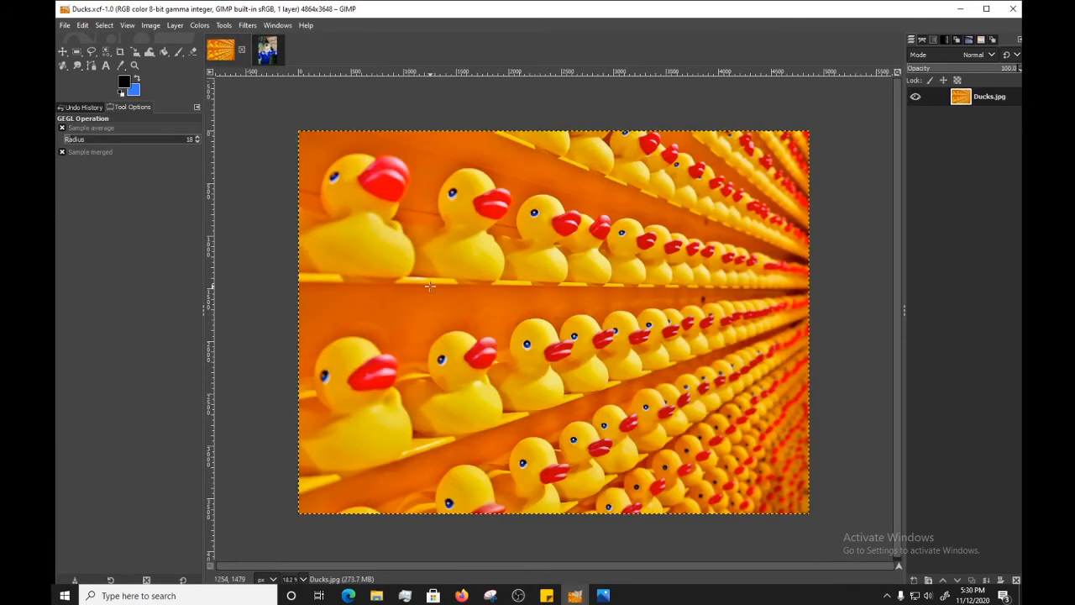
mouse_move(436, 286)
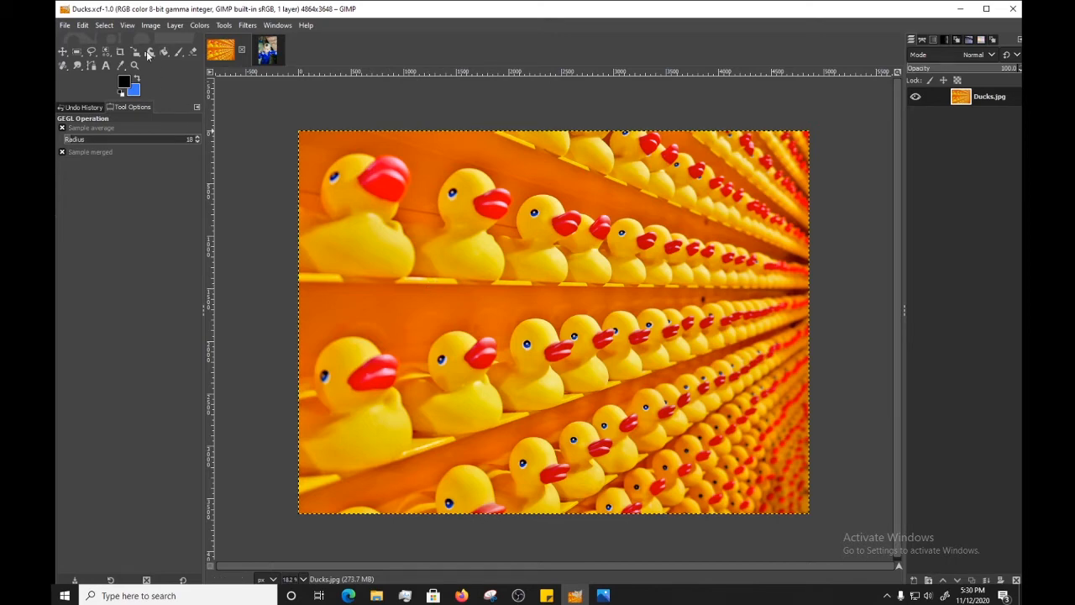
- Start exporting the ducks image from GIMP's File menu
click(59, 24)
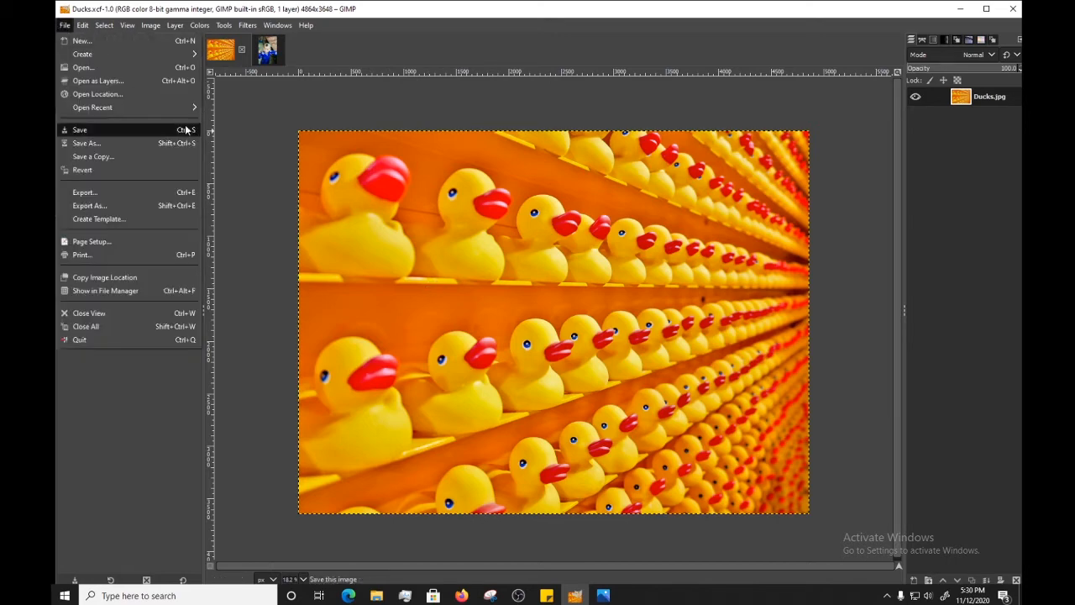
mouse_move(84, 193)
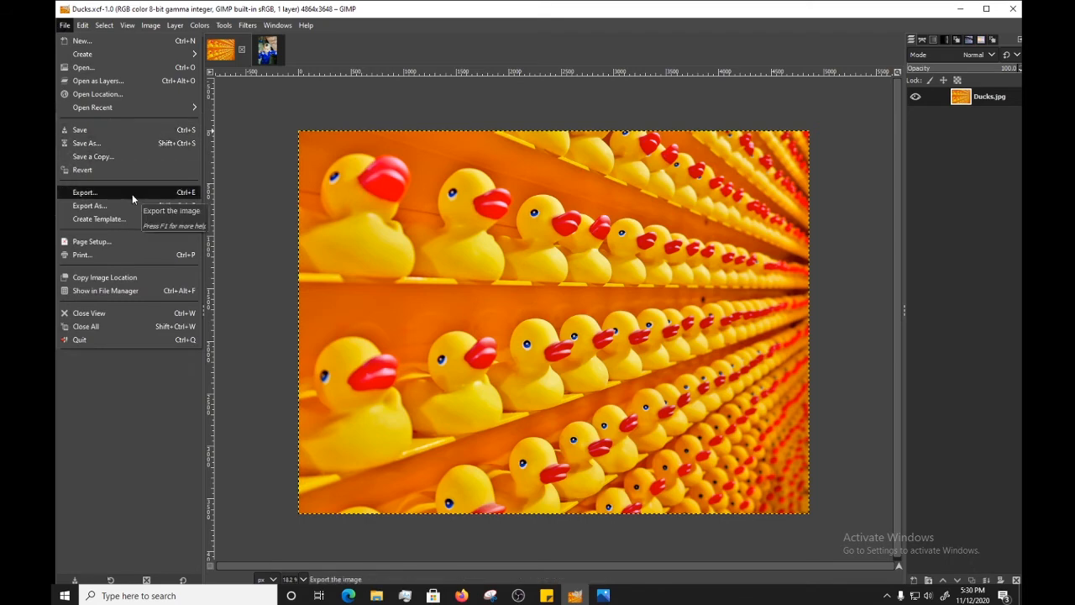
click(84, 192)
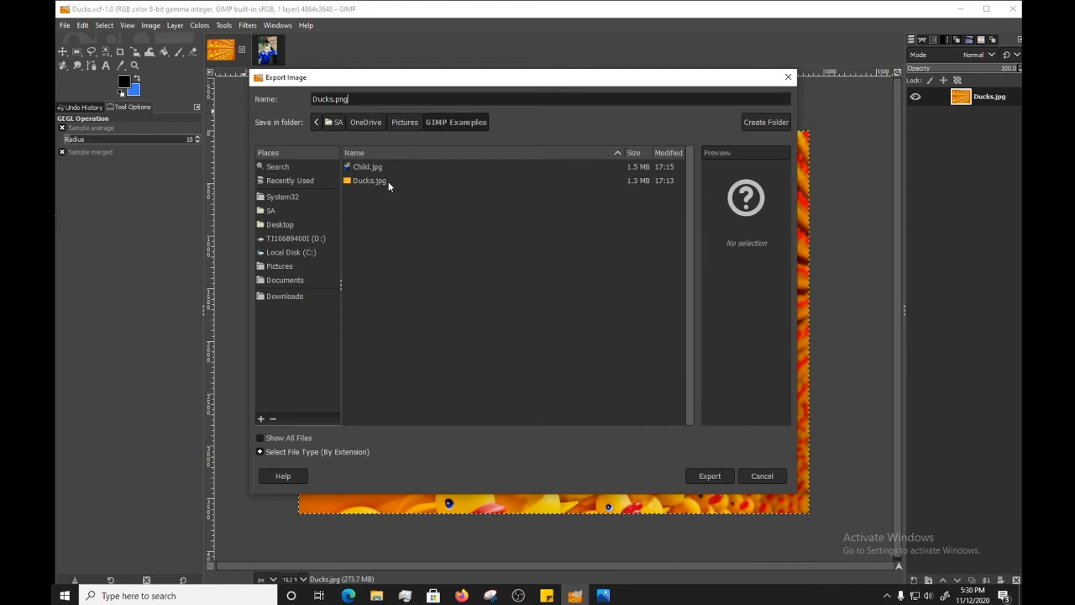
mouse_move(516, 301)
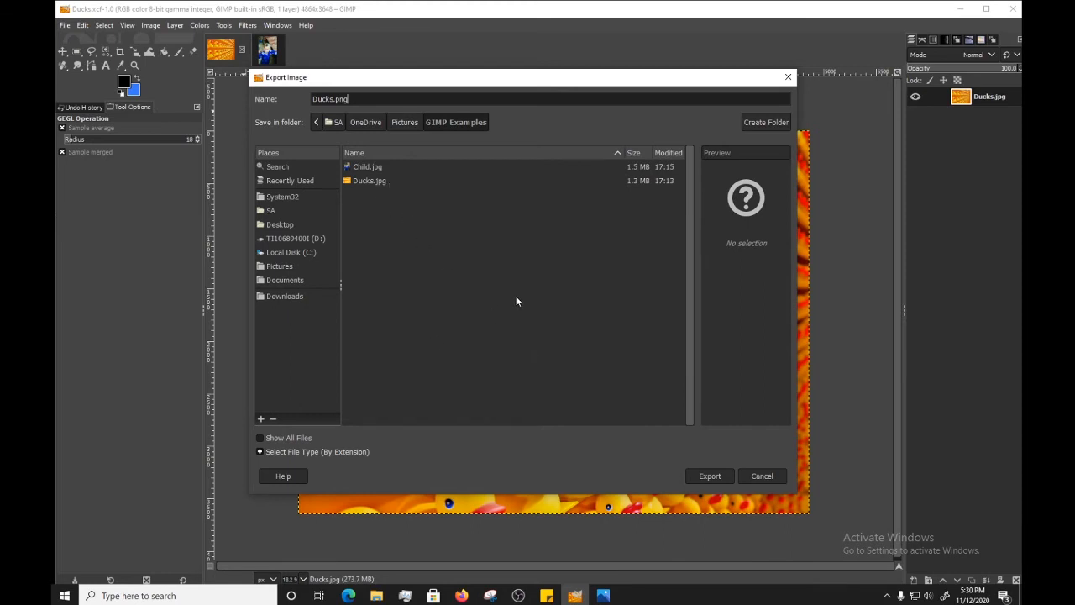
mouse_move(382, 191)
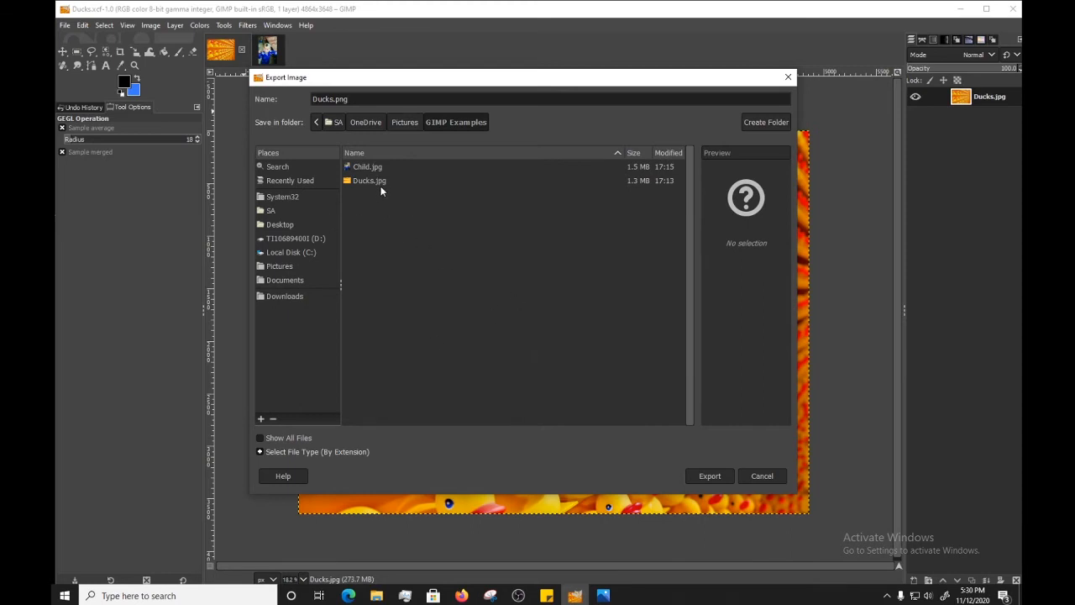
mouse_move(464, 314)
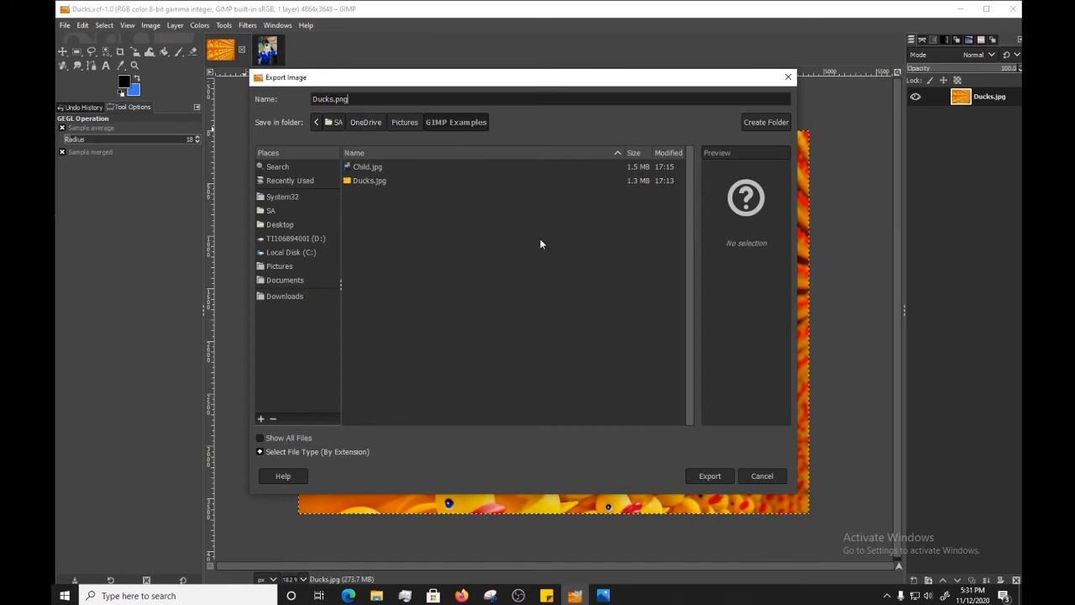
- Export the image as Ducks.png, accepting the PNG export options
click(709, 476)
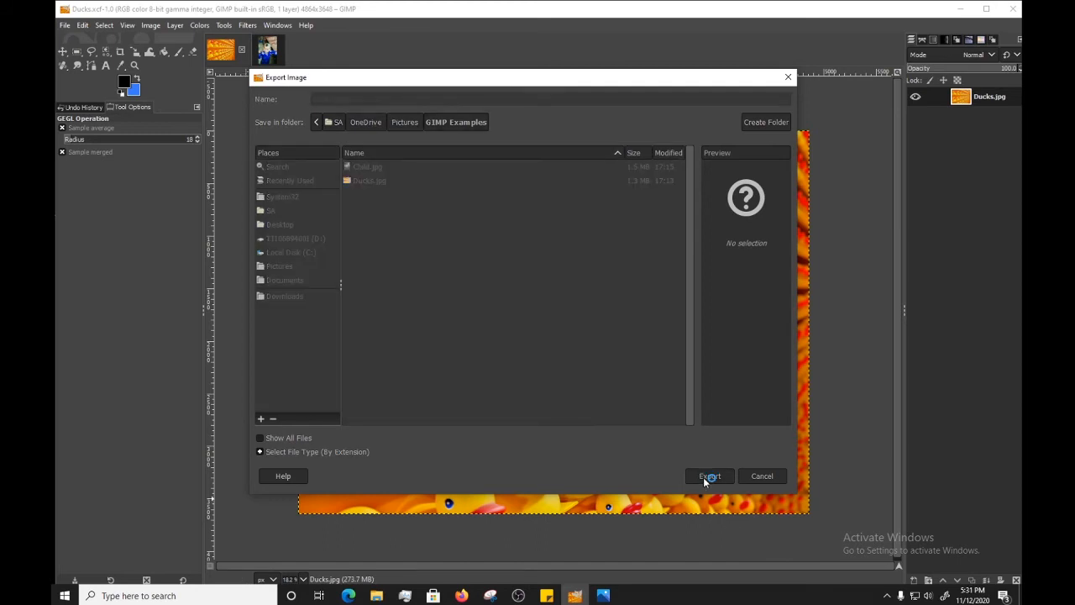
click(709, 476)
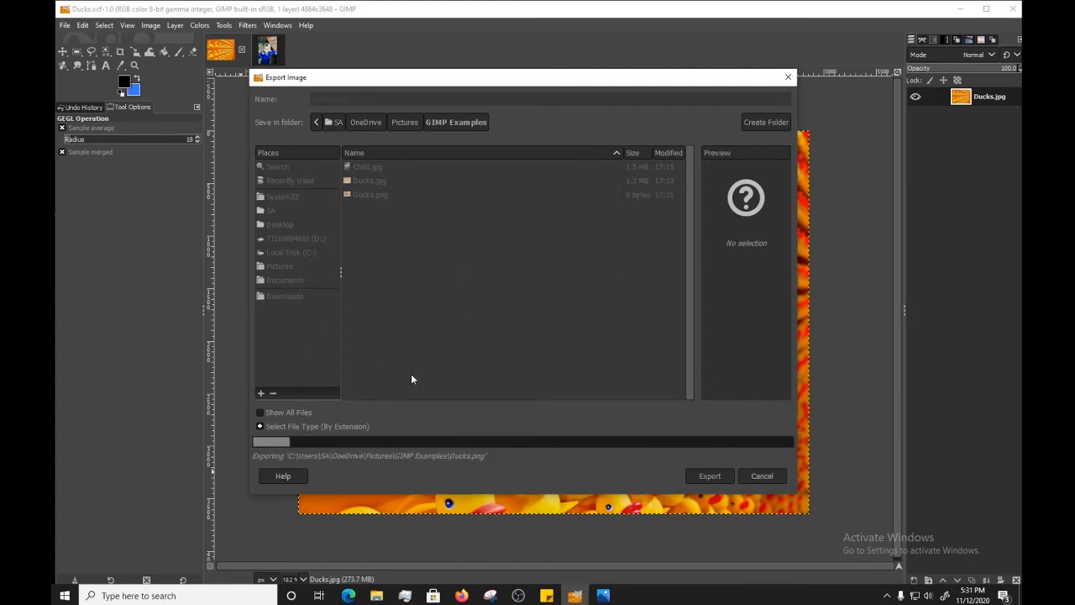
mouse_move(480, 376)
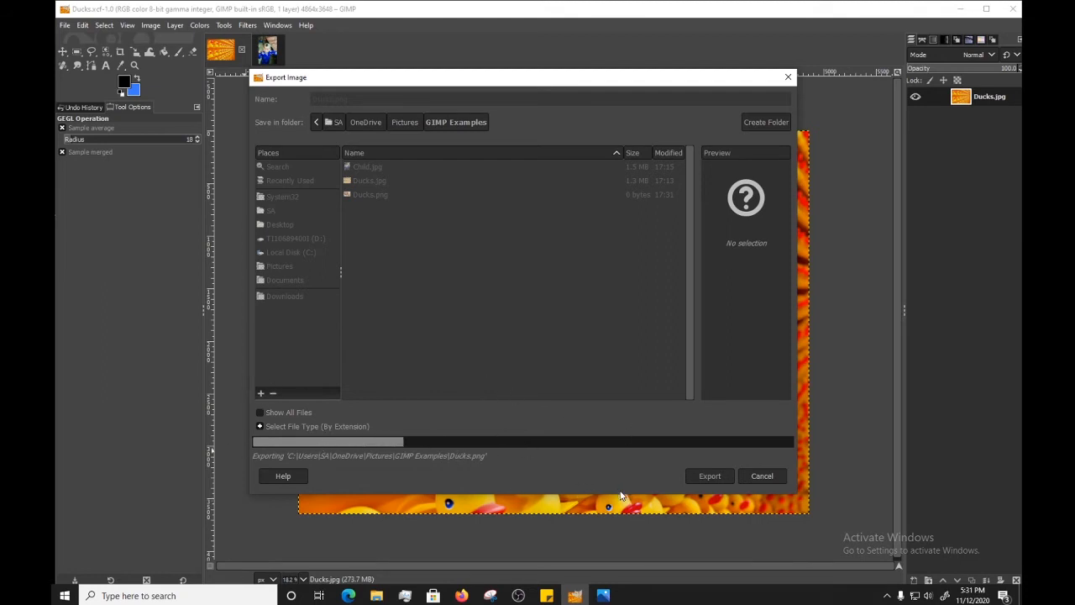
mouse_move(553, 461)
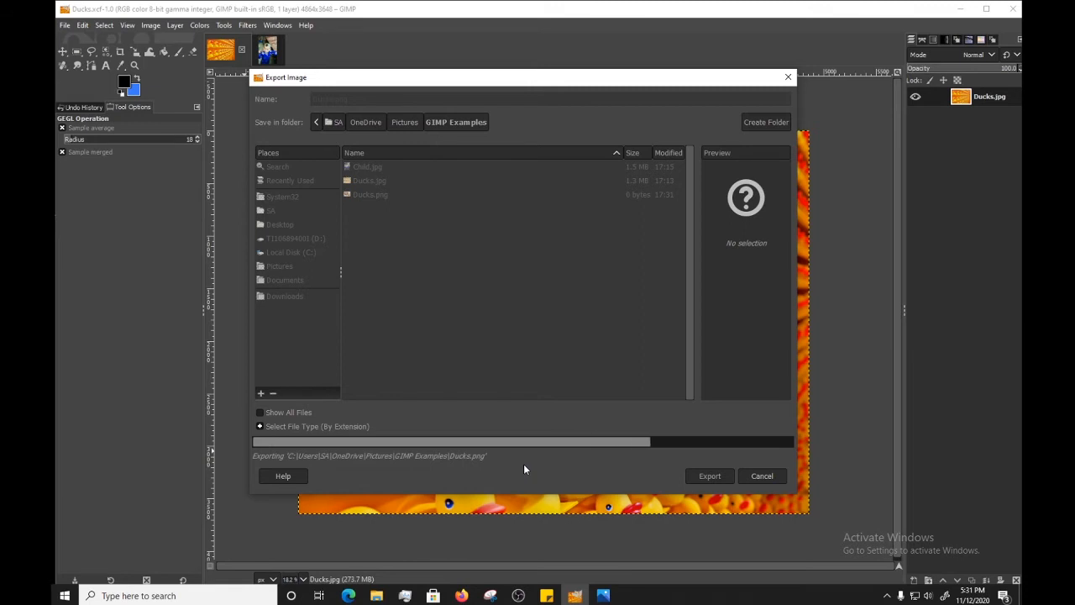
click(709, 475)
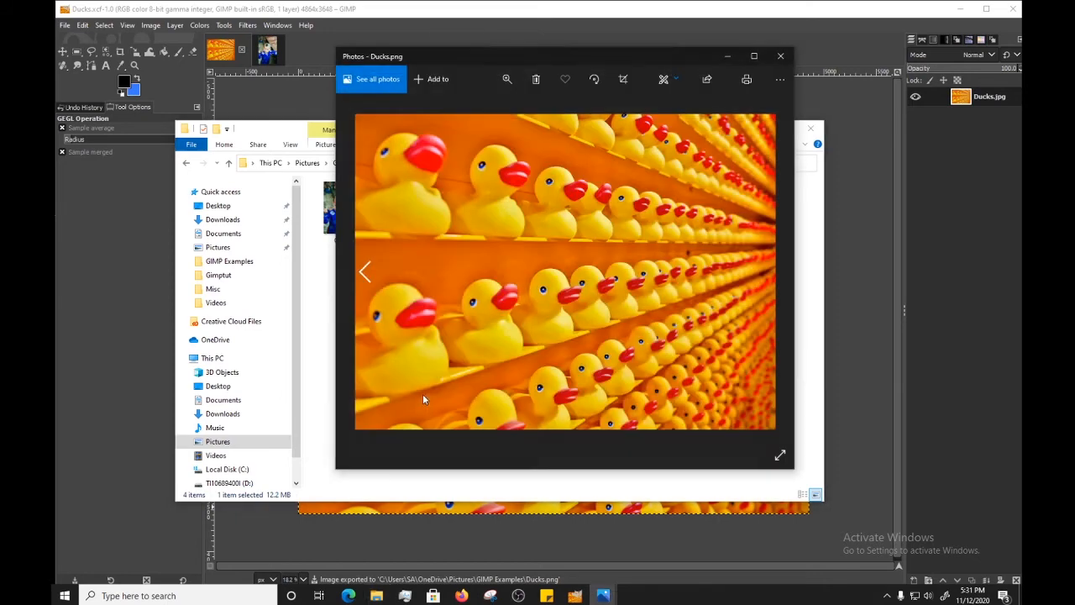
mouse_move(489, 559)
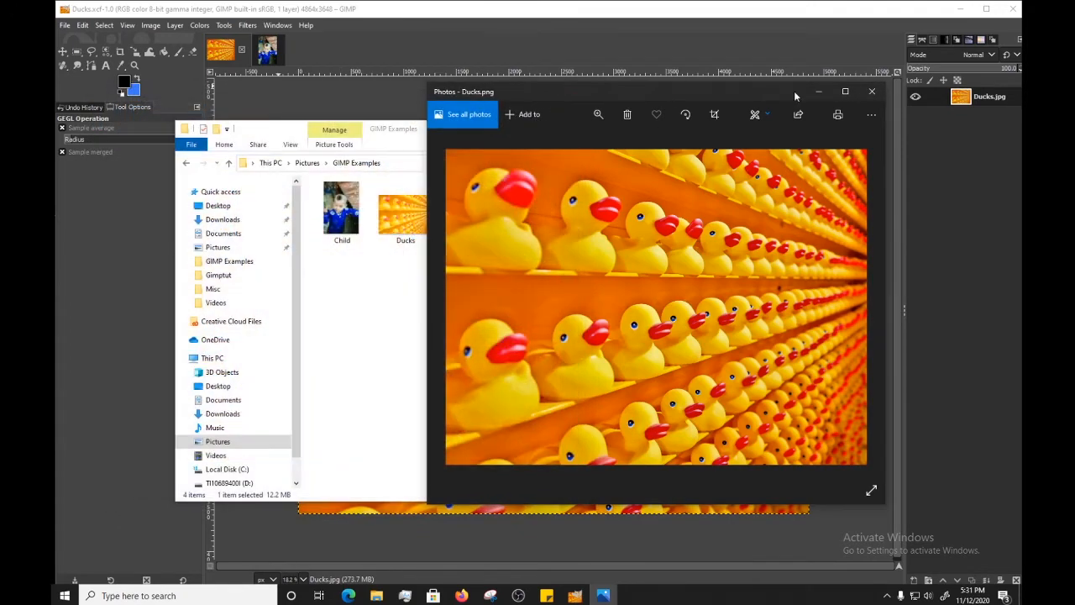
- Close the Photos preview of Ducks.png
click(871, 91)
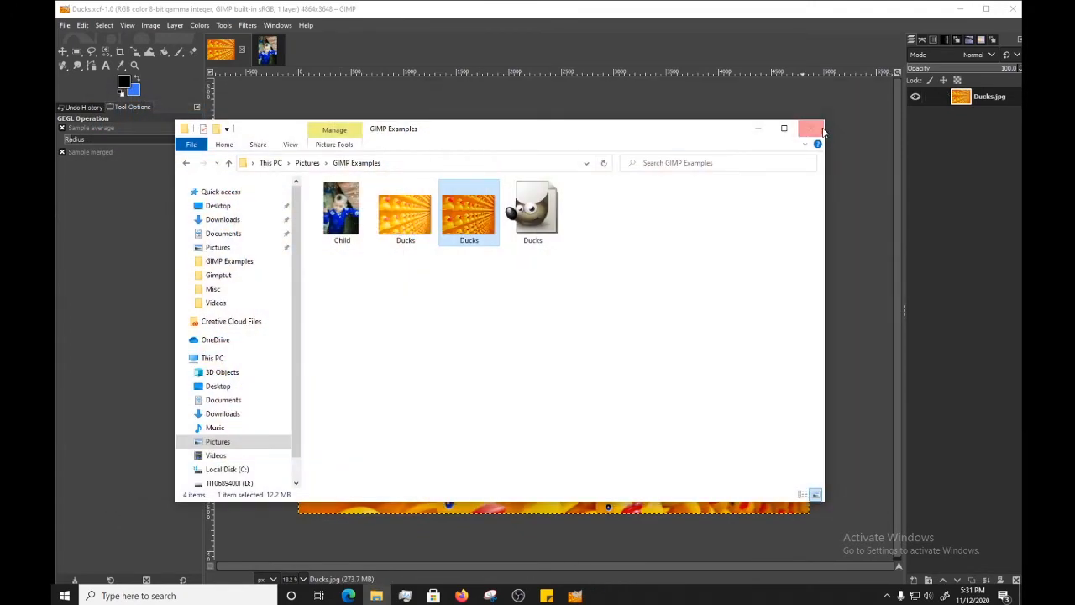
- Close File Explorer to bring GIMP's Ducks image back to the front
click(808, 129)
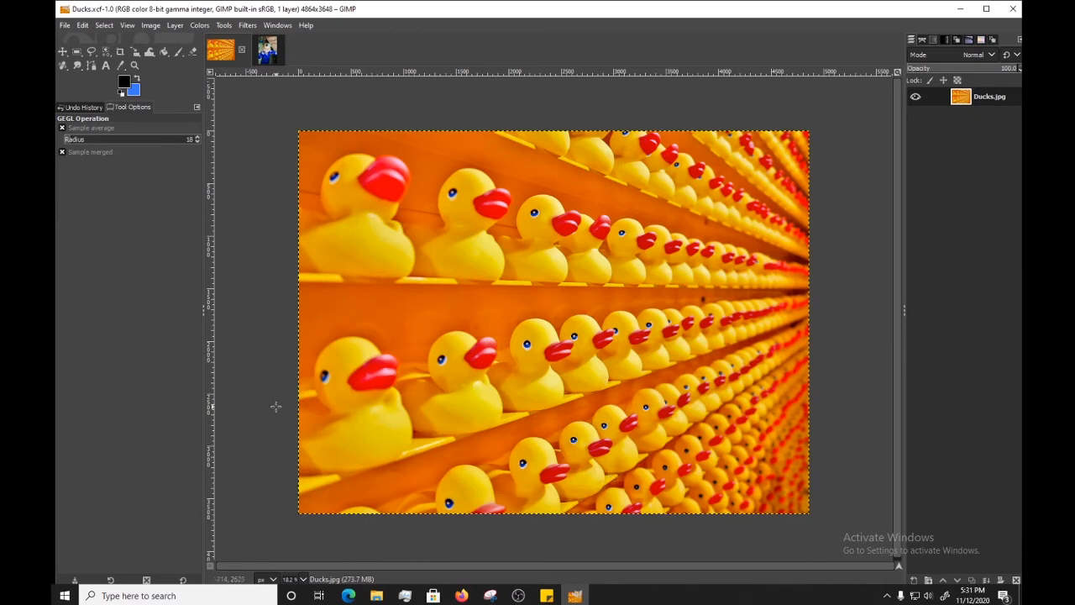
mouse_move(261, 412)
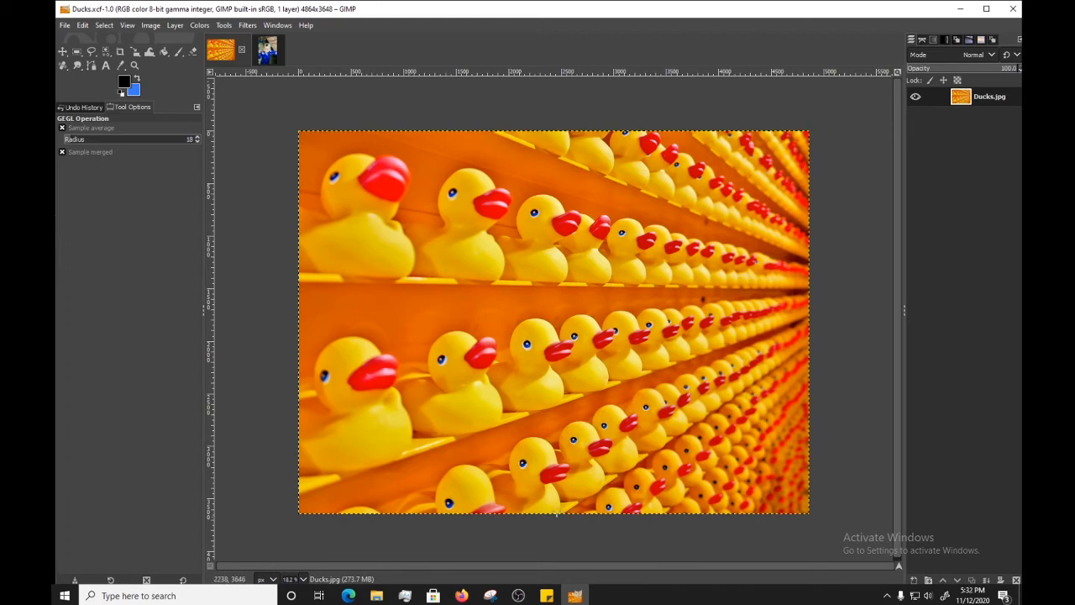
mouse_move(317, 472)
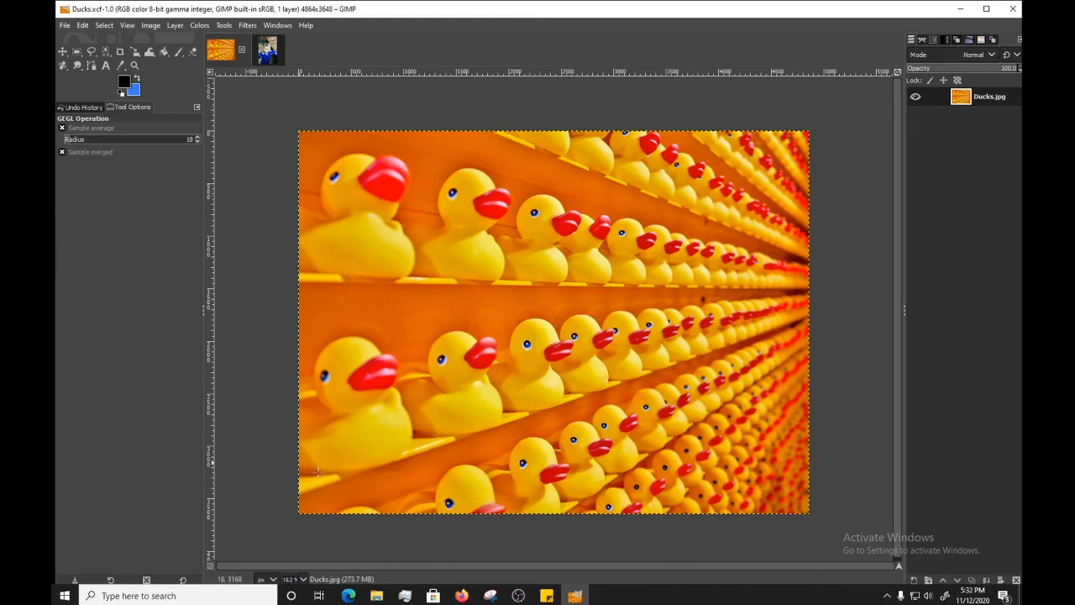
mouse_move(360, 141)
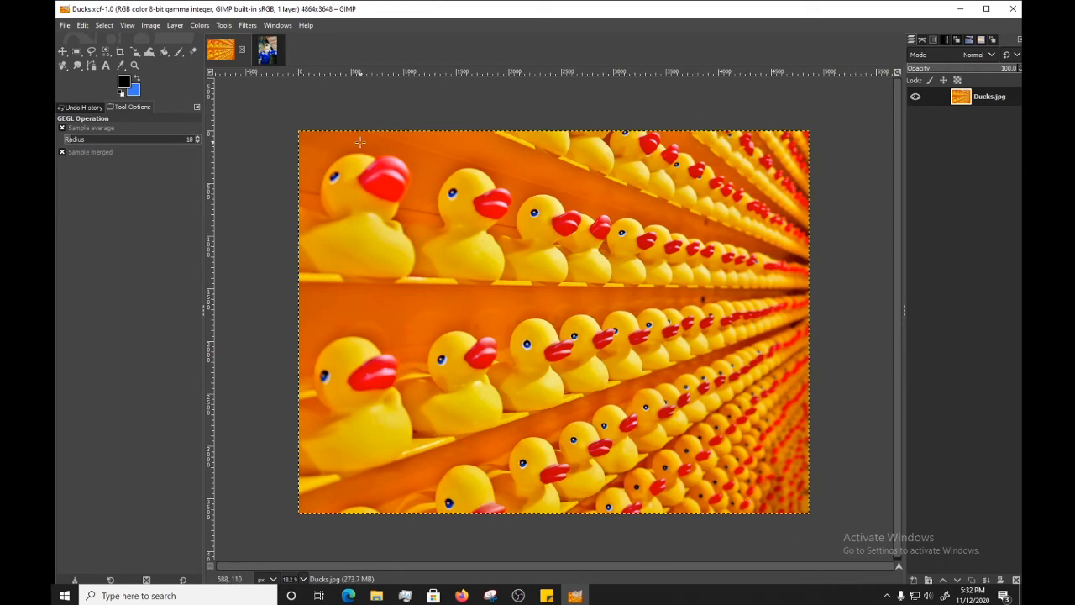
mouse_move(267, 518)
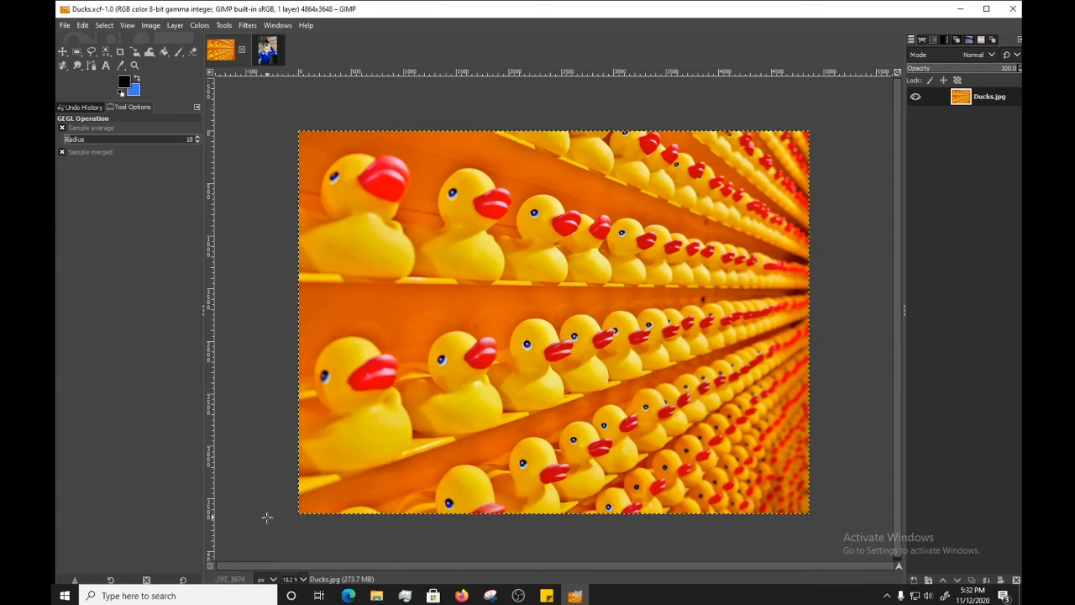
mouse_move(398, 180)
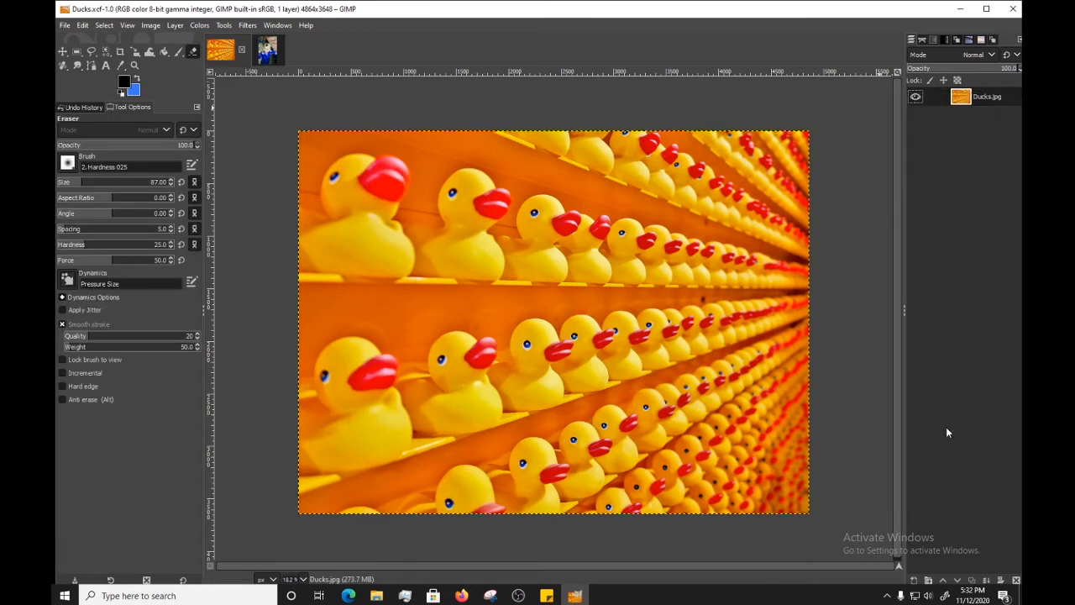
- Erase a straight diagonal stripe across the photo with a size-487 eraser
click(552, 220)
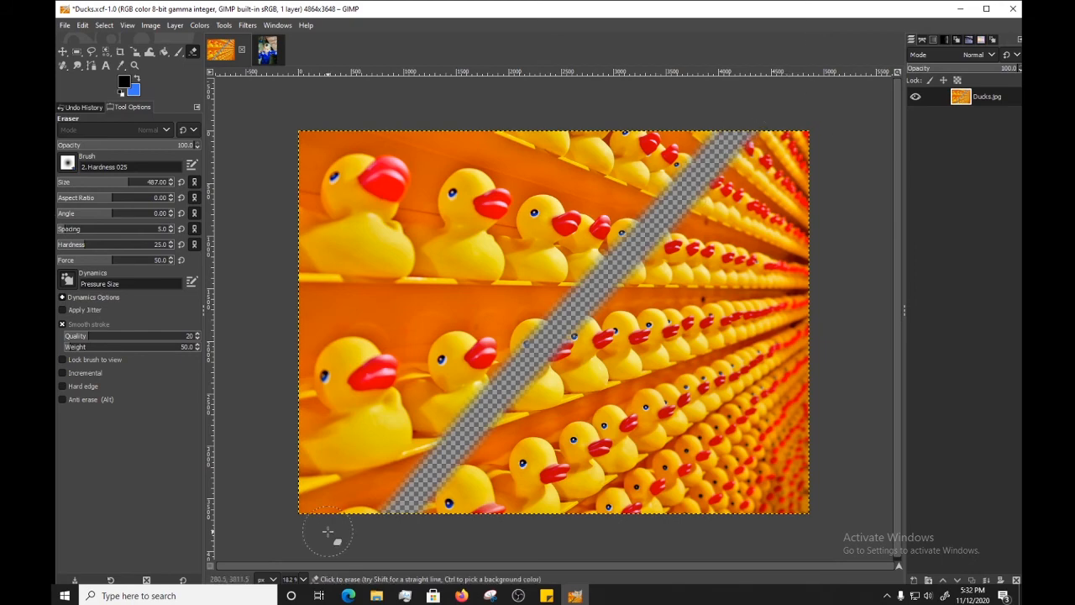
mouse_move(403, 539)
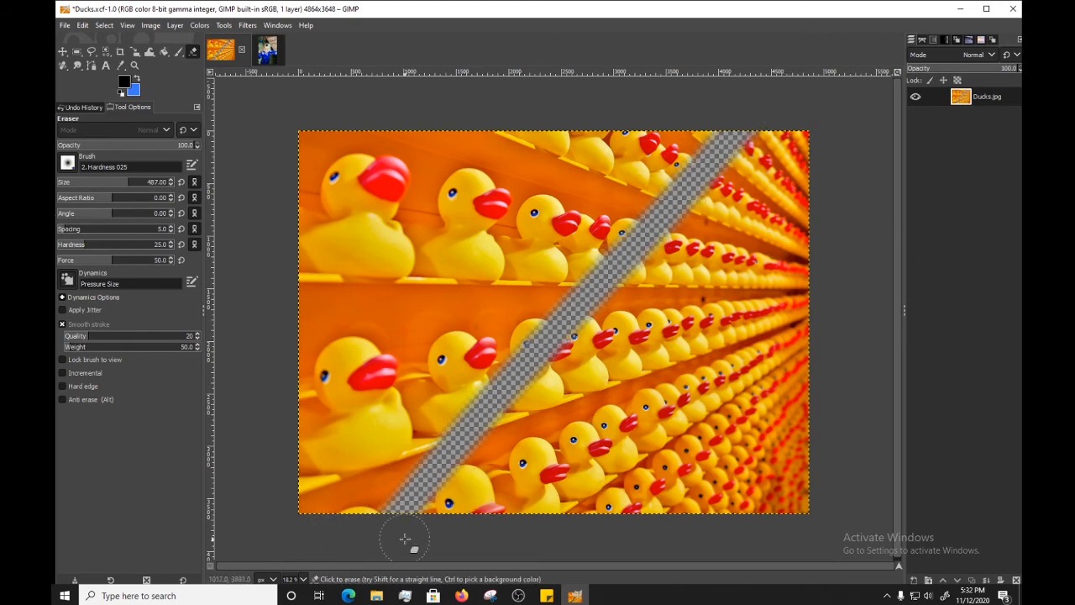
mouse_move(307, 547)
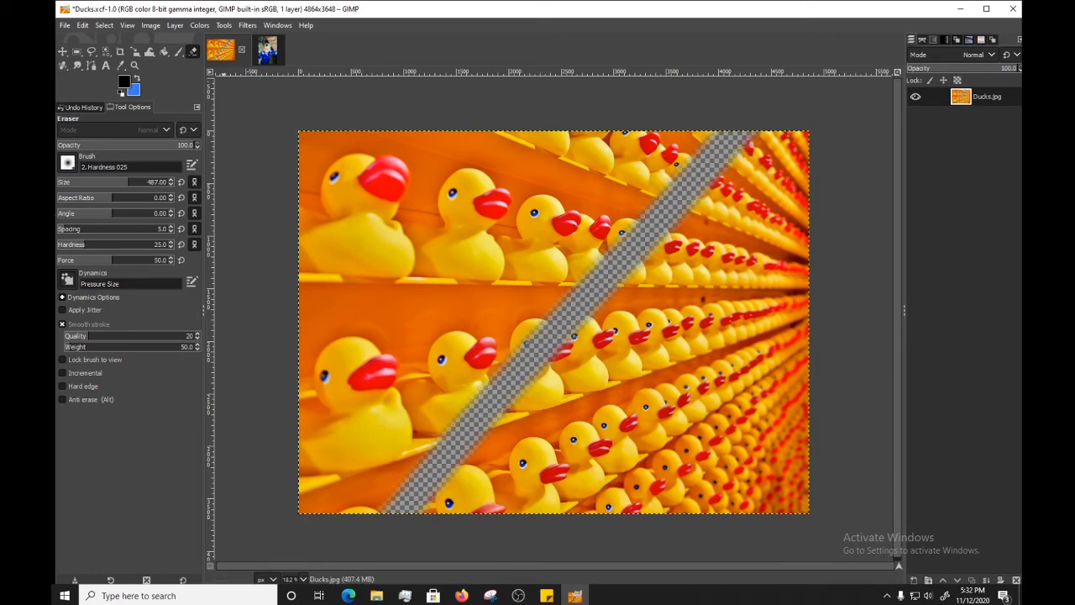
- Export the striped image as Ducks1.png, confirming the PNG options
click(62, 24)
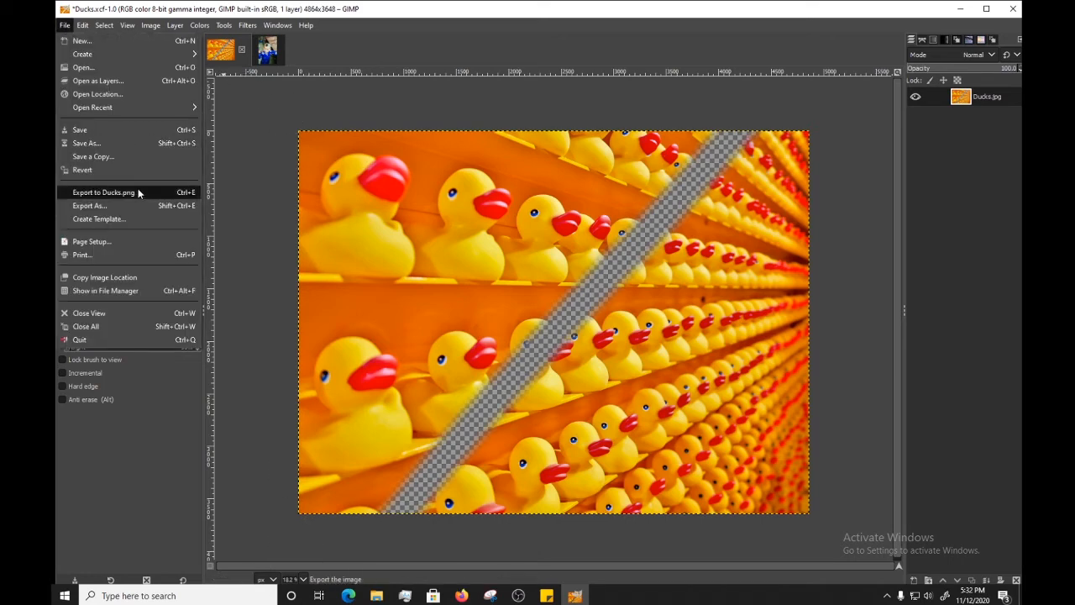
mouse_move(135, 199)
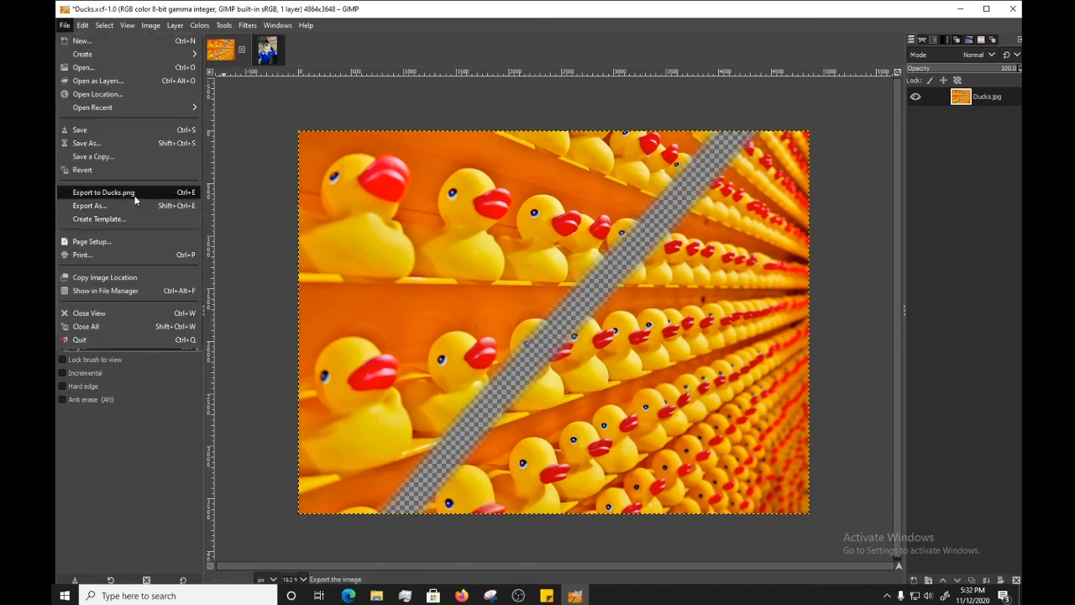
mouse_move(148, 201)
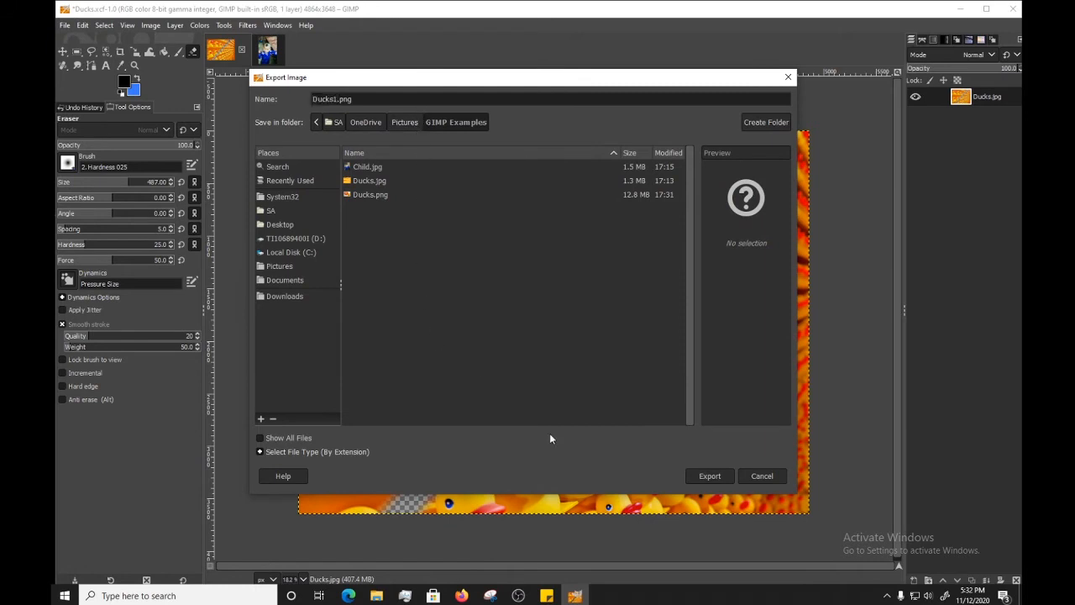
click(709, 475)
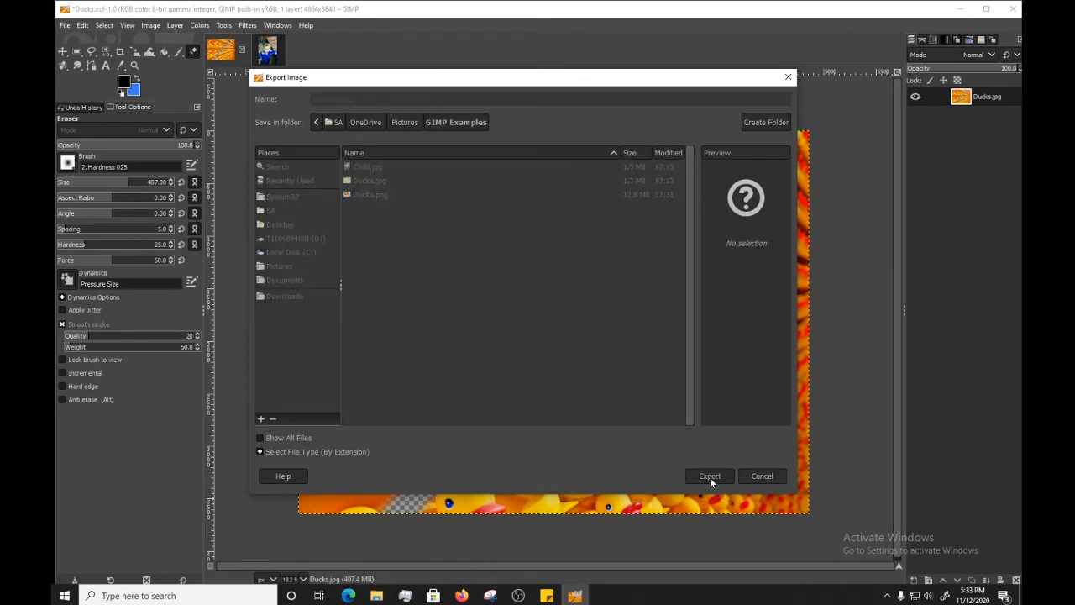
click(709, 475)
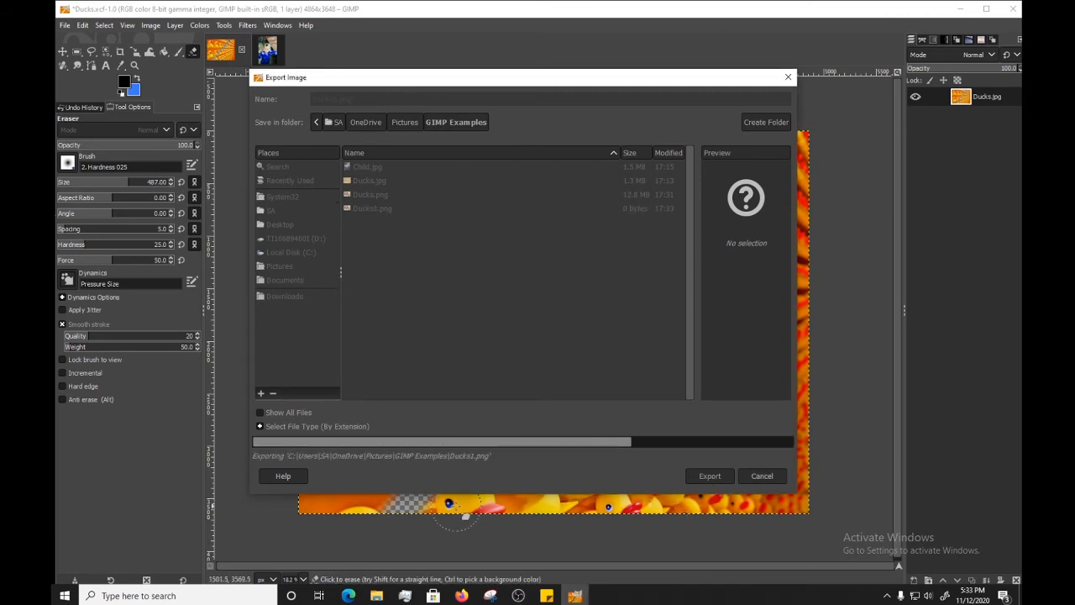
click(708, 476)
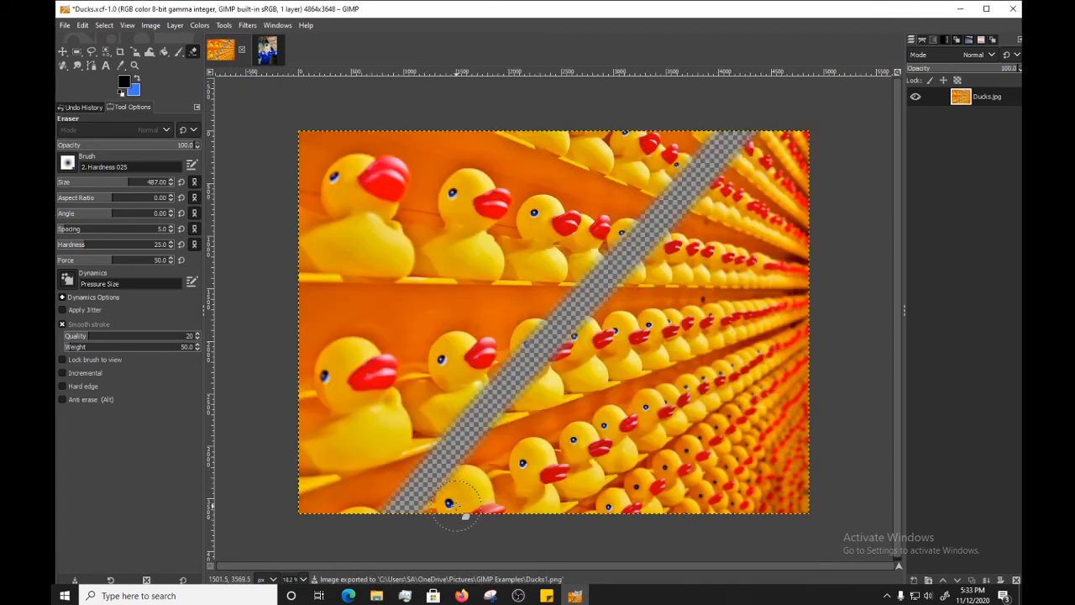
click(406, 597)
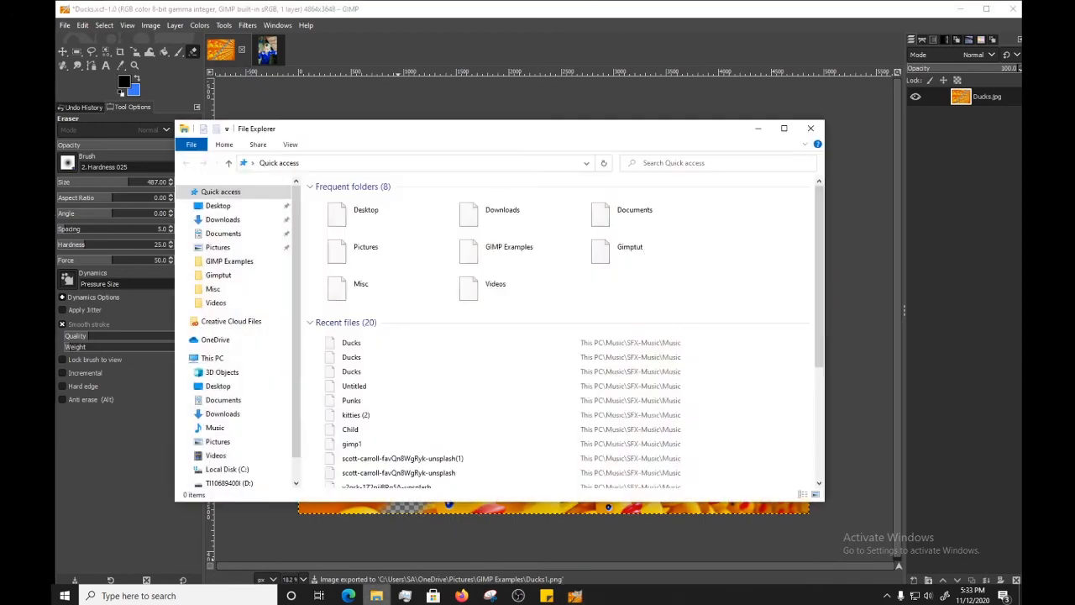
click(228, 260)
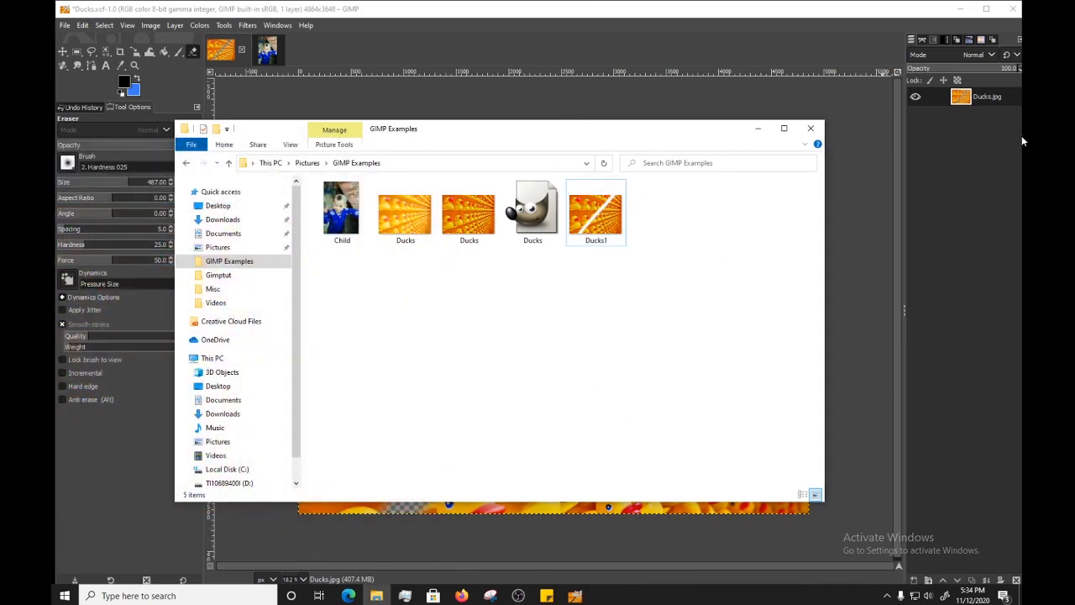
click(532, 210)
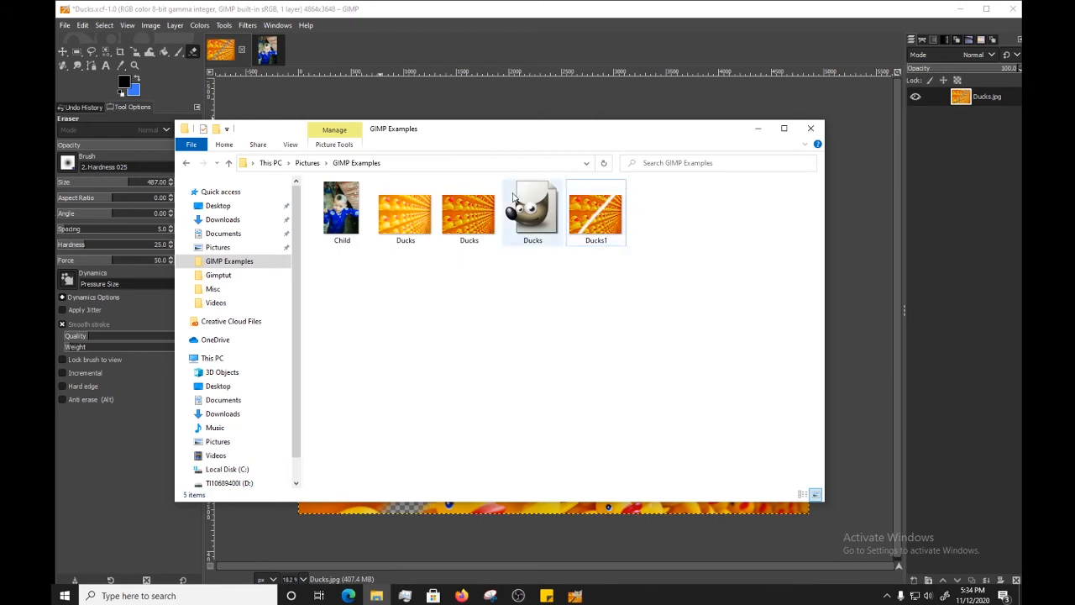
click(596, 210)
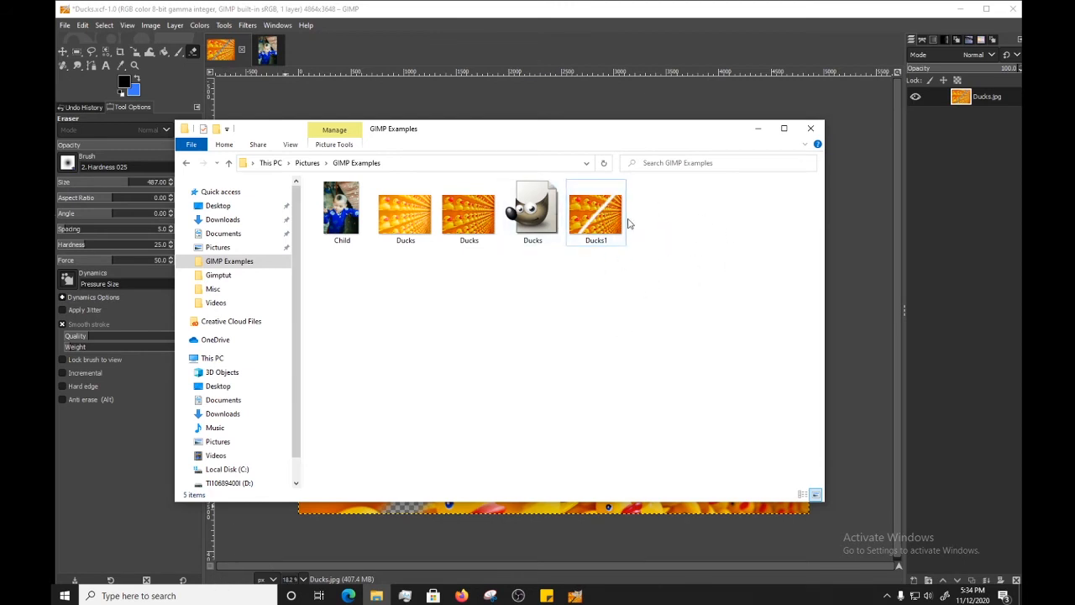
mouse_move(583, 216)
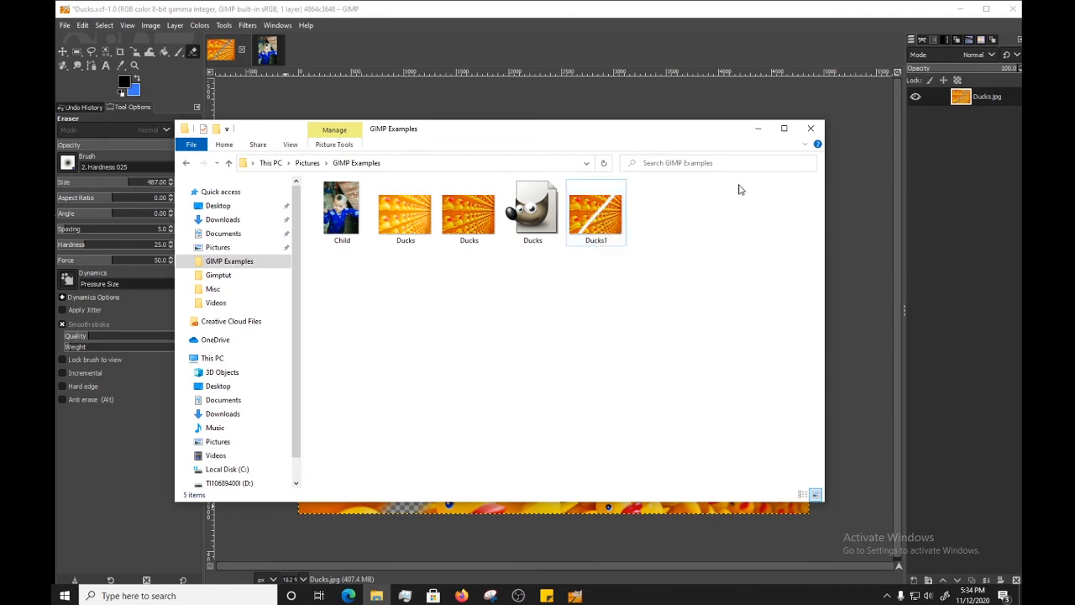
click(809, 127)
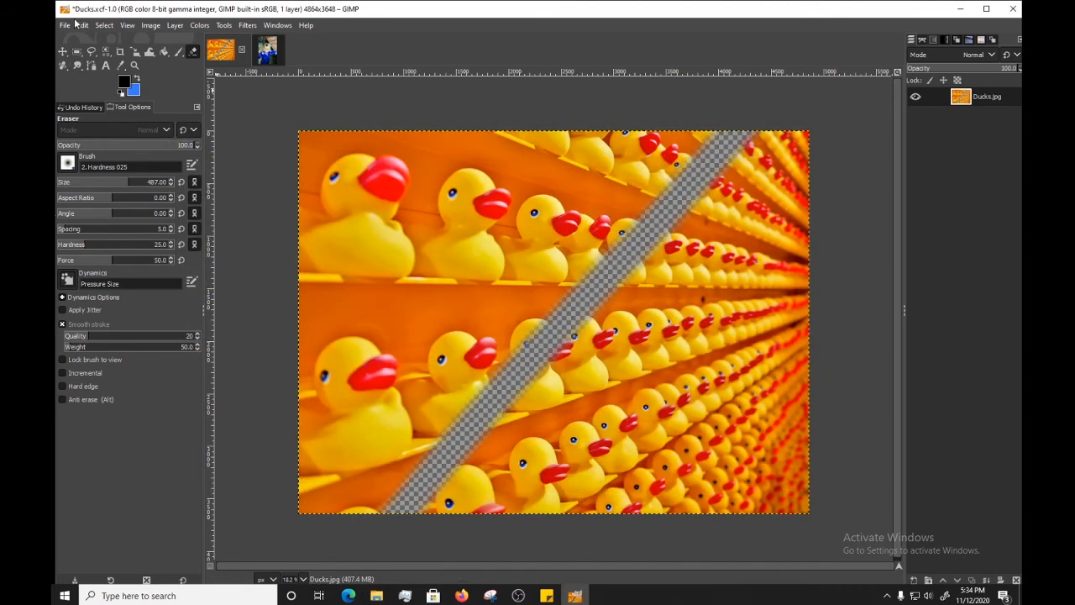
- Export the striped image as Ducks2.jpeg, accepting the JPEG quality settings
click(64, 25)
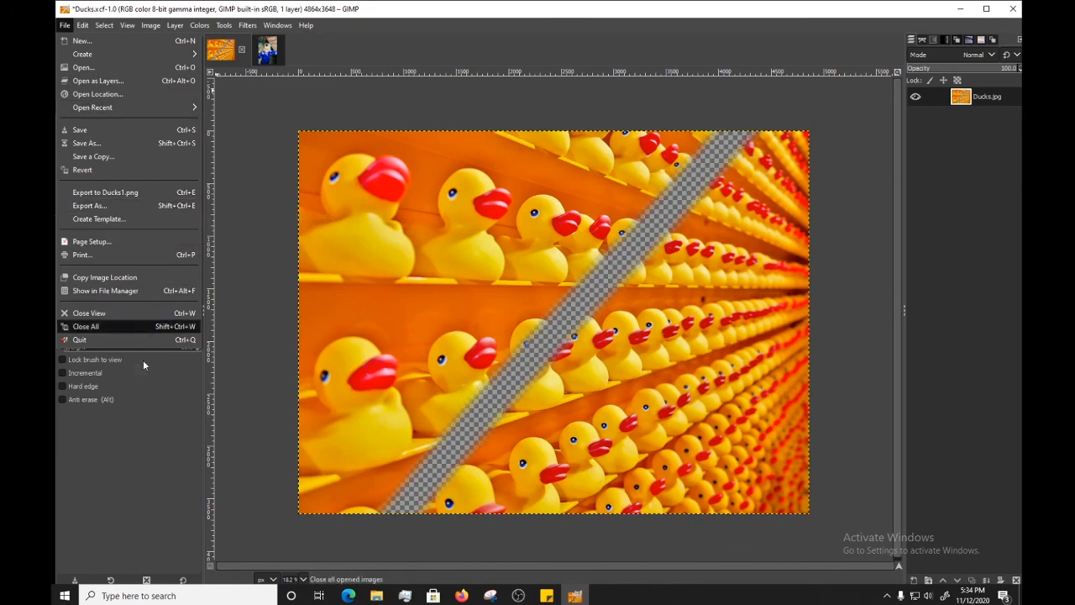
mouse_move(98, 218)
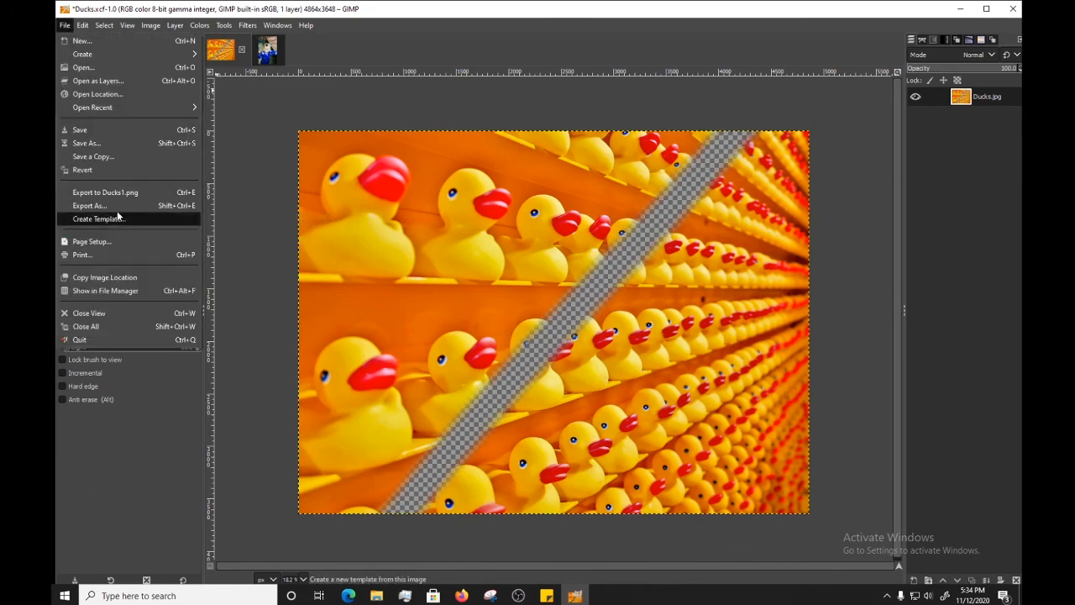
click(89, 206)
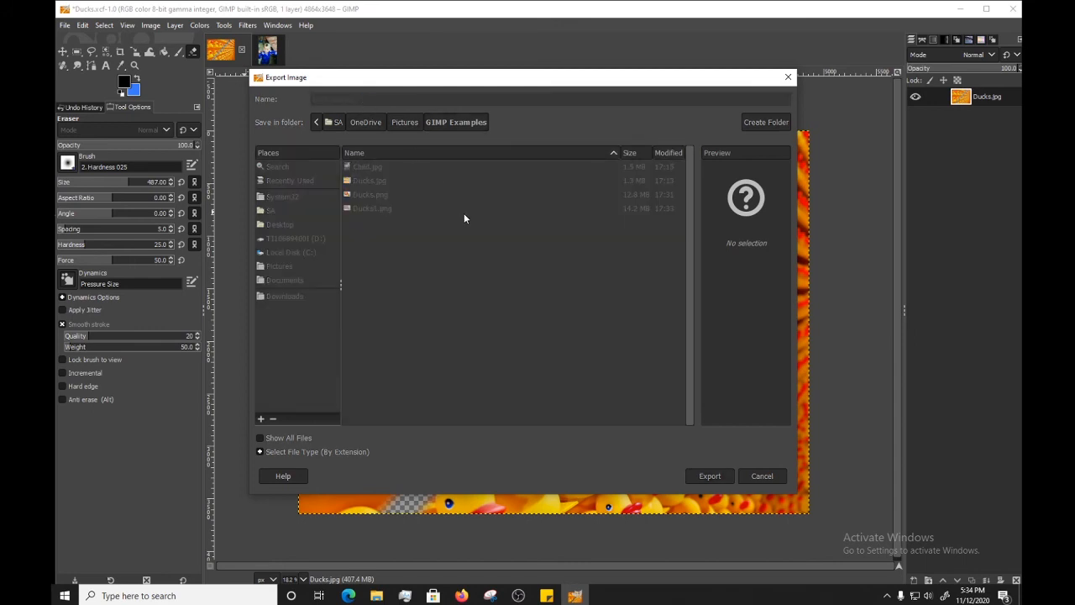
click(709, 476)
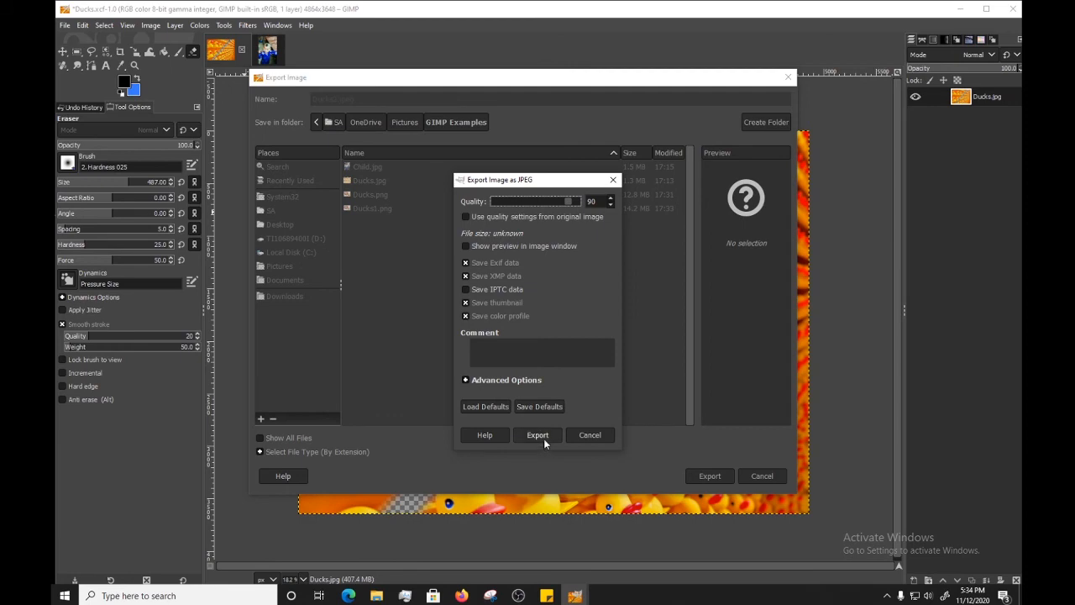
click(537, 434)
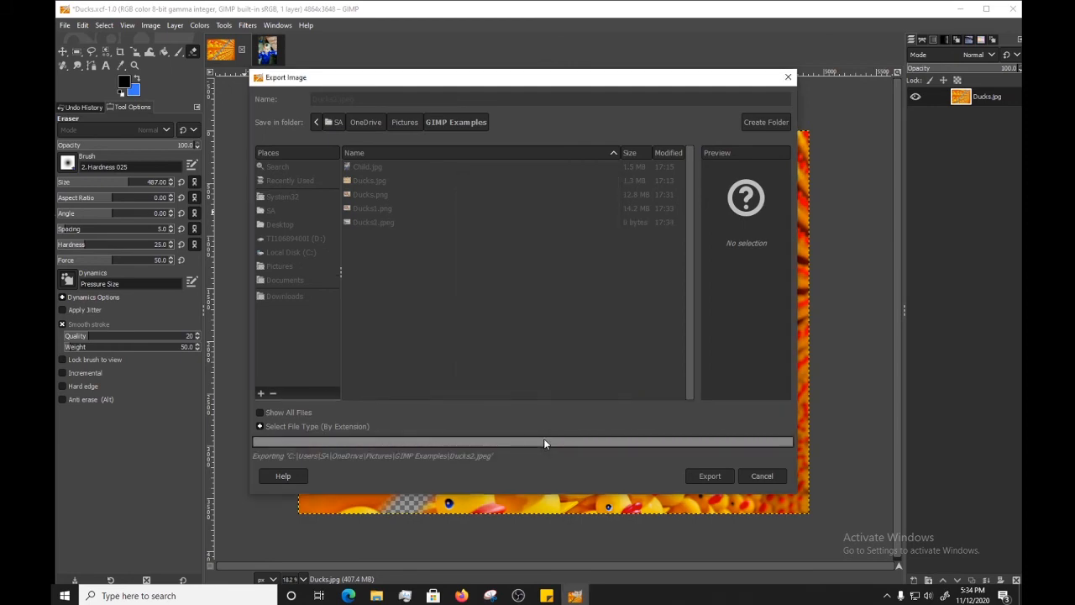
click(709, 475)
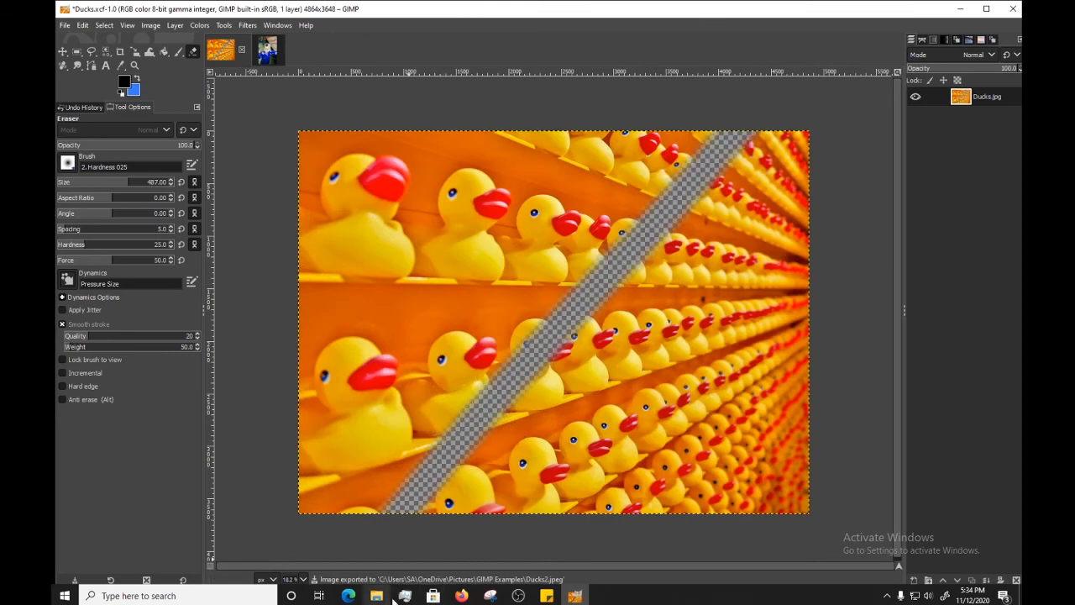
- Browse to Pictures > GIMP Examples in File Explorer and select Ducks2
click(374, 595)
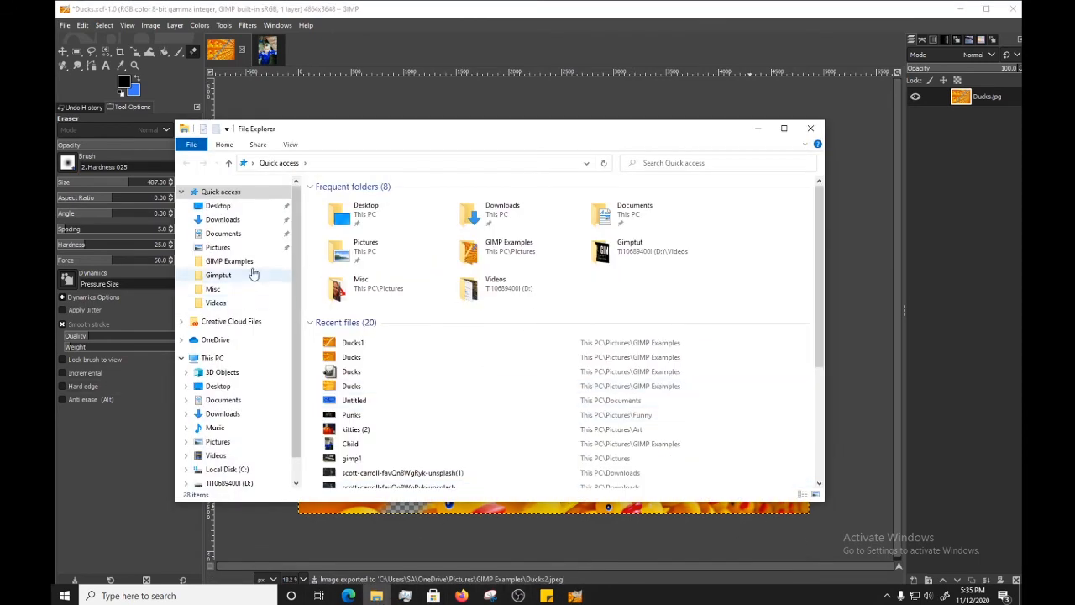
click(218, 247)
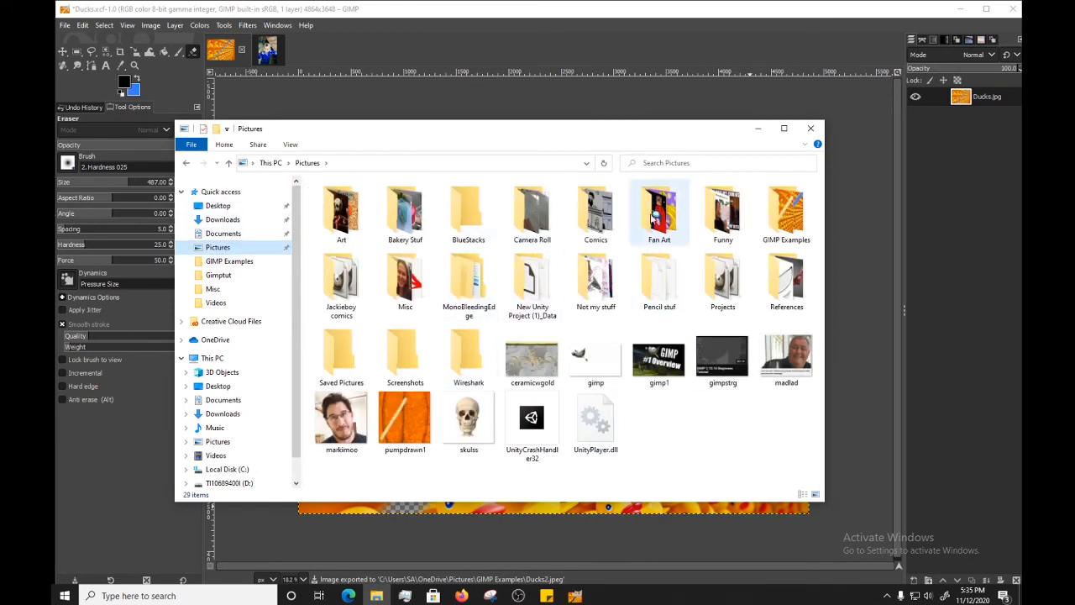
double_click(787, 210)
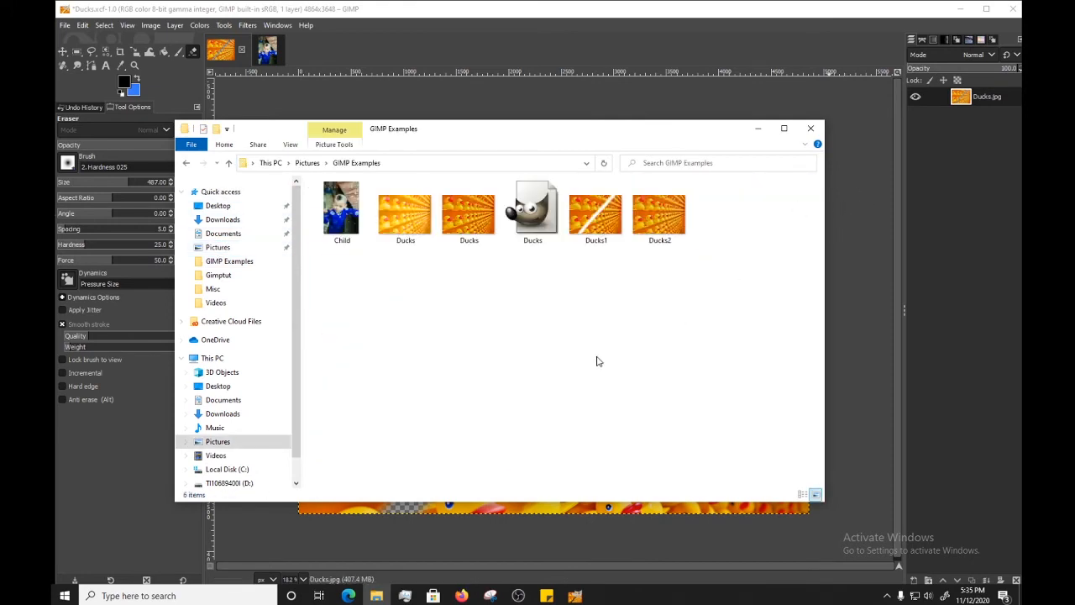
click(404, 210)
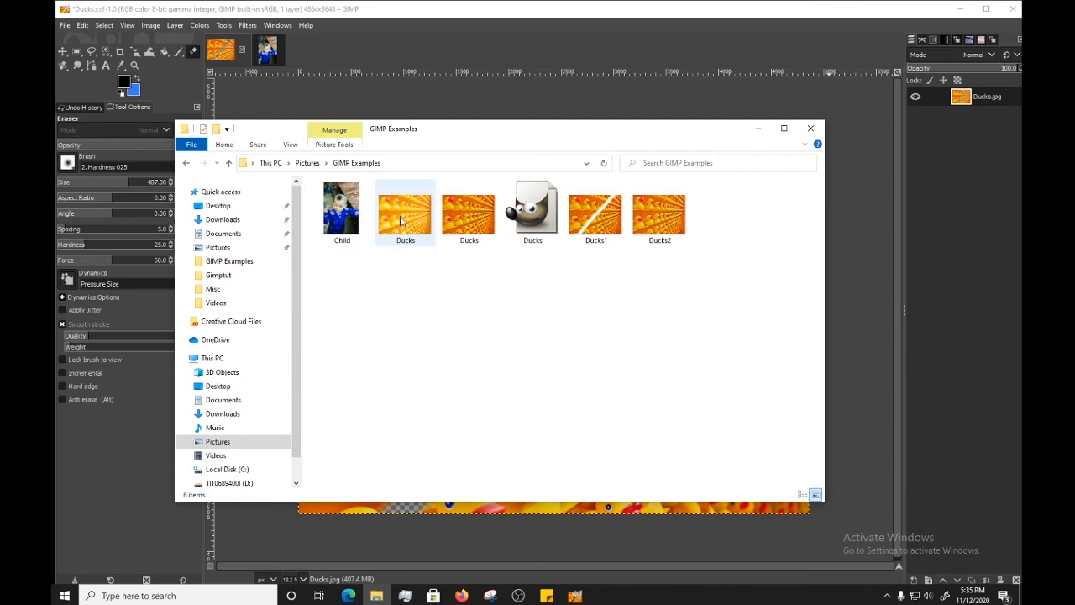
click(659, 212)
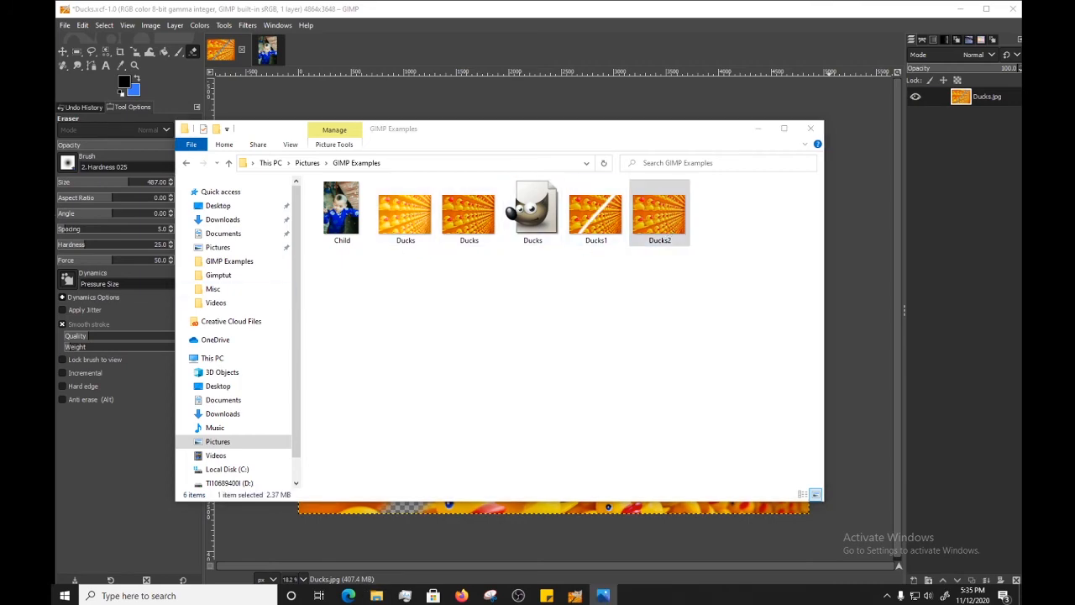
- Open Ducks2 in Photos, showing the erased stripe as solid blue
double_click(659, 210)
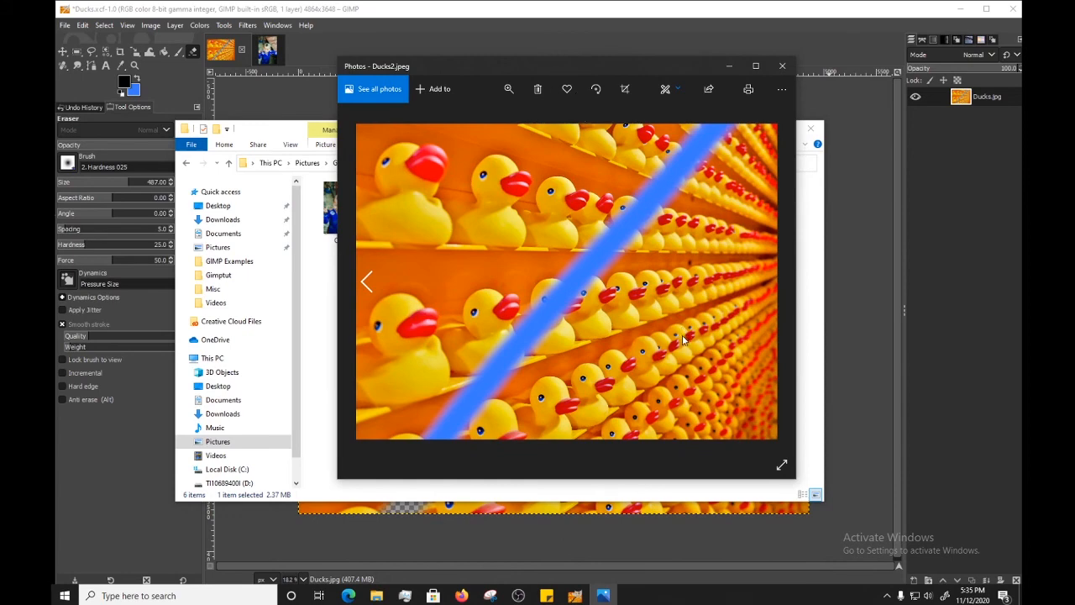
mouse_move(522, 387)
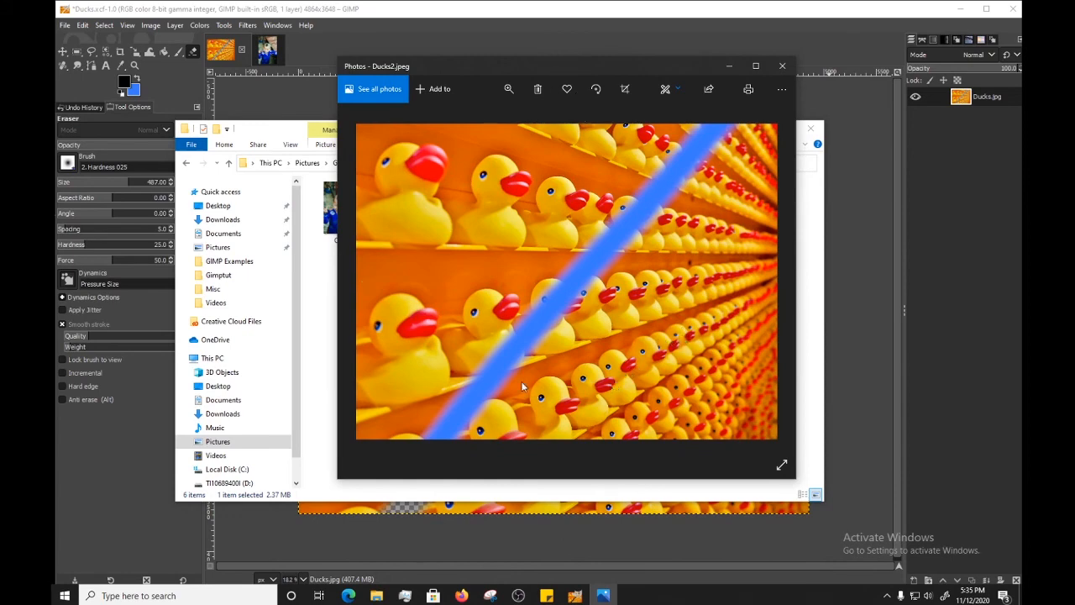
mouse_move(151, 103)
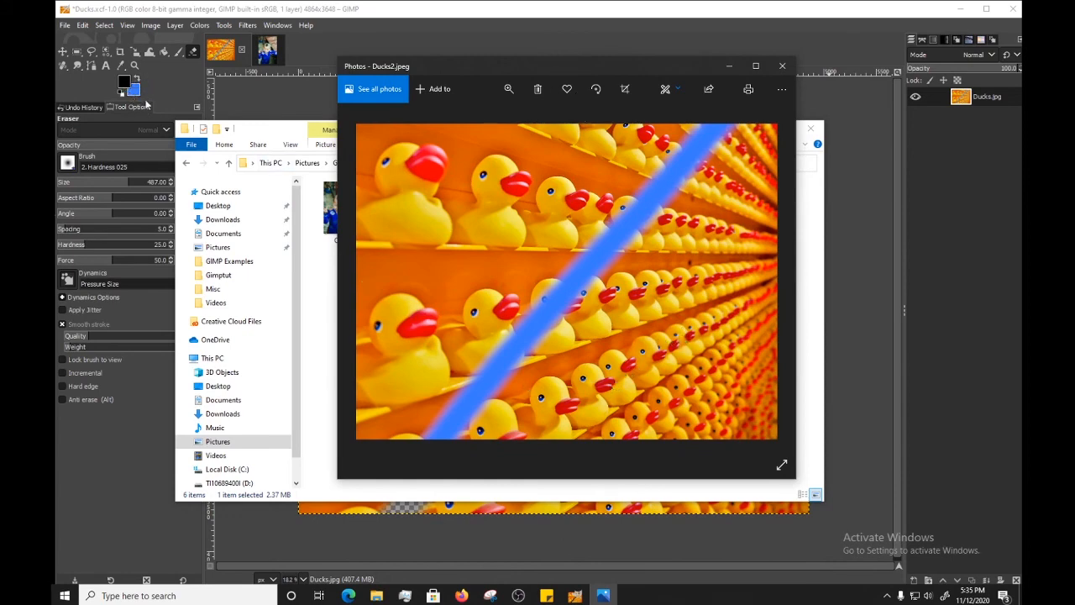
mouse_move(563, 249)
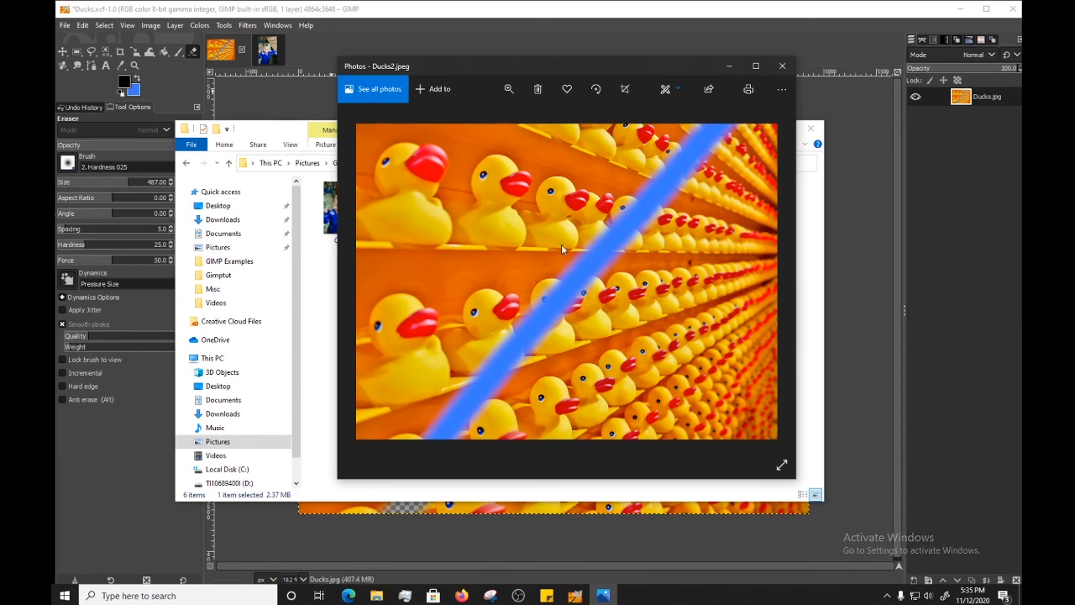
mouse_move(441, 399)
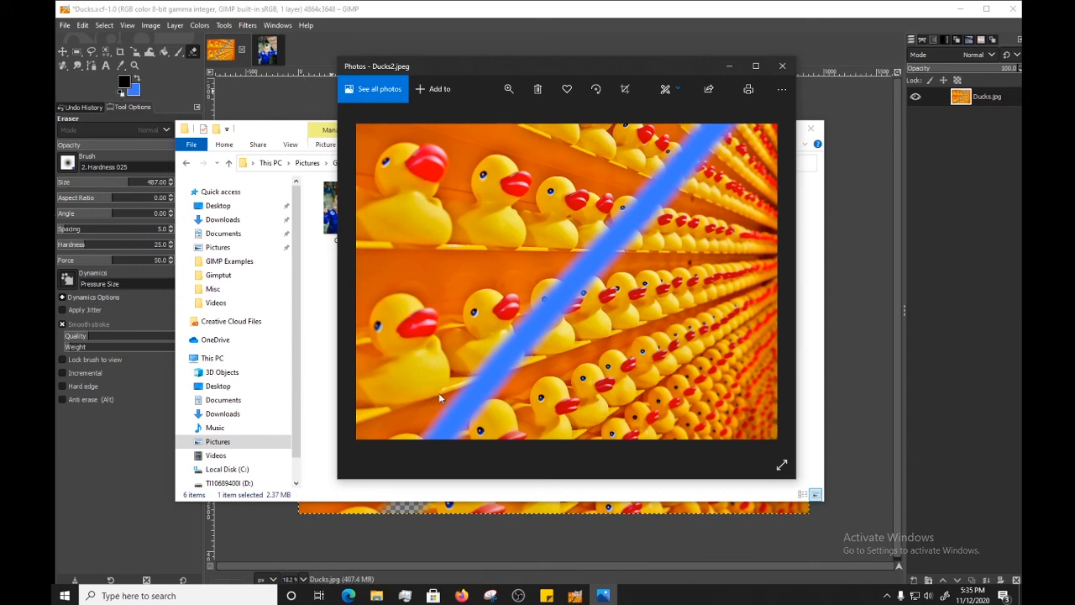
mouse_move(524, 344)
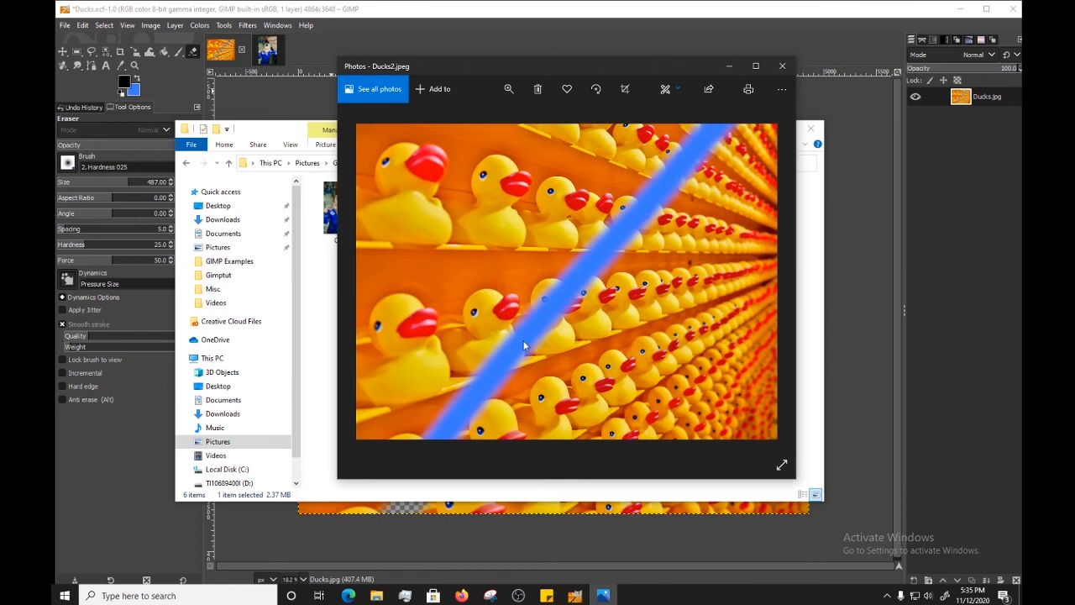
mouse_move(424, 442)
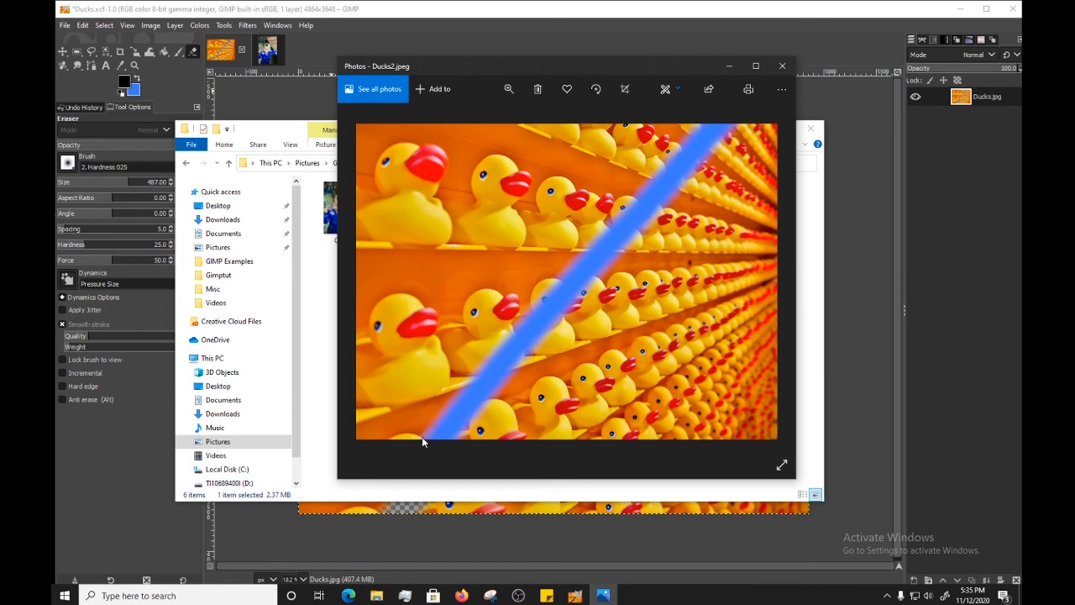
mouse_move(413, 439)
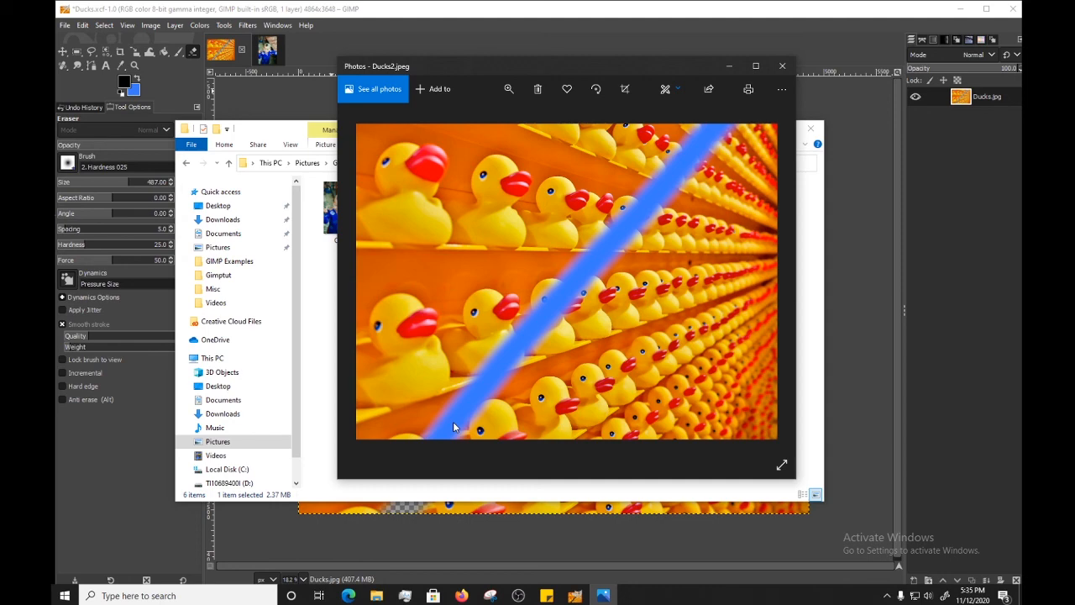
mouse_move(782, 65)
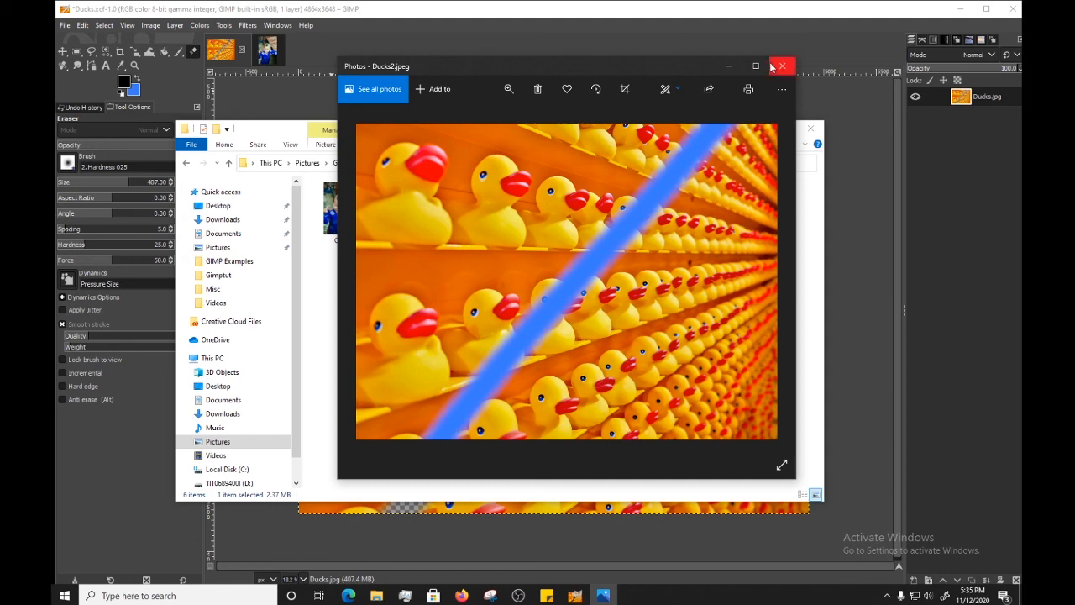
- Close the Ducks2 photo viewer to get back to the GIMP Examples folder
click(782, 66)
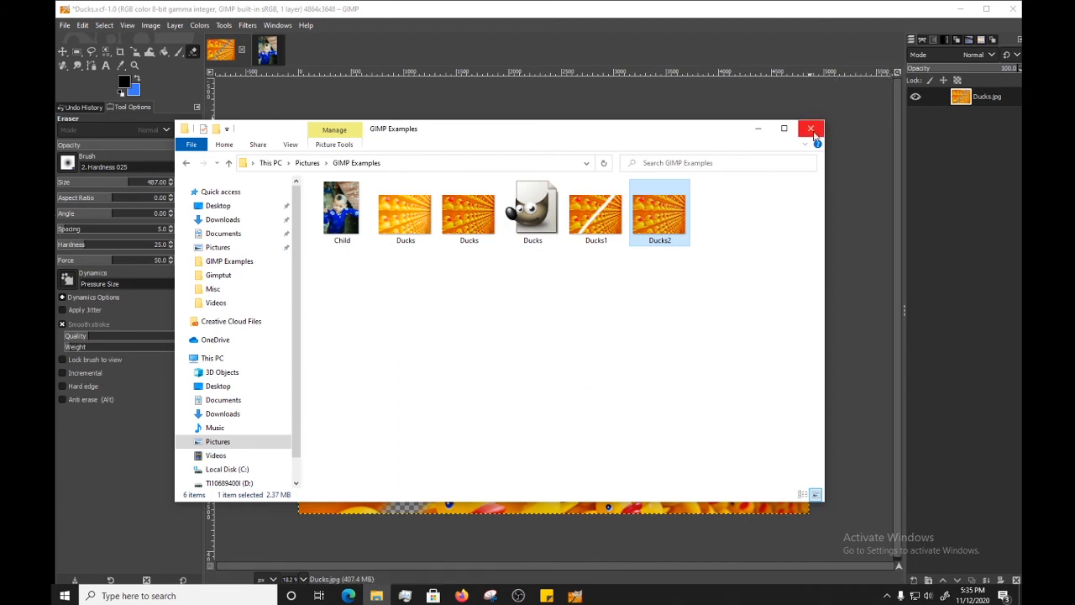
mouse_move(813, 129)
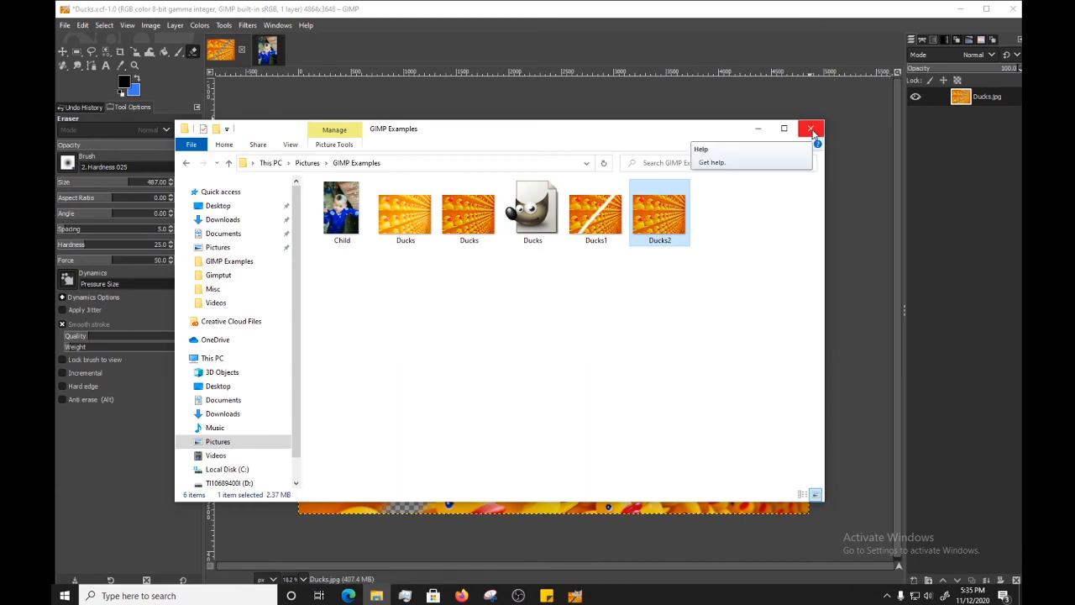
mouse_move(813, 128)
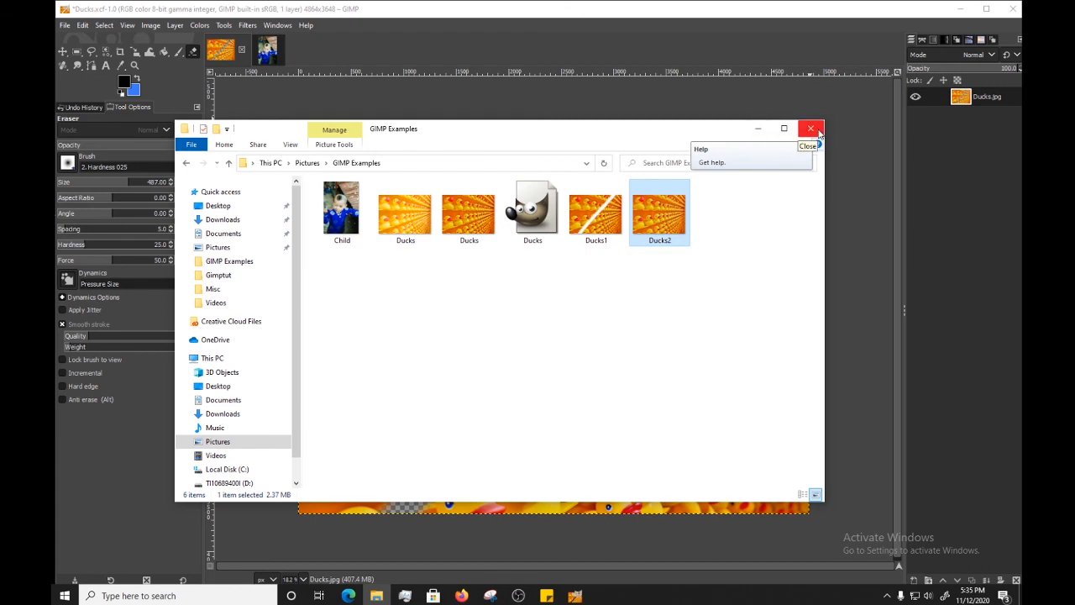
- Close File Explorer and return to the Ducks image in GIMP
click(809, 128)
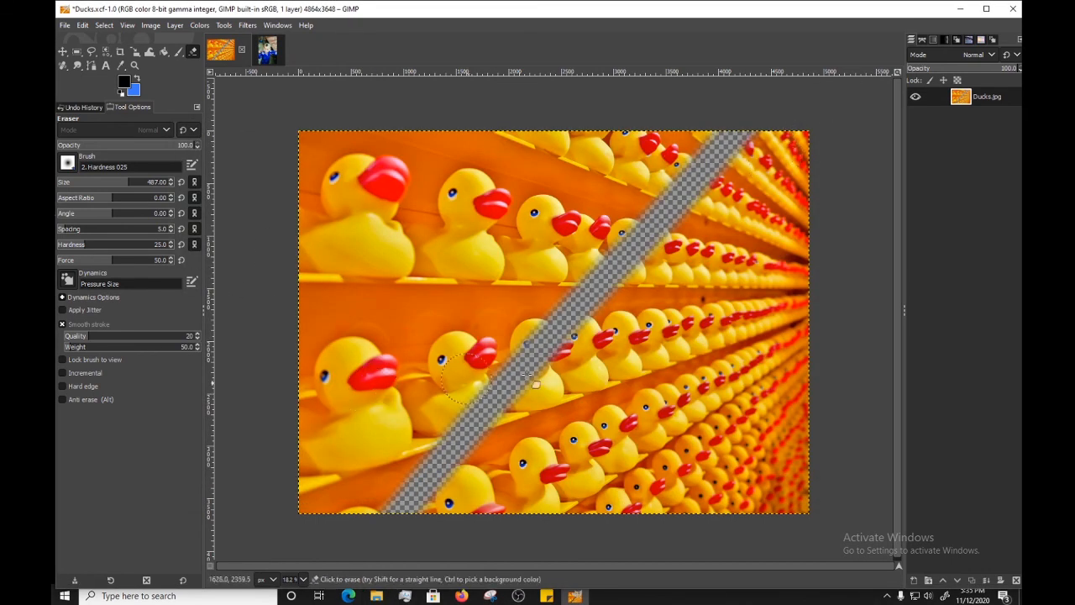
drag(536, 384, 430, 498)
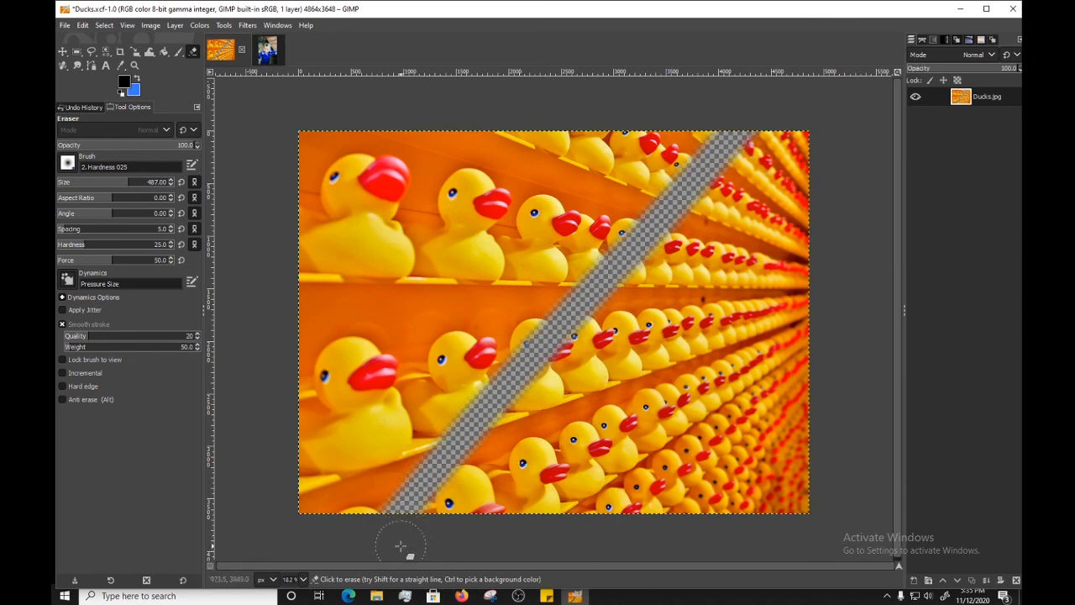
mouse_move(372, 539)
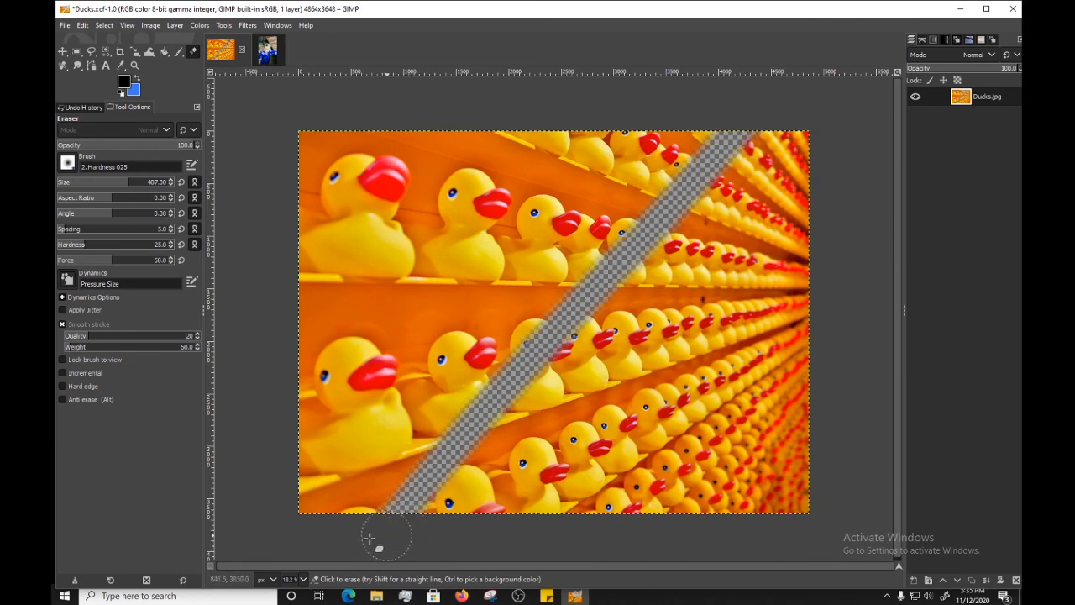
mouse_move(407, 559)
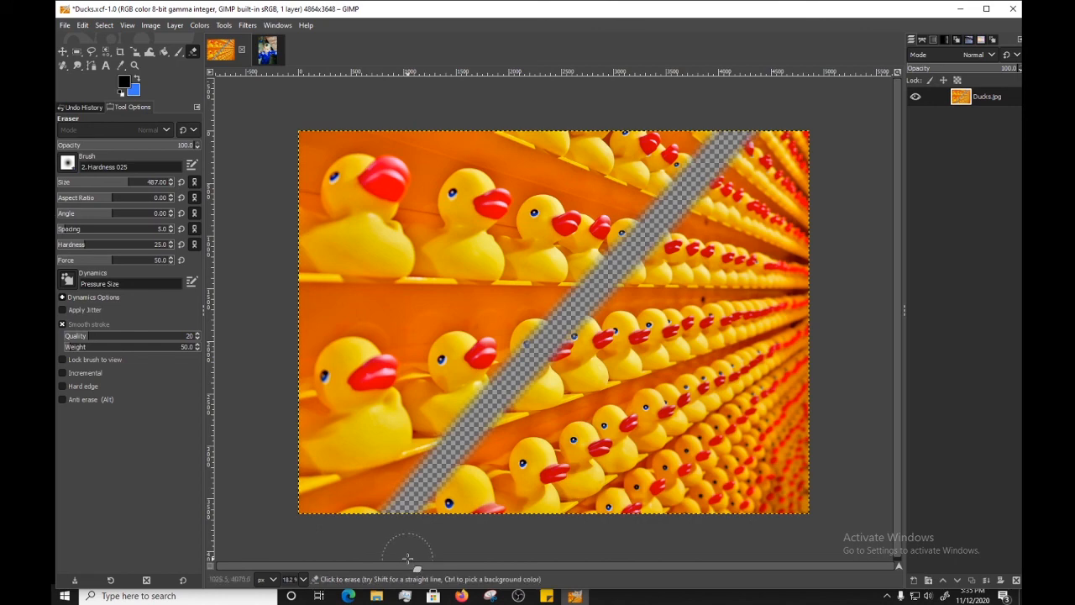